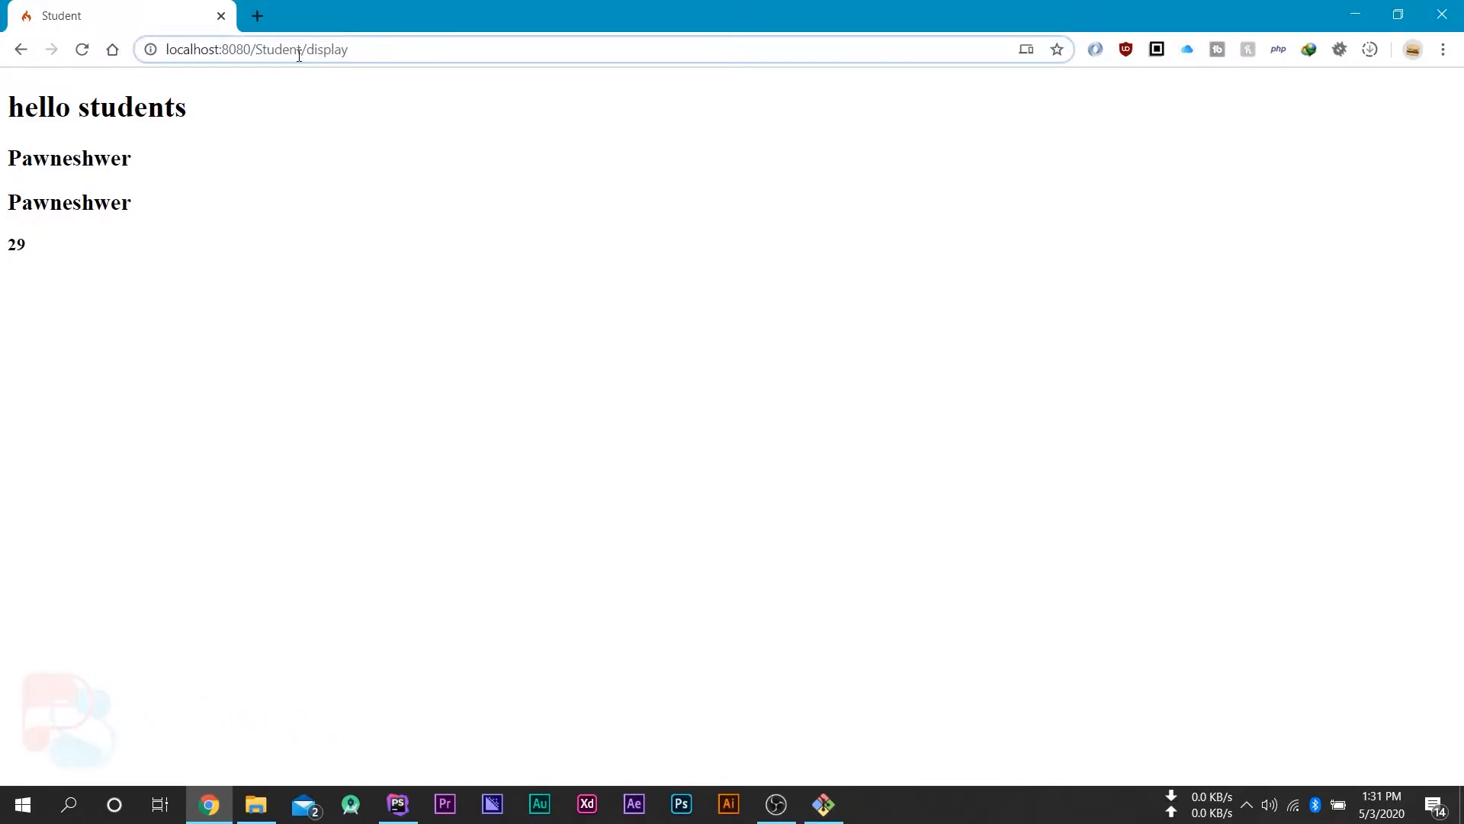
- Reload localhost:8080/Student/display/ with a trailing slash, glancing at PhpStorm before returning
{"action": "double_click", "coordinate": [278, 49]}
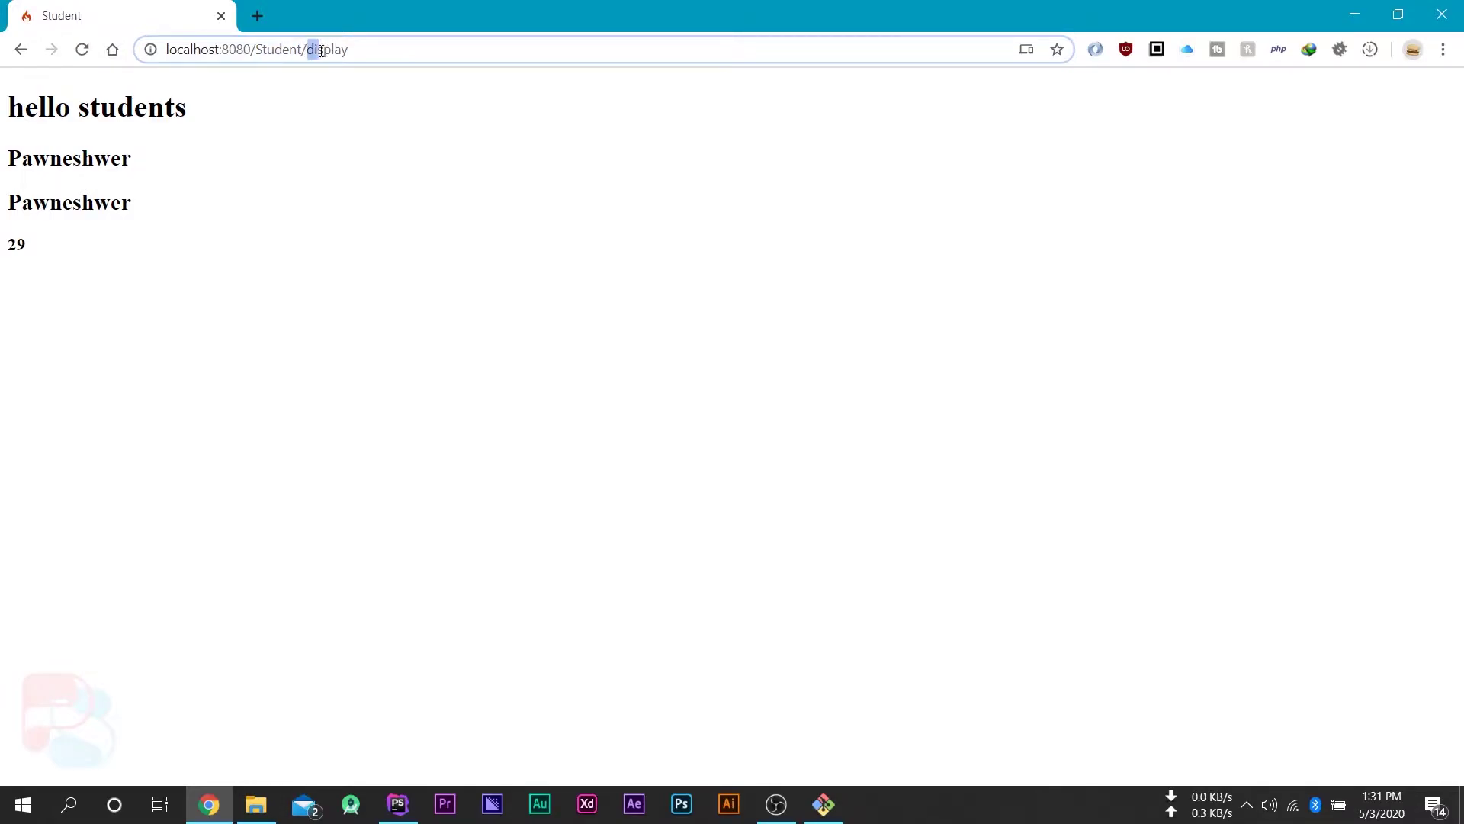
{"action": "left_click", "coordinate": [394, 58]}
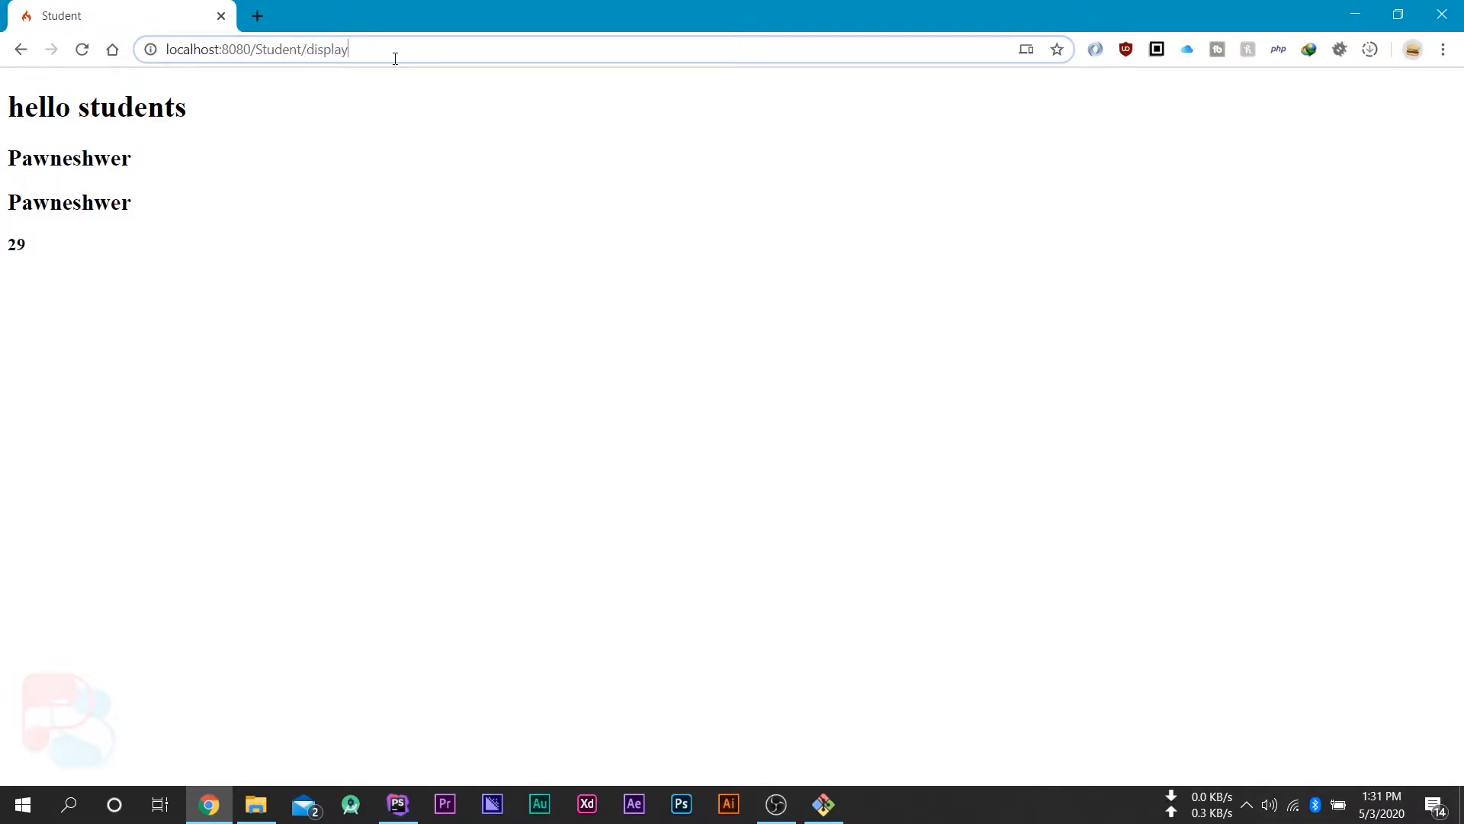
{"action": "type", "text": "/"}
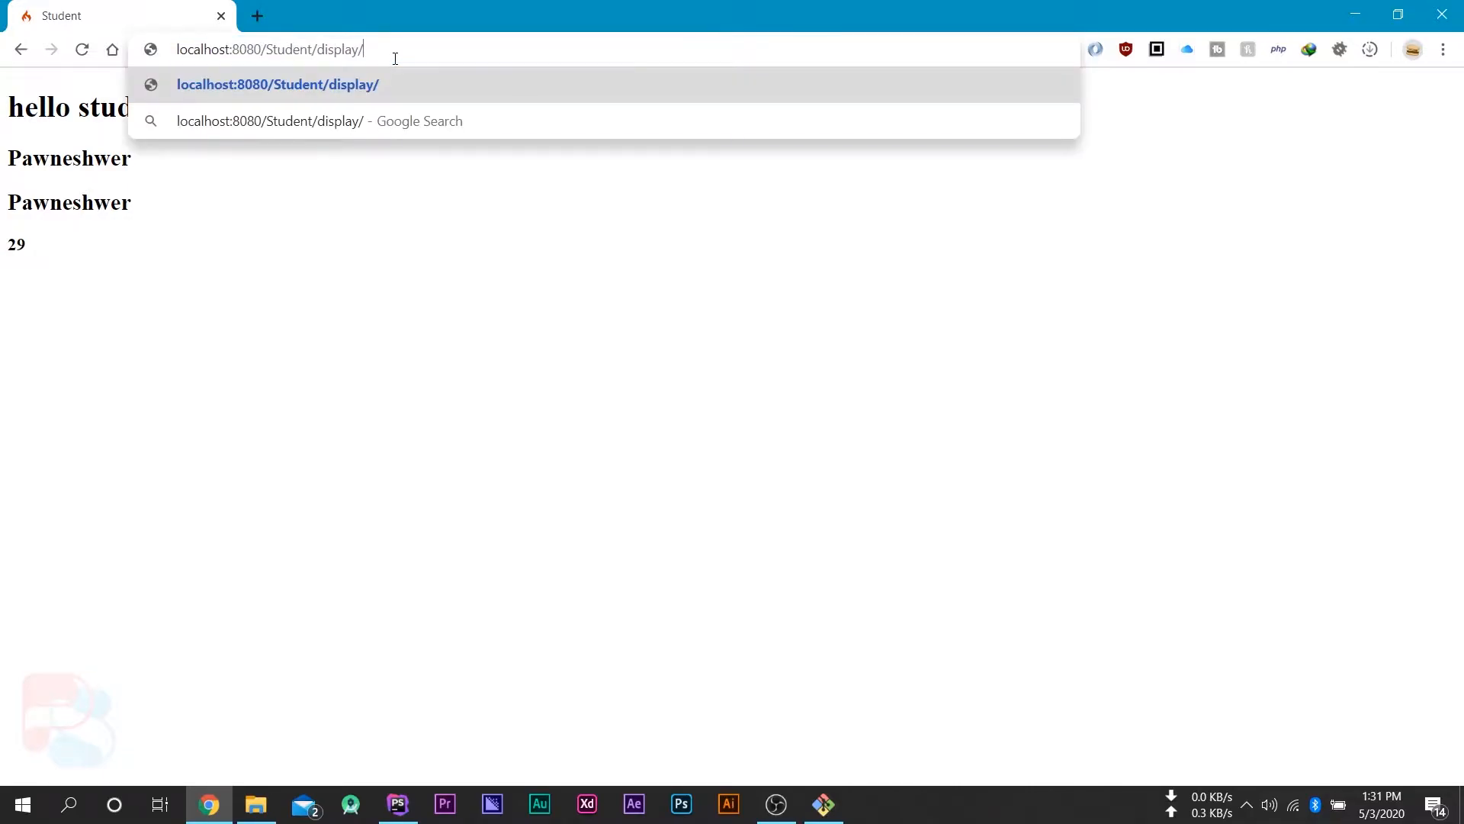
{"action": "mouse_move", "coordinate": [445, 331]}
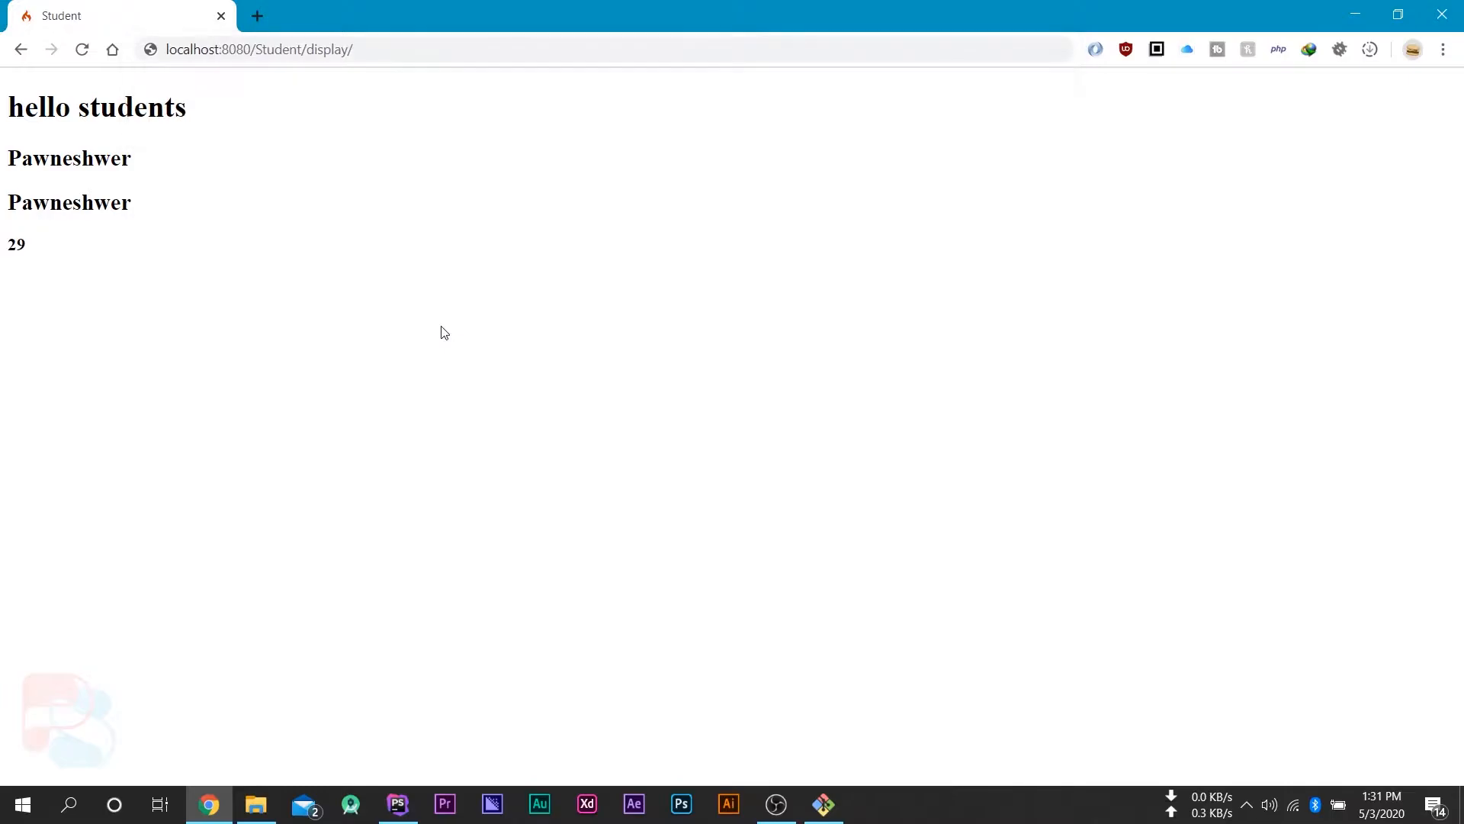
{"action": "left_click", "coordinate": [397, 803]}
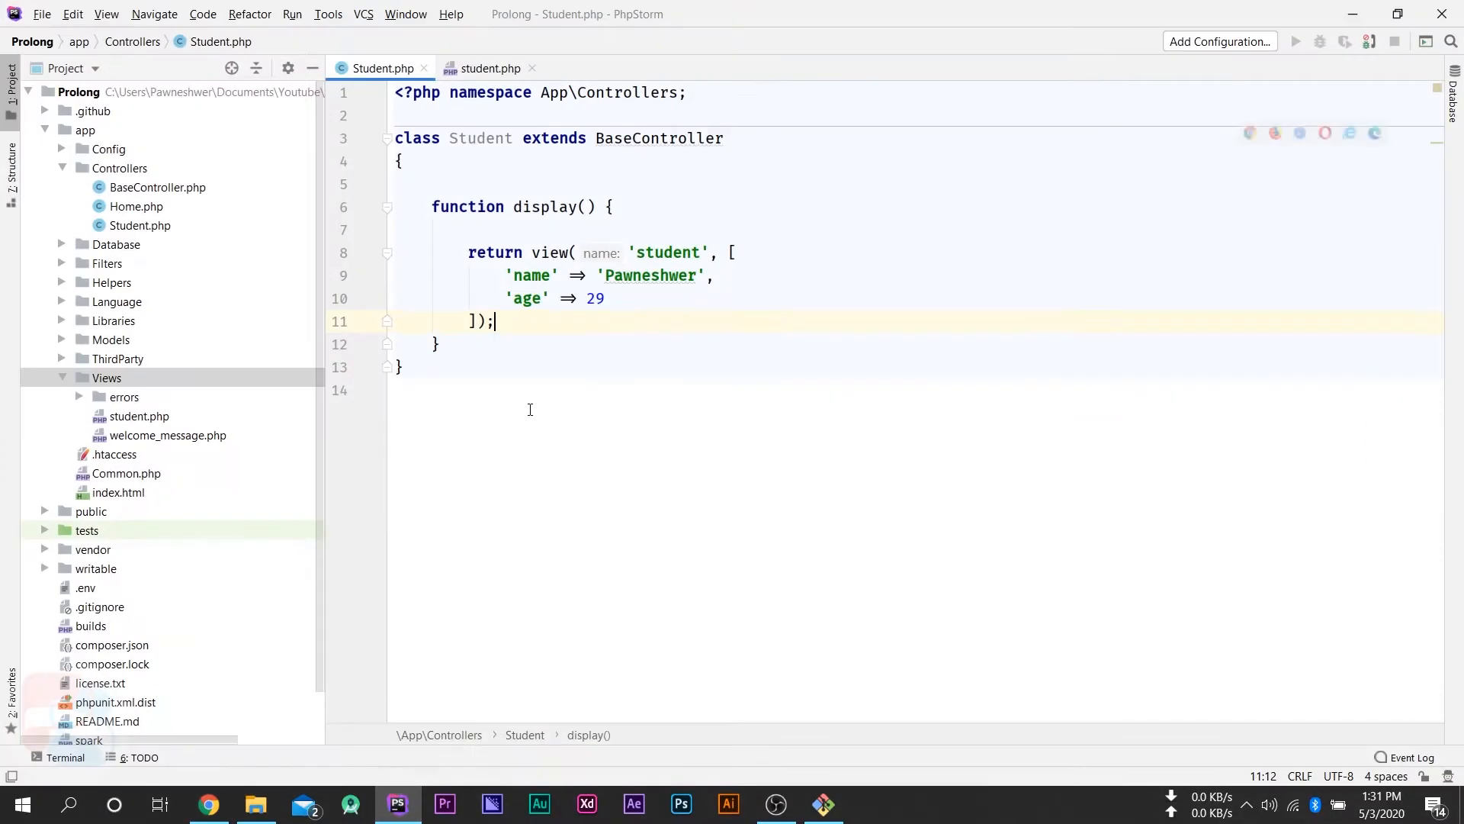
{"action": "mouse_move", "coordinate": [209, 806]}
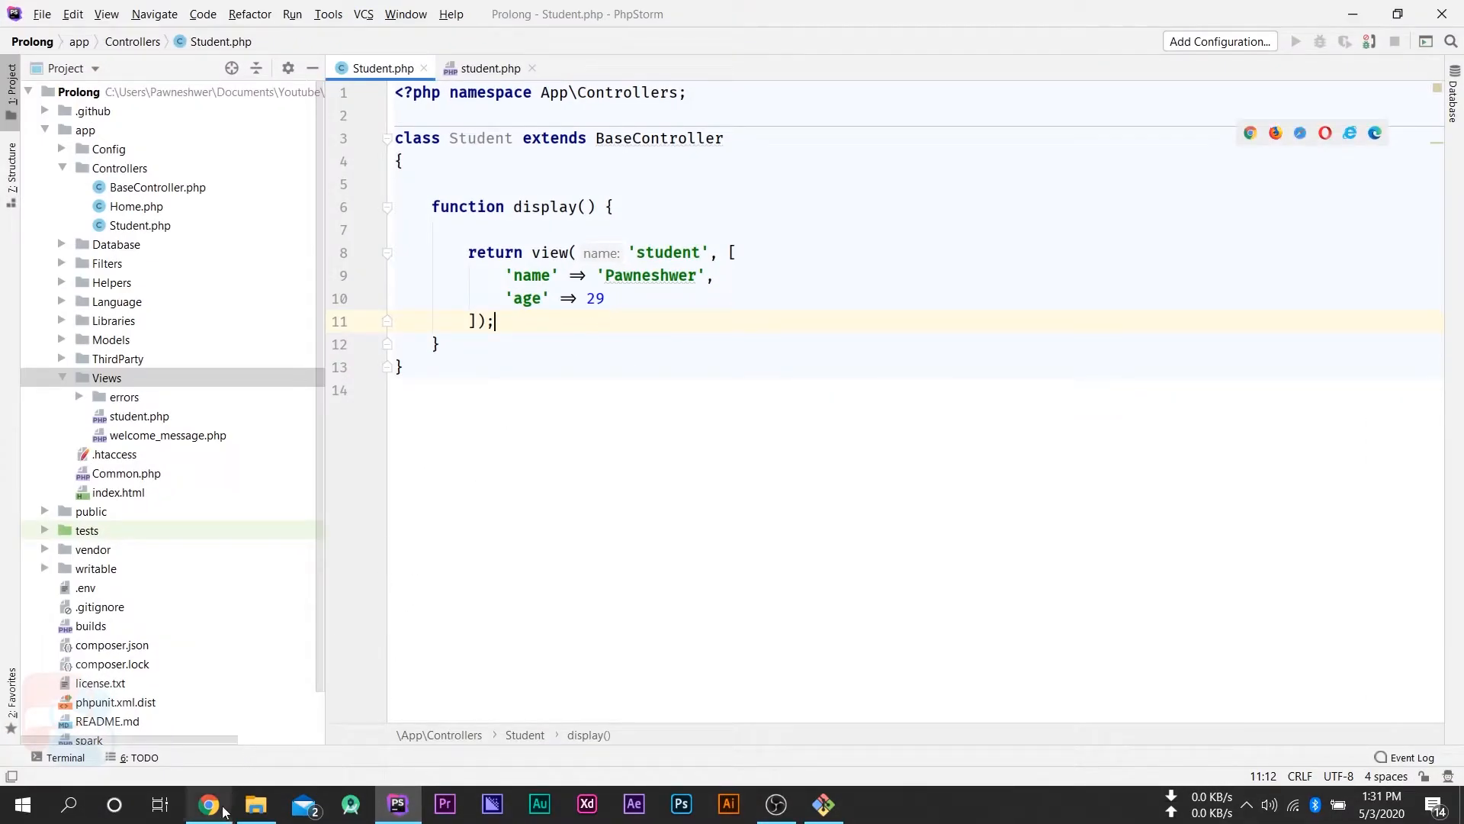
{"action": "left_click", "coordinate": [208, 805]}
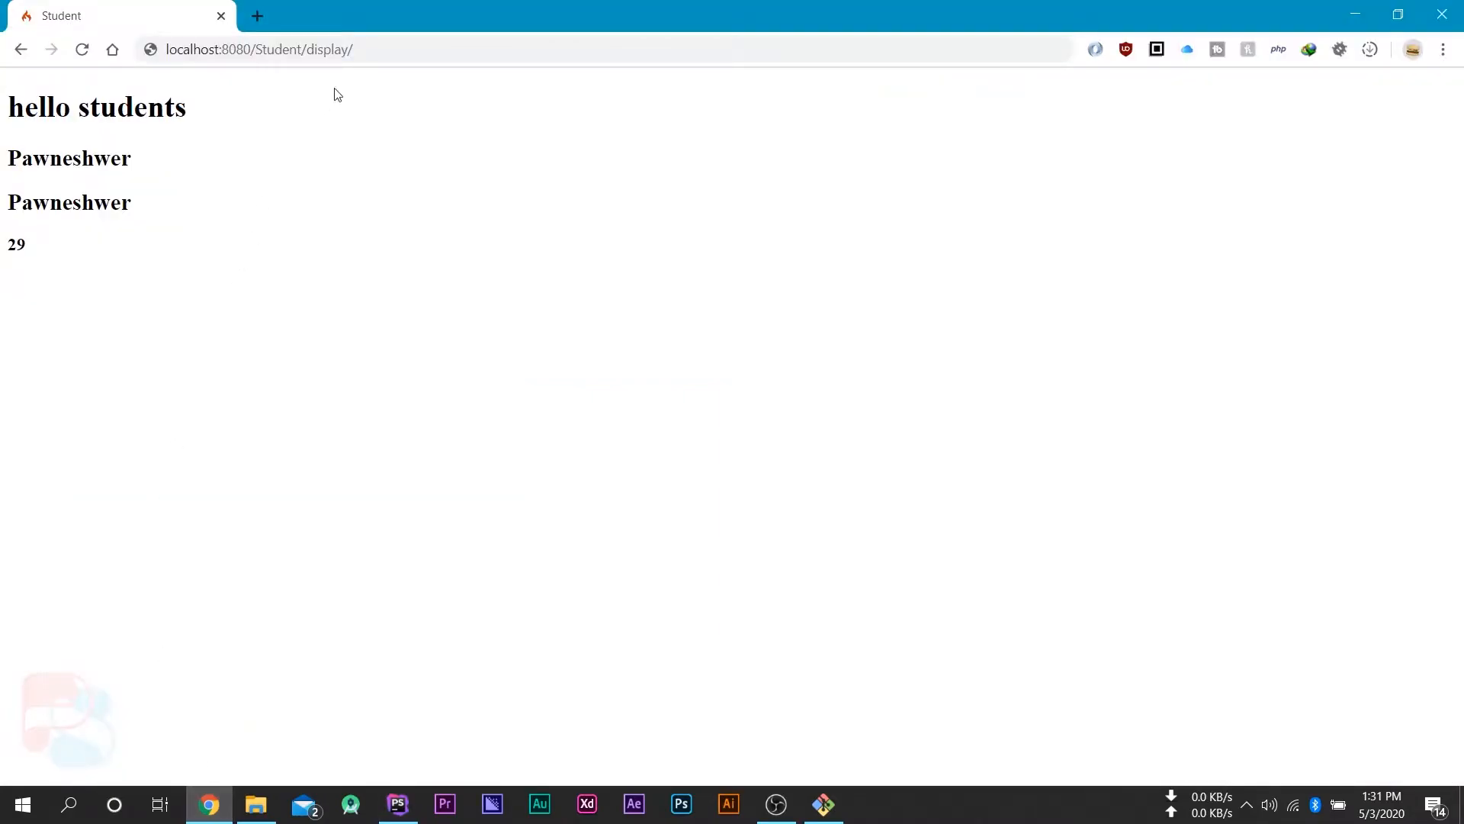
- Bring the PhpStorm window with the Student controller forward
{"action": "left_click", "coordinate": [386, 49]}
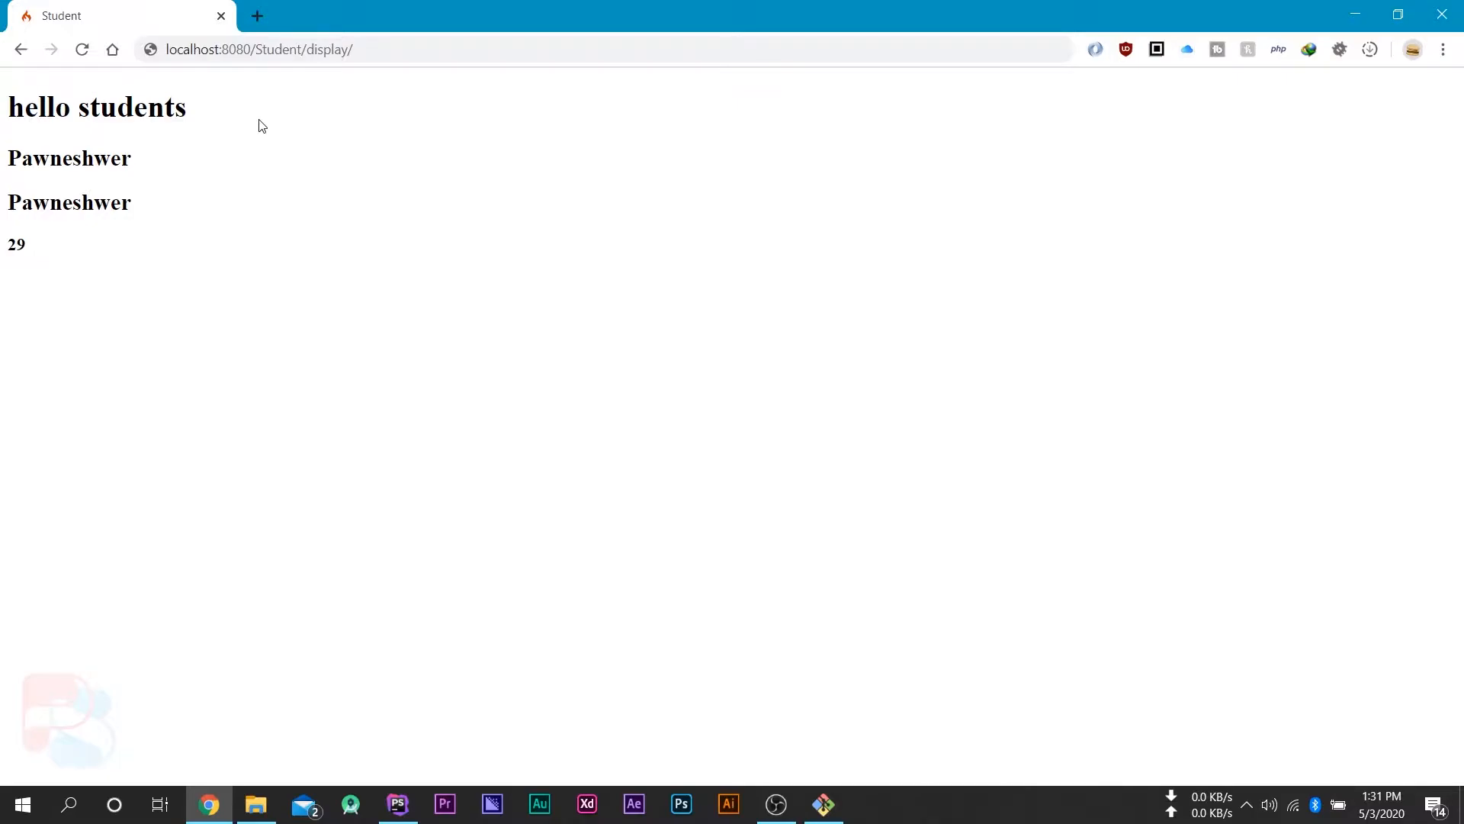
{"action": "mouse_move", "coordinate": [401, 803]}
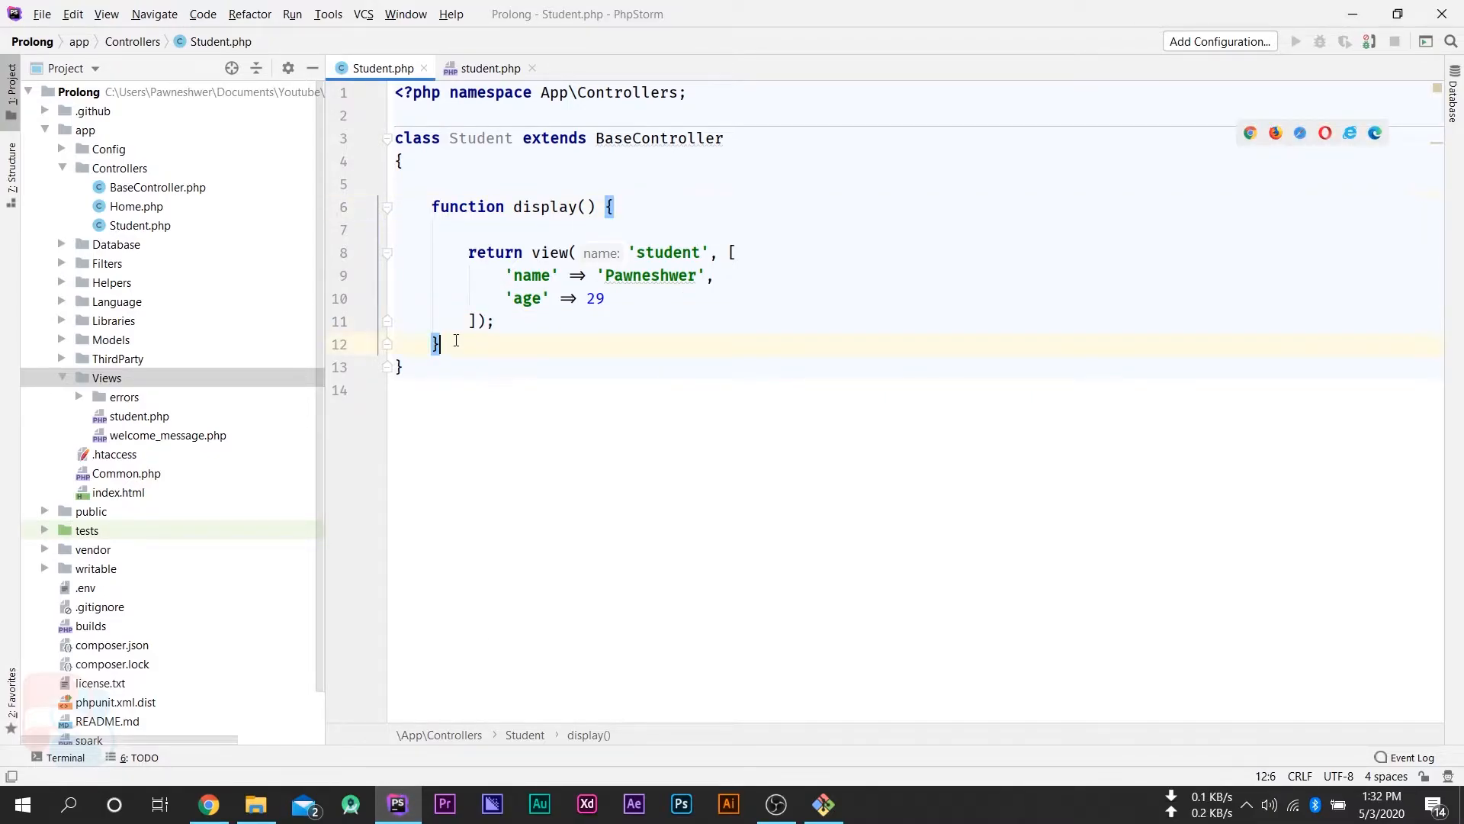
- Write an empty function displayWithRequest() below display() in Student.php
{"action": "type", "text": "function"}
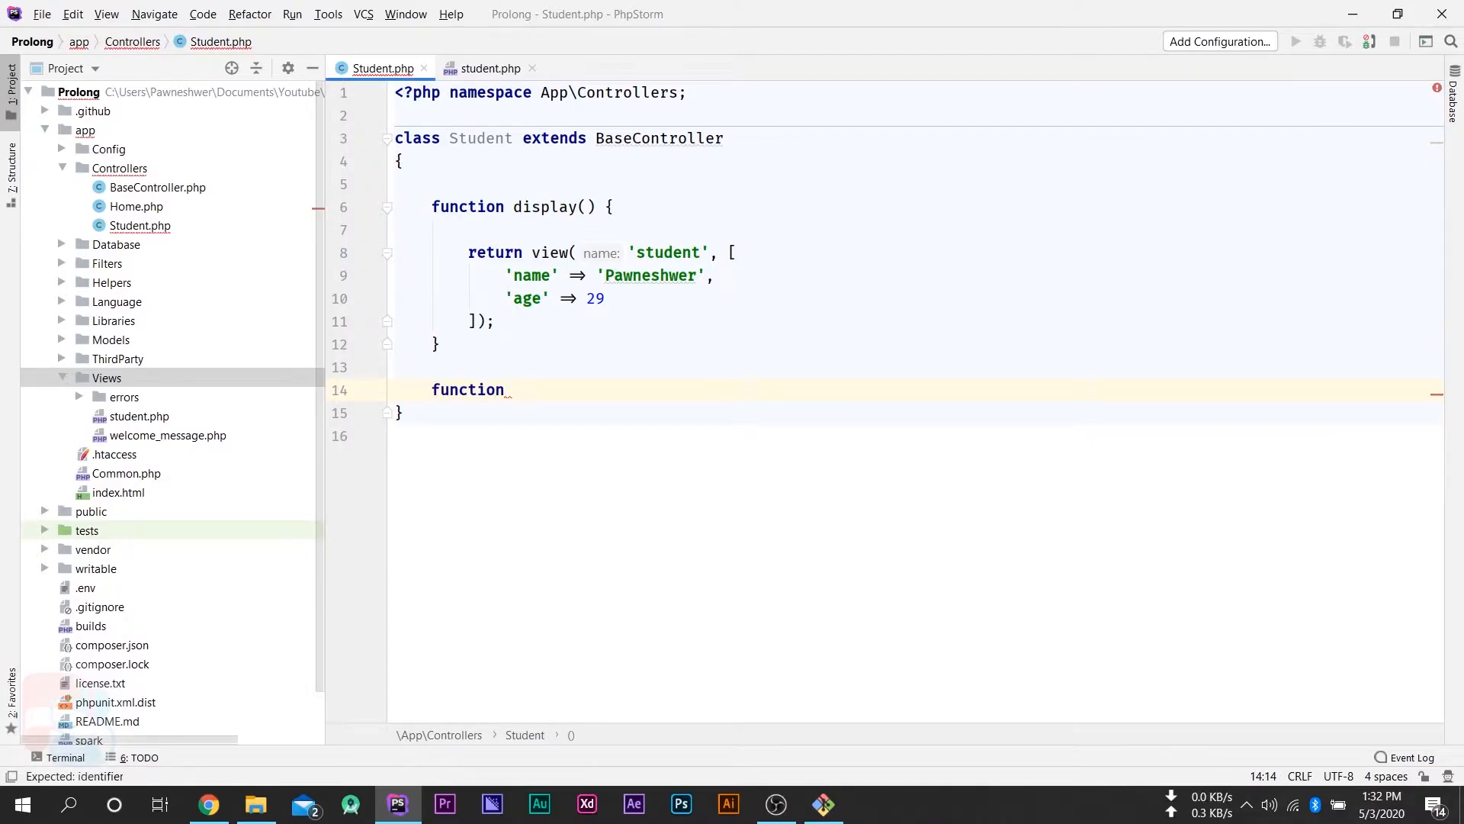
{"action": "type", "text": "display"}
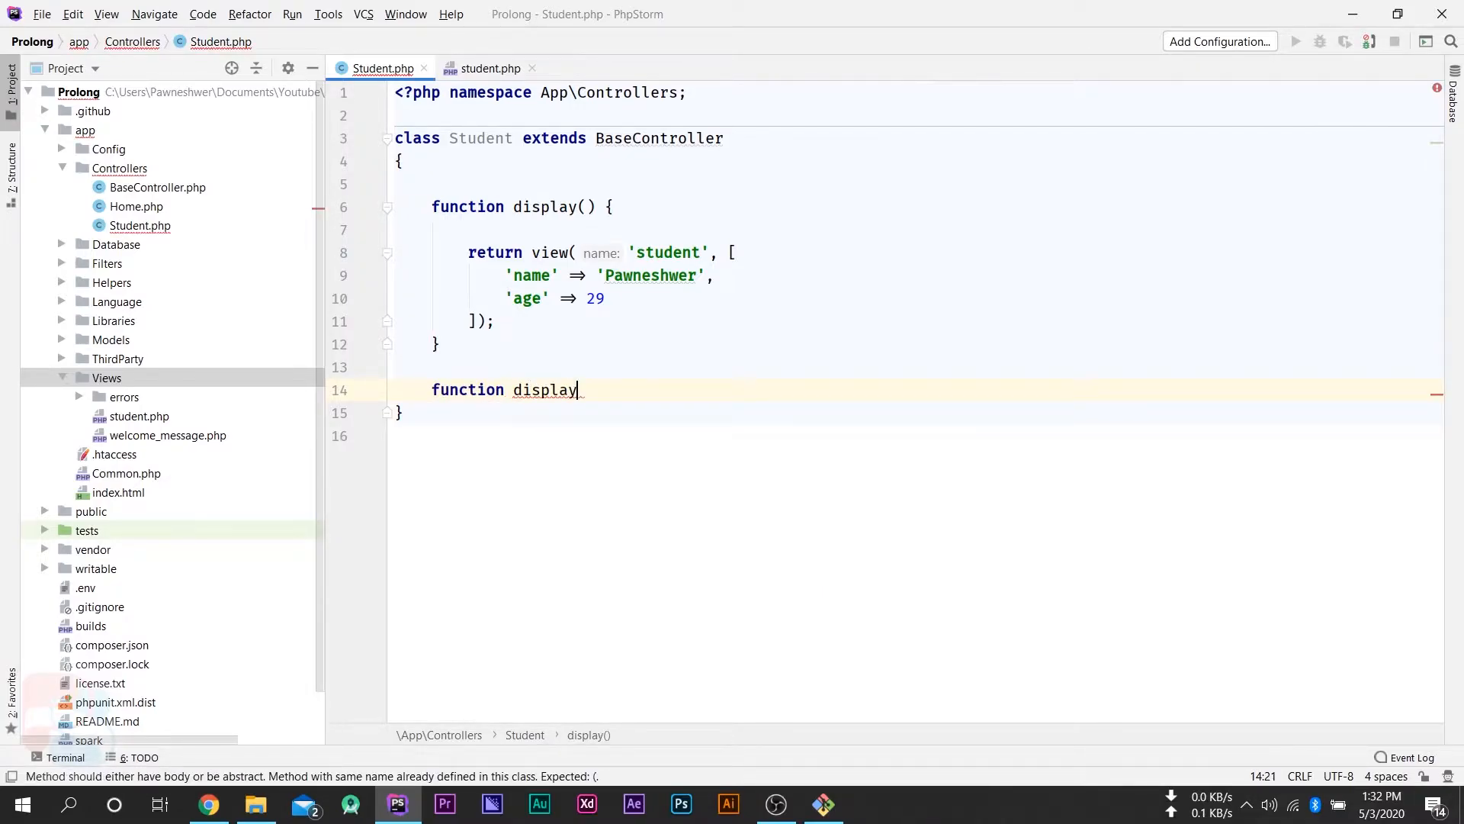
{"action": "type", "text": "WithRe"}
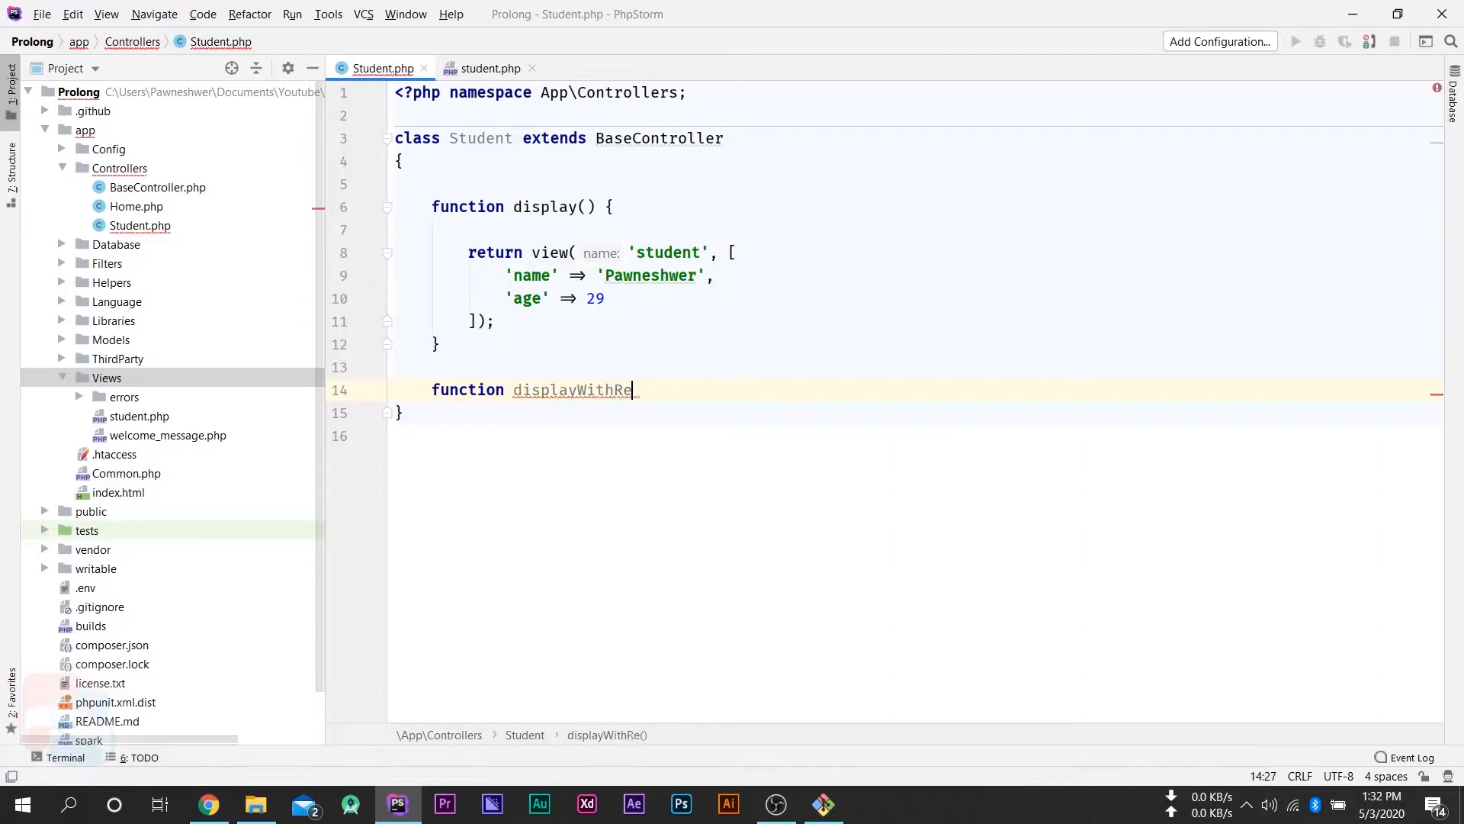
{"action": "type", "text": "quest()"}
{"action": "type", "text": "{"}
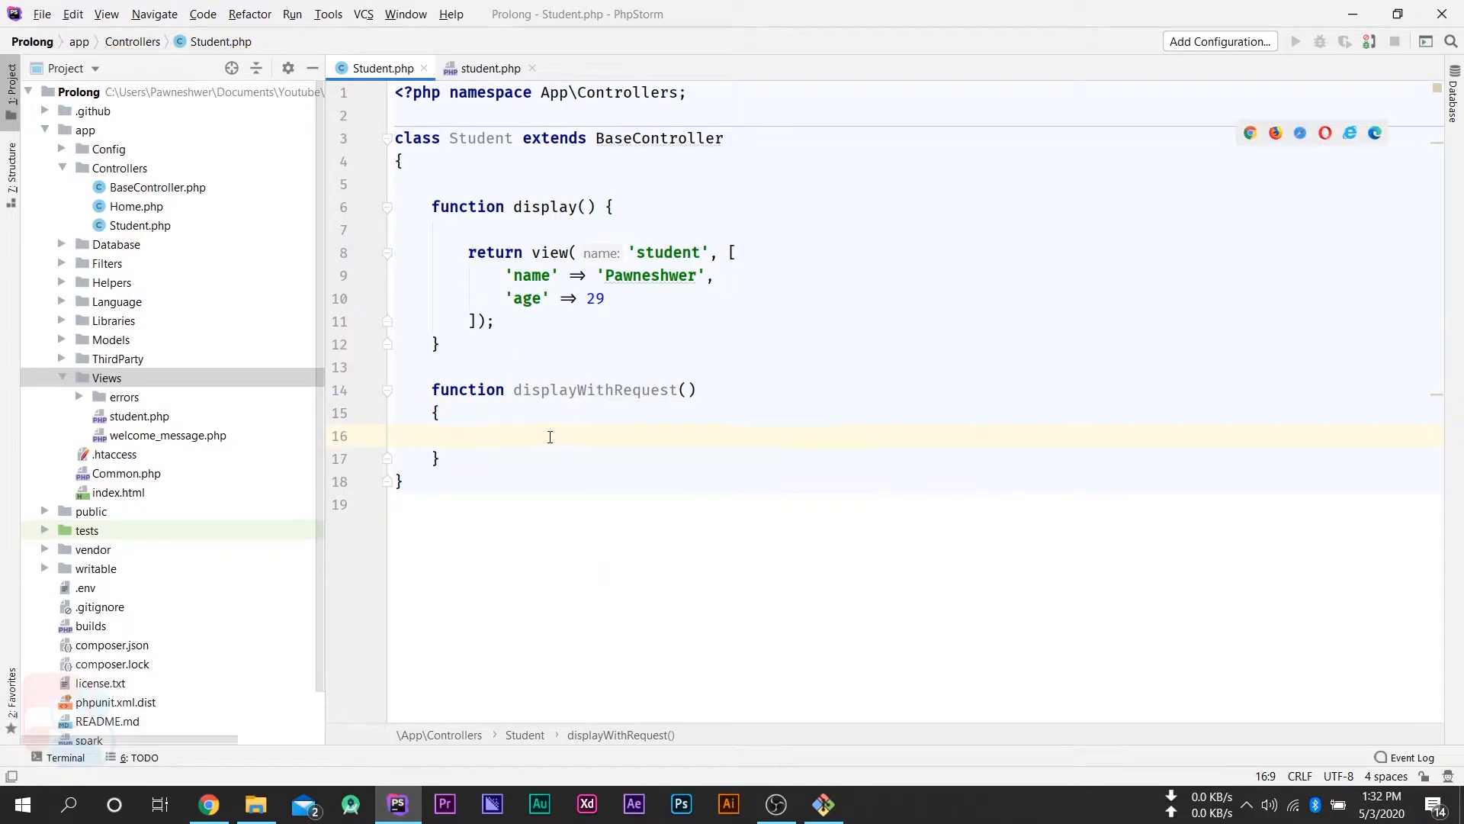
{"action": "double_click", "coordinate": [593, 390]}
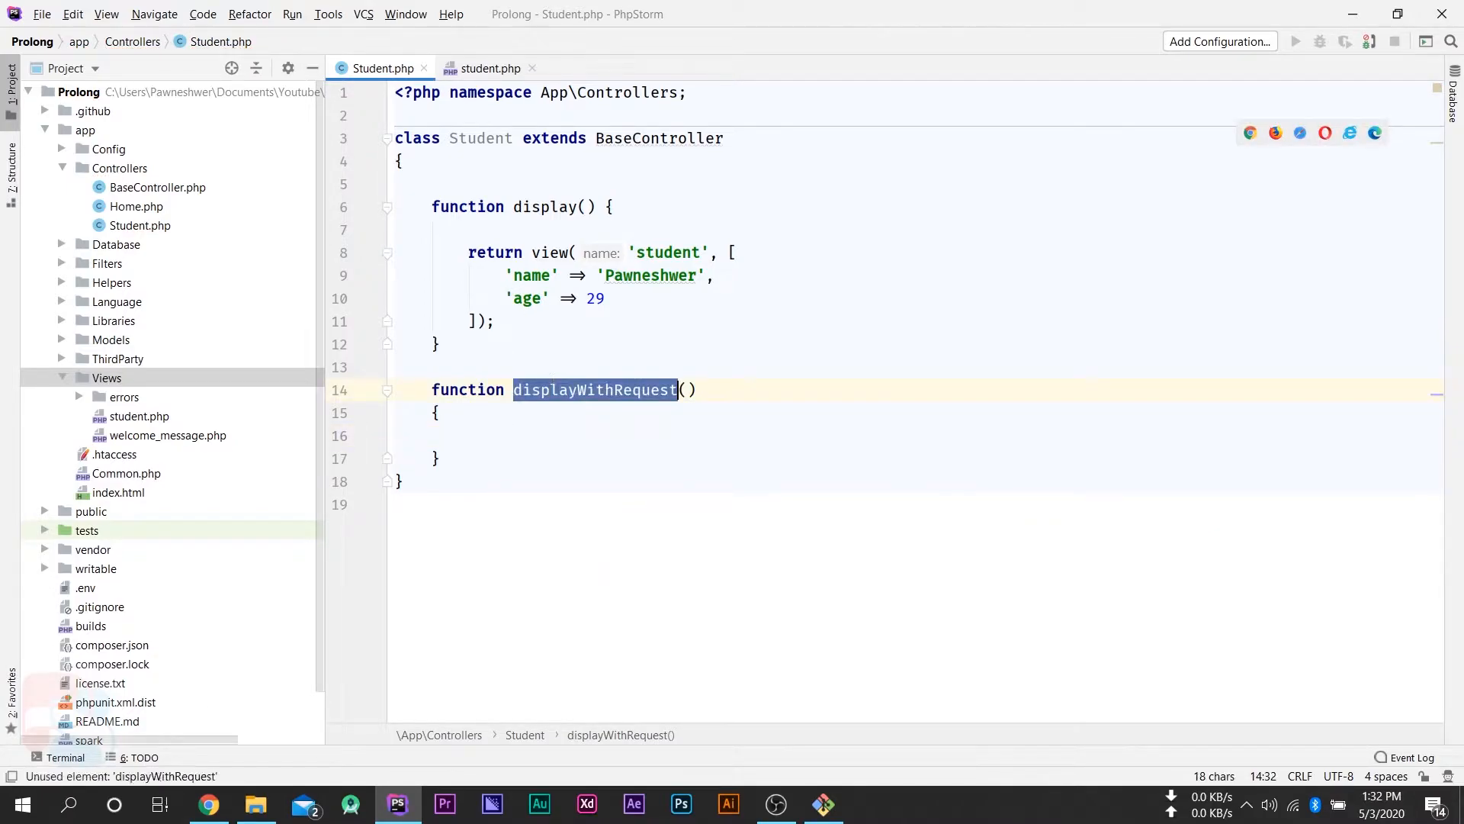
{"action": "left_click", "coordinate": [209, 805]}
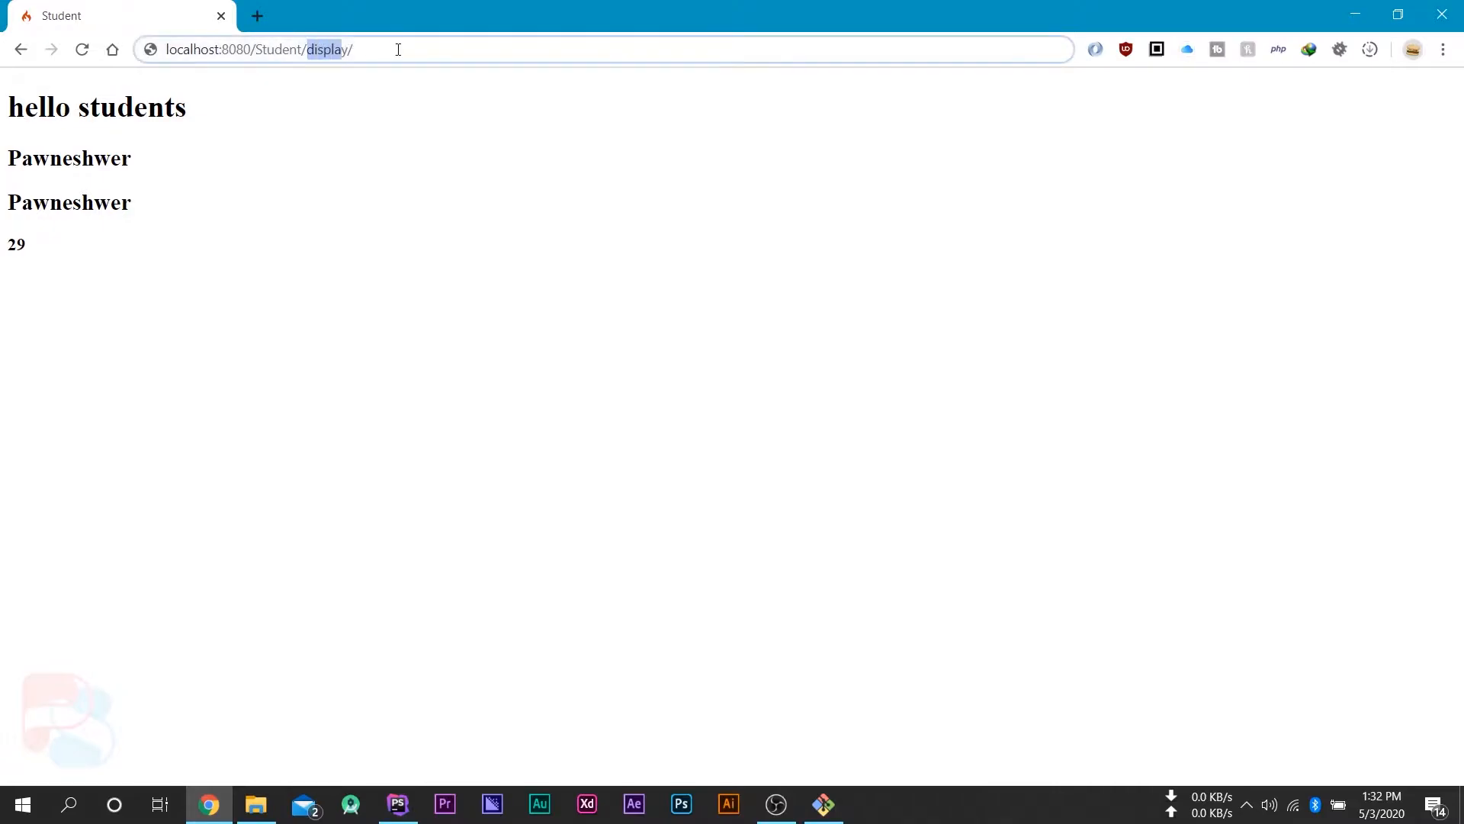
{"action": "left_click", "coordinate": [398, 805]}
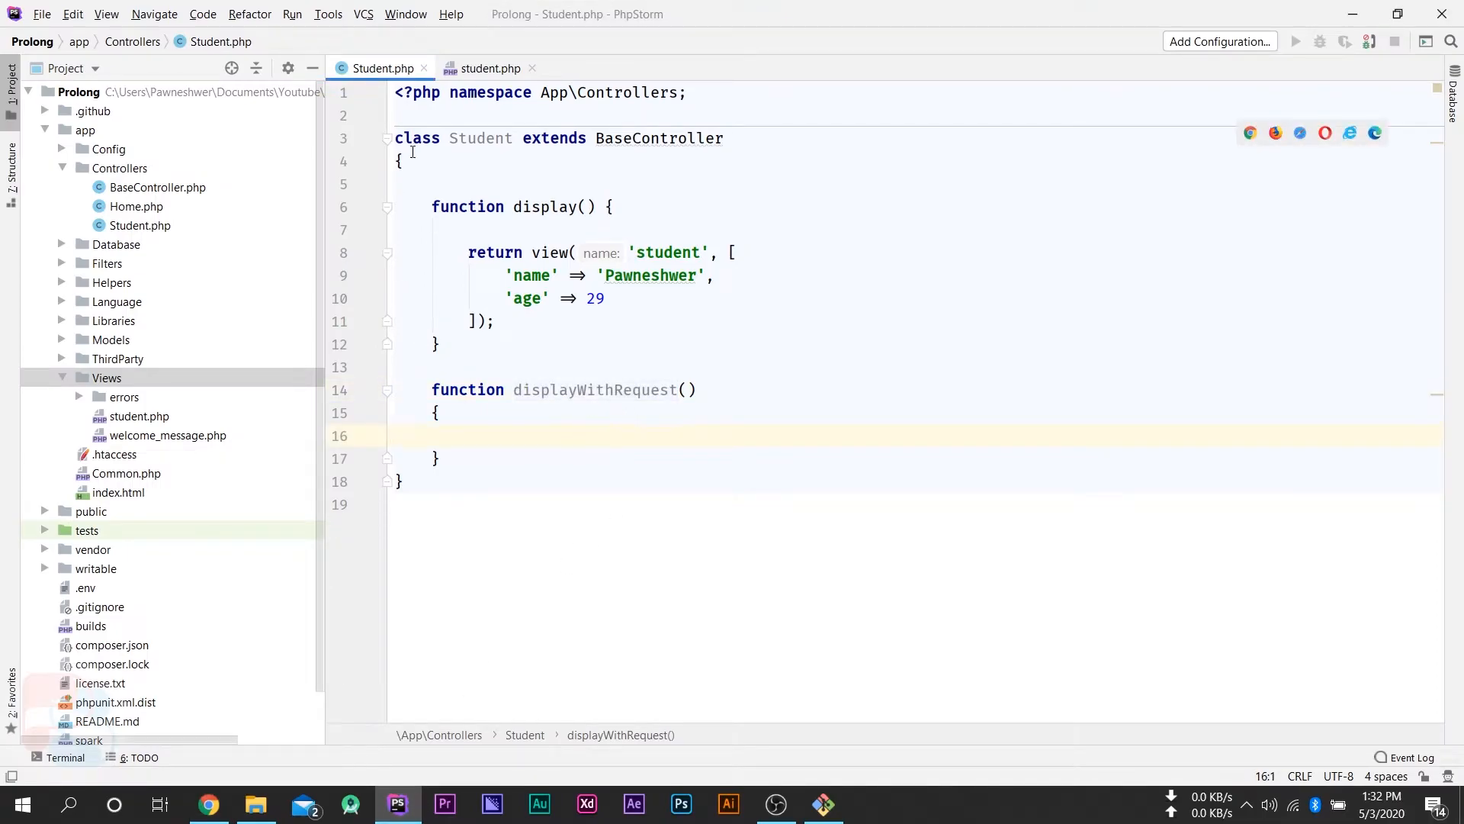
- Create student2.php as a copy of student.php, select its body, and return to Student.php
{"action": "left_click", "coordinate": [489, 68]}
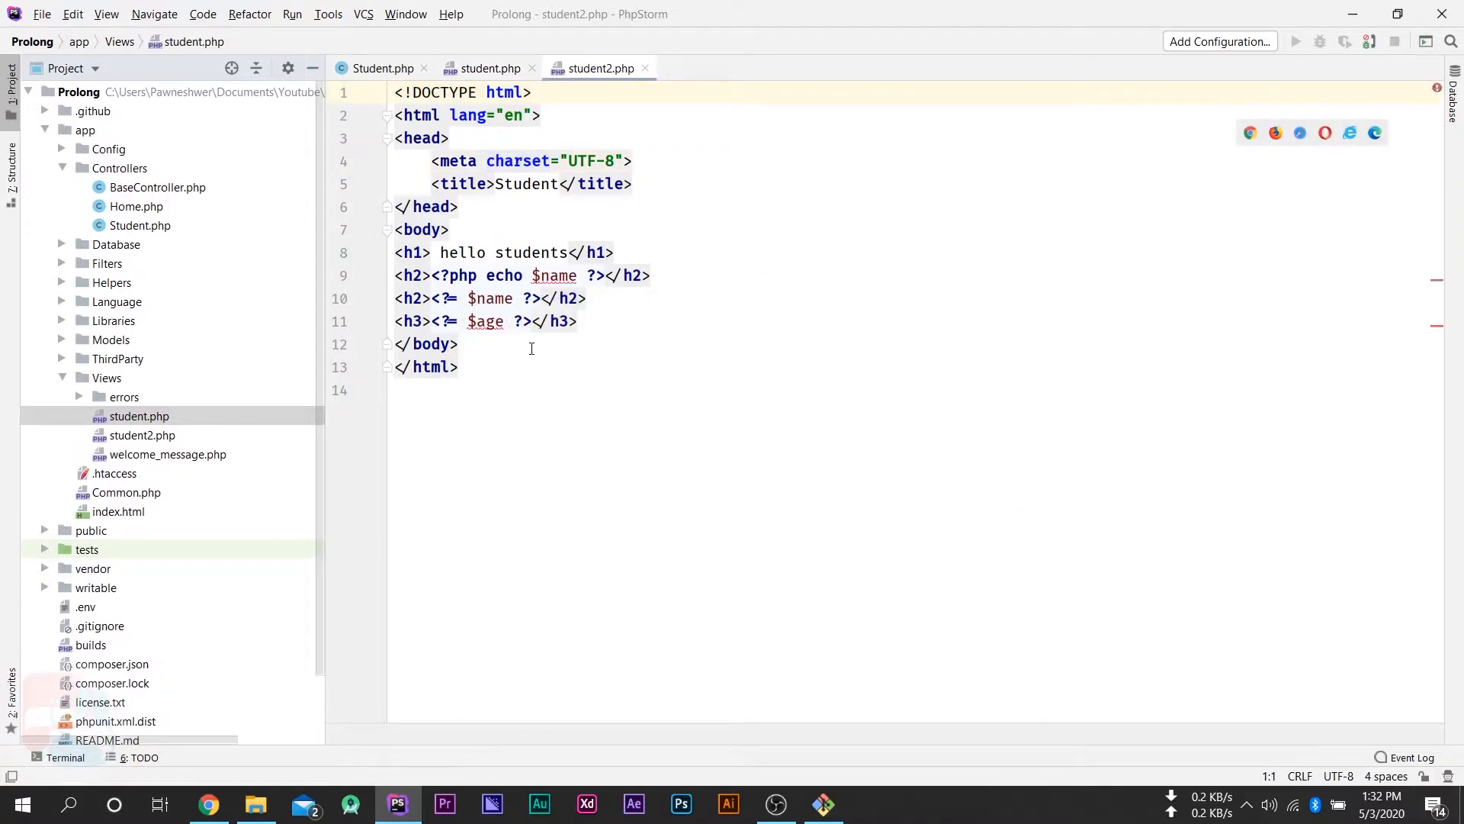
{"action": "left_click_drag", "start_coordinate": [392, 274], "coordinate": [577, 321]}
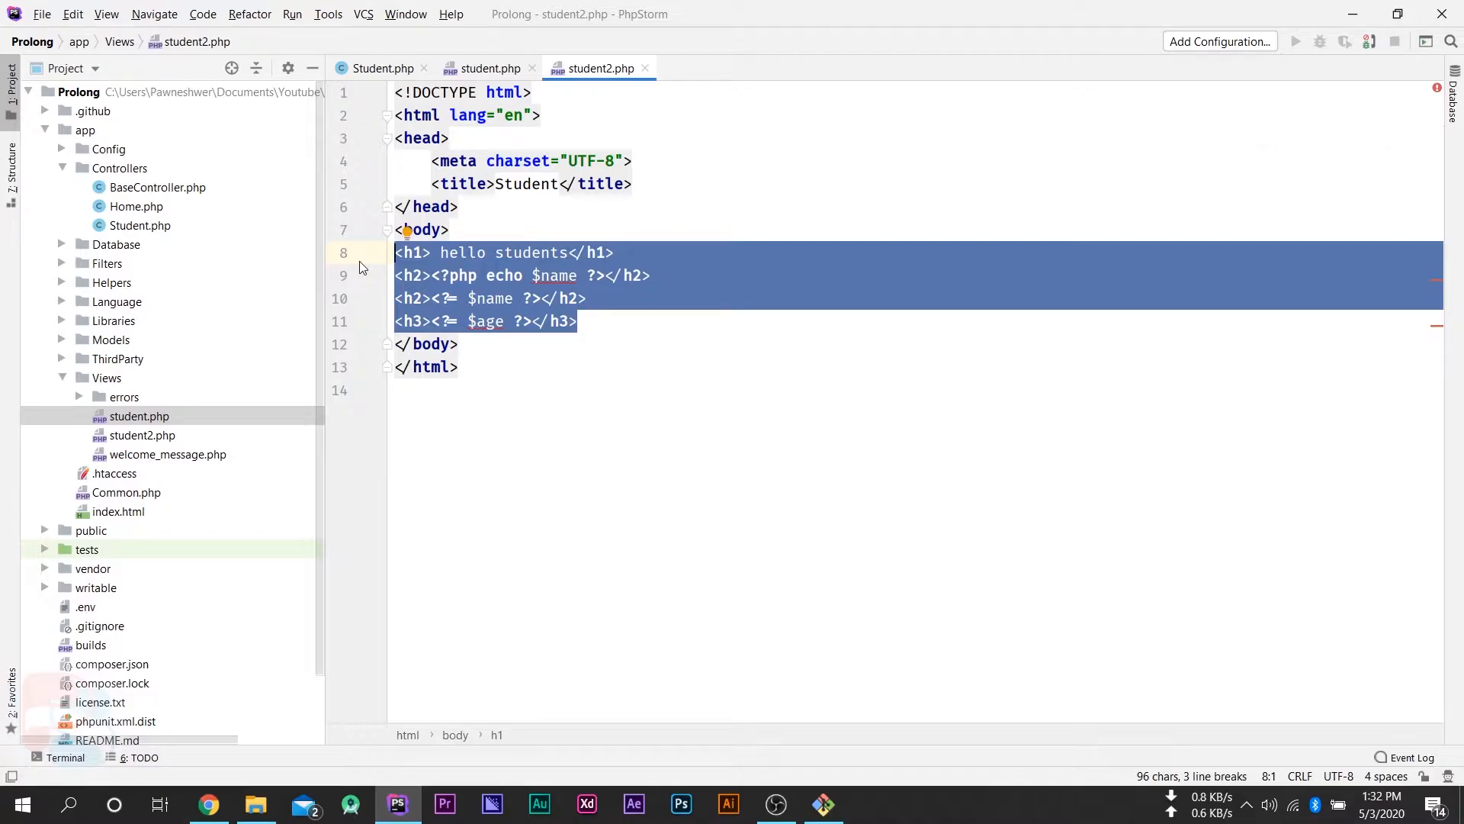
{"action": "left_click", "coordinate": [387, 68]}
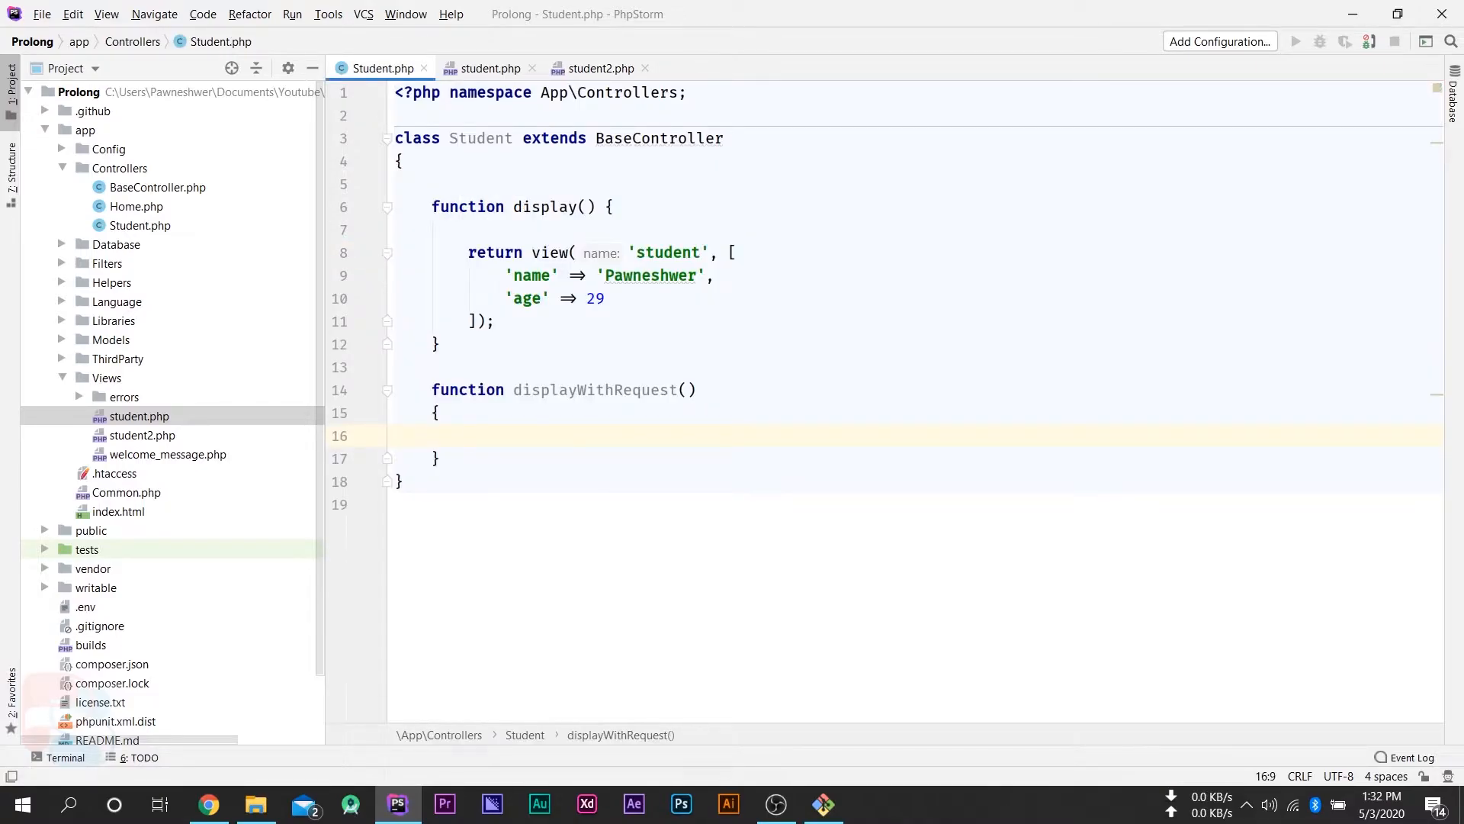
- Write return view('student2'); inside displayWithRequest using autocomplete
{"action": "type", "text": "return view('"}
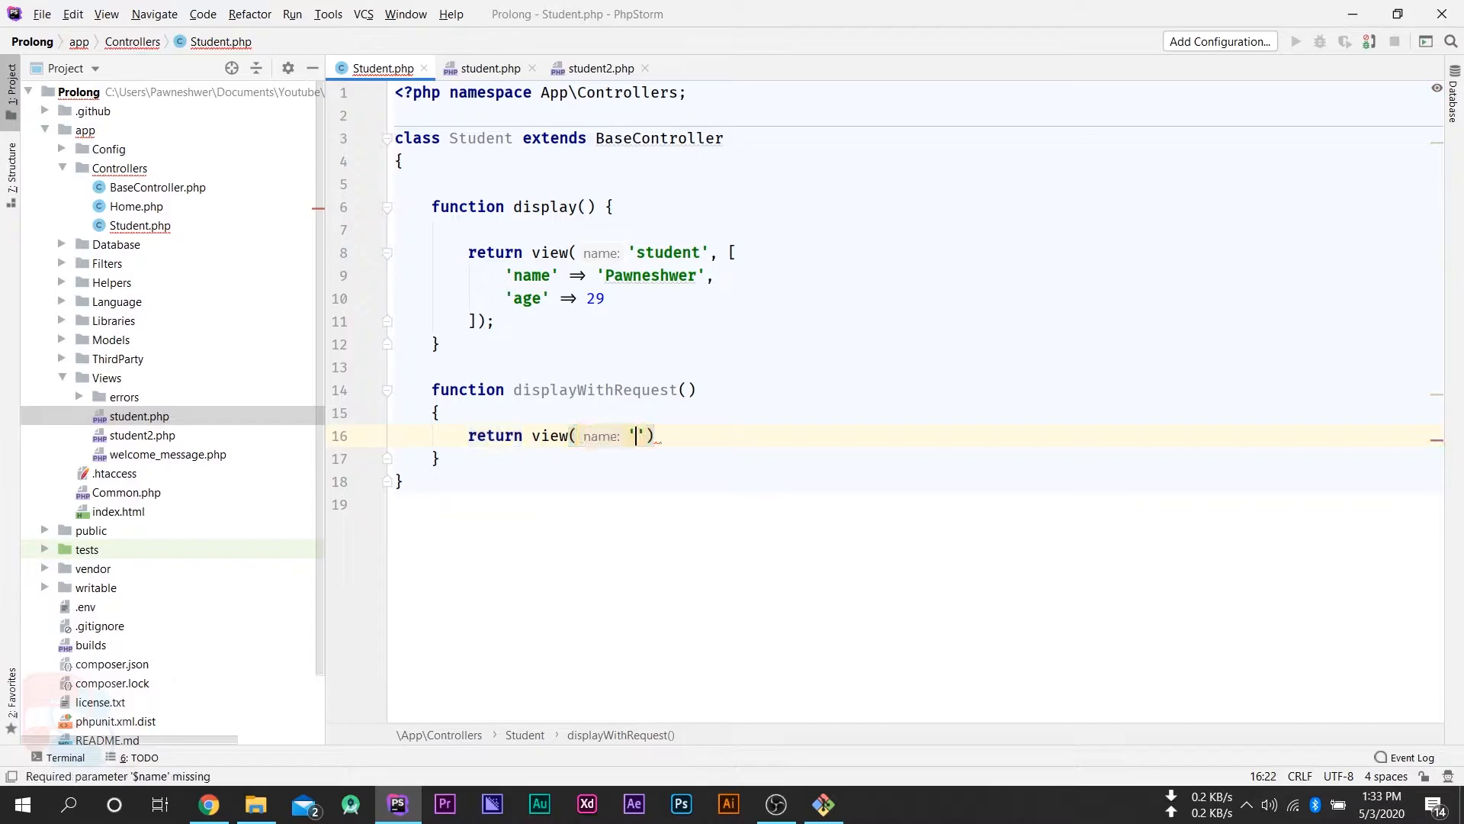
{"action": "type", "text": "stude"}
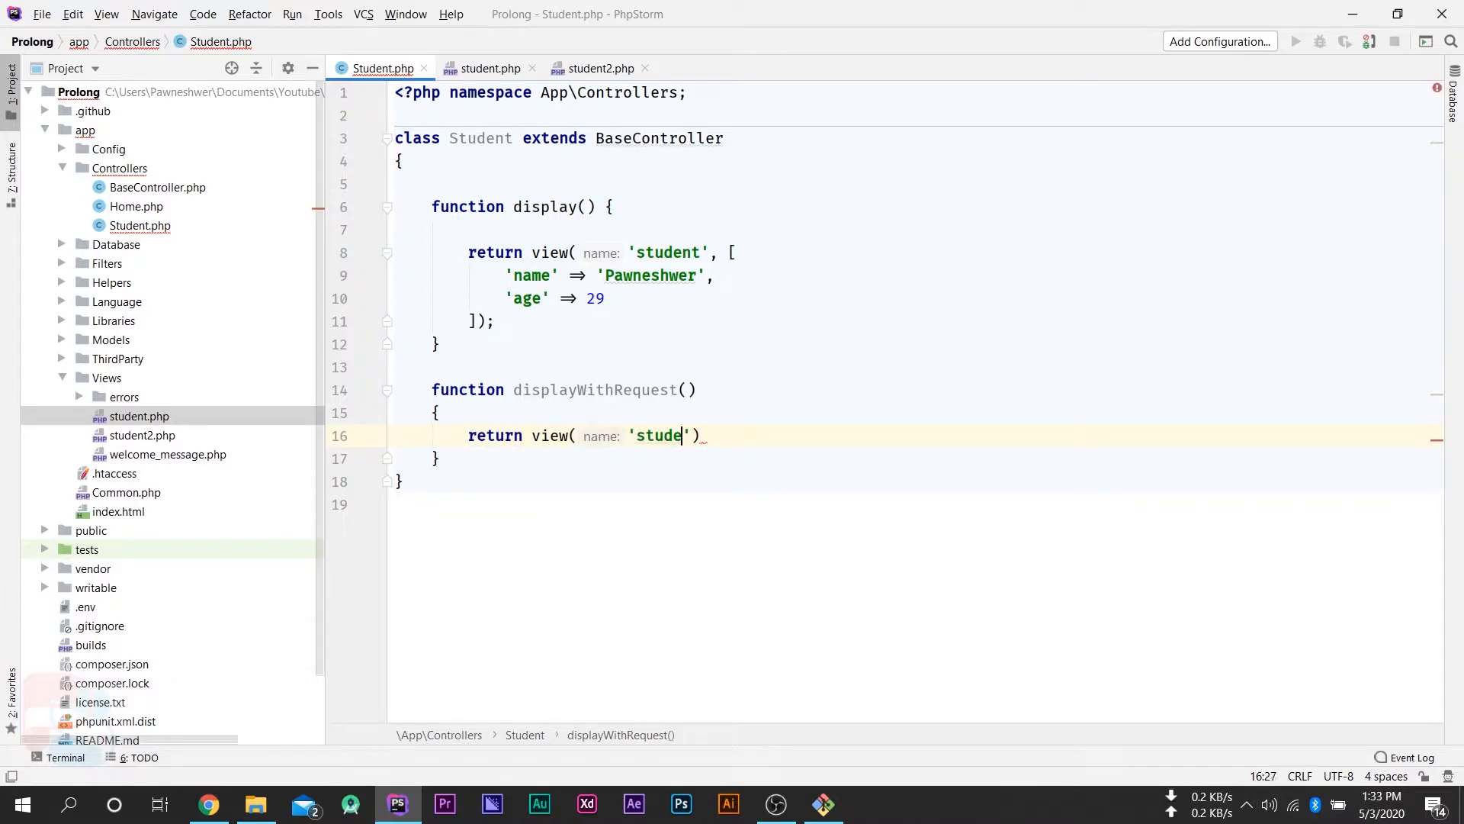
{"action": "type", "text": "nt2"}
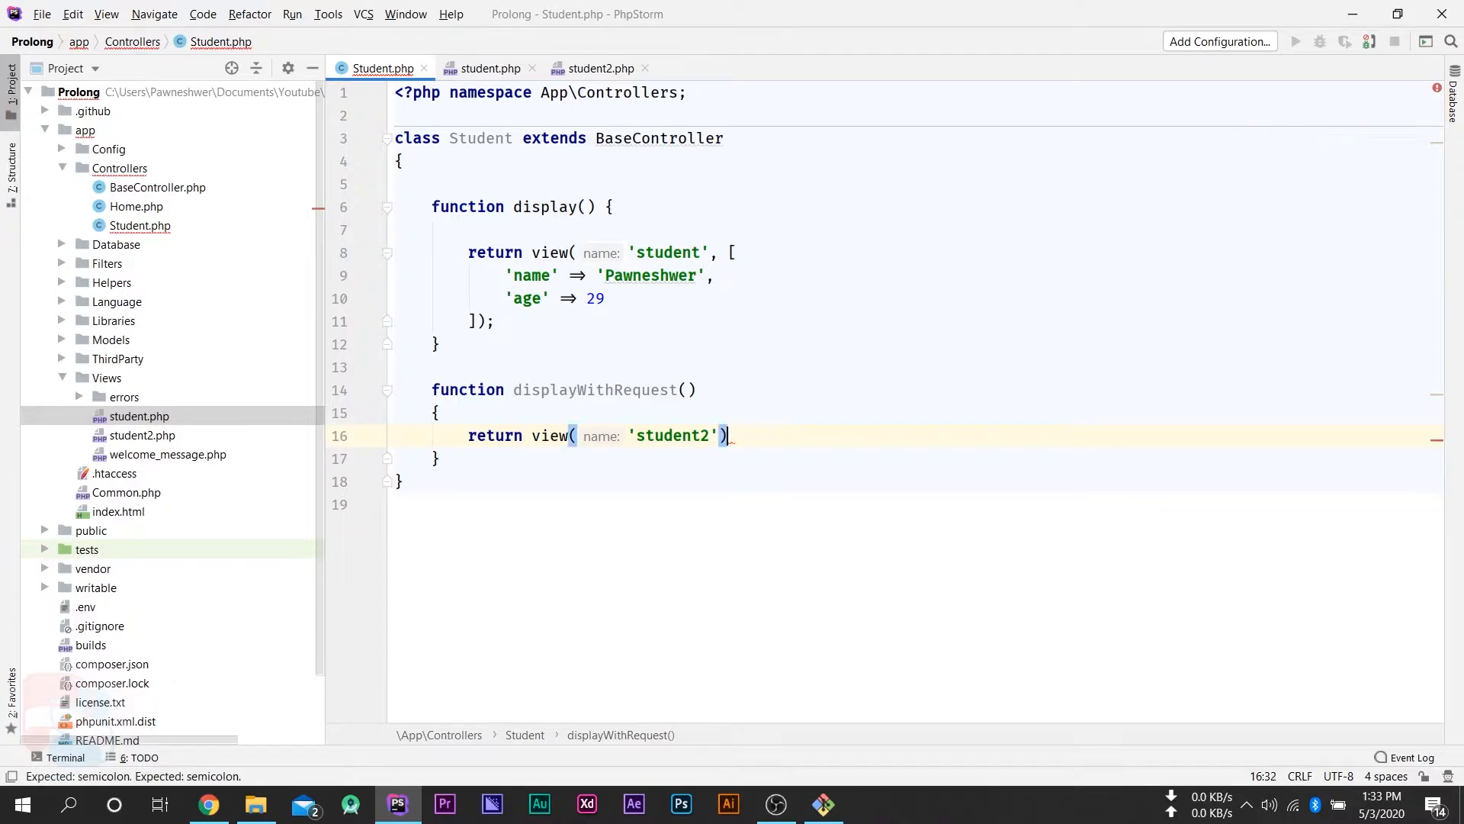
{"action": "left_click", "coordinate": [209, 805]}
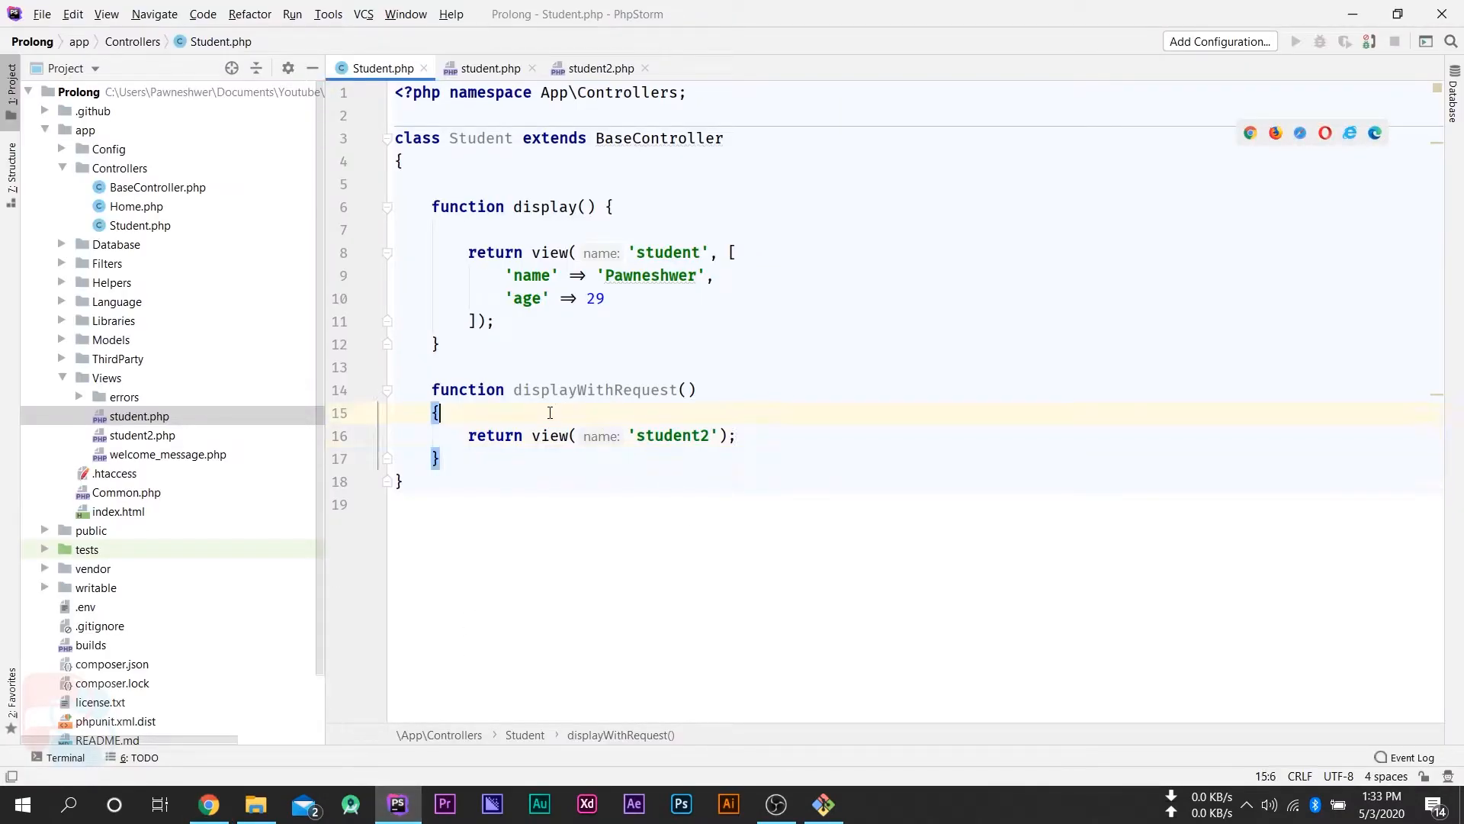
- Insert //GET, //POST and //REQUEST comment lines above the return statement
{"action": "key", "text": "Enter"}
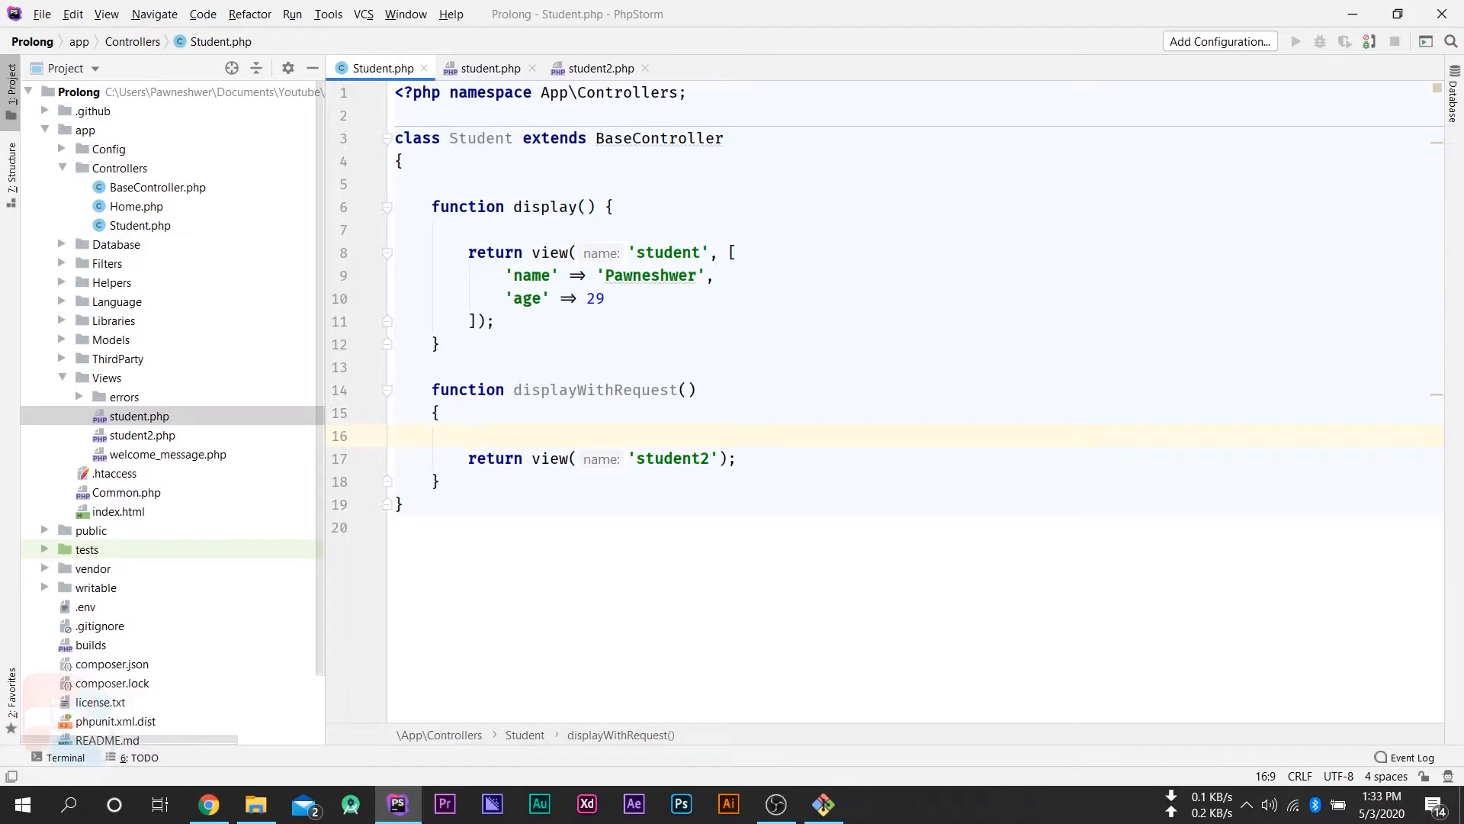
{"action": "type", "text": "//GET"}
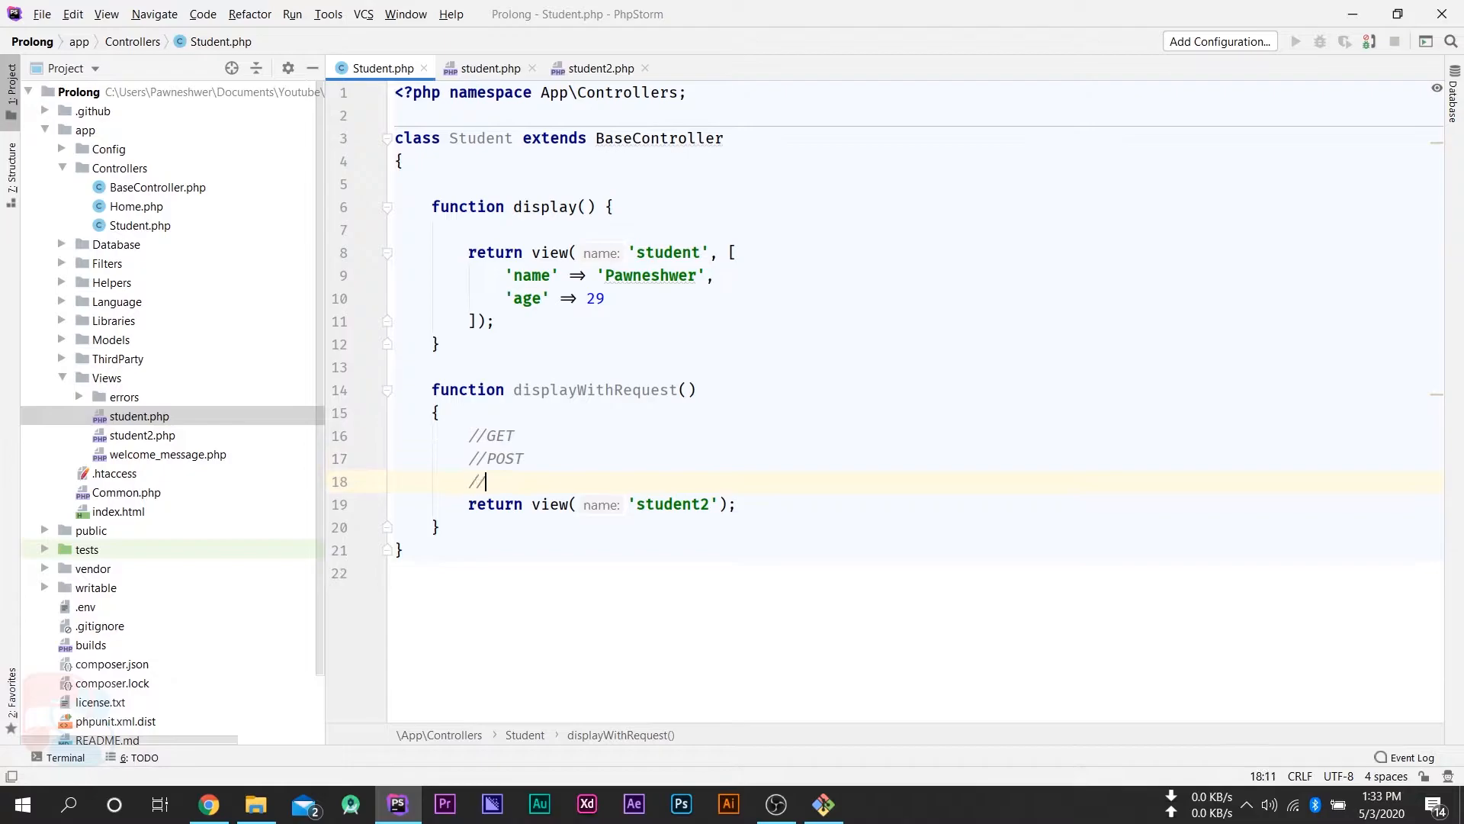
{"action": "type", "text": "REQ"}
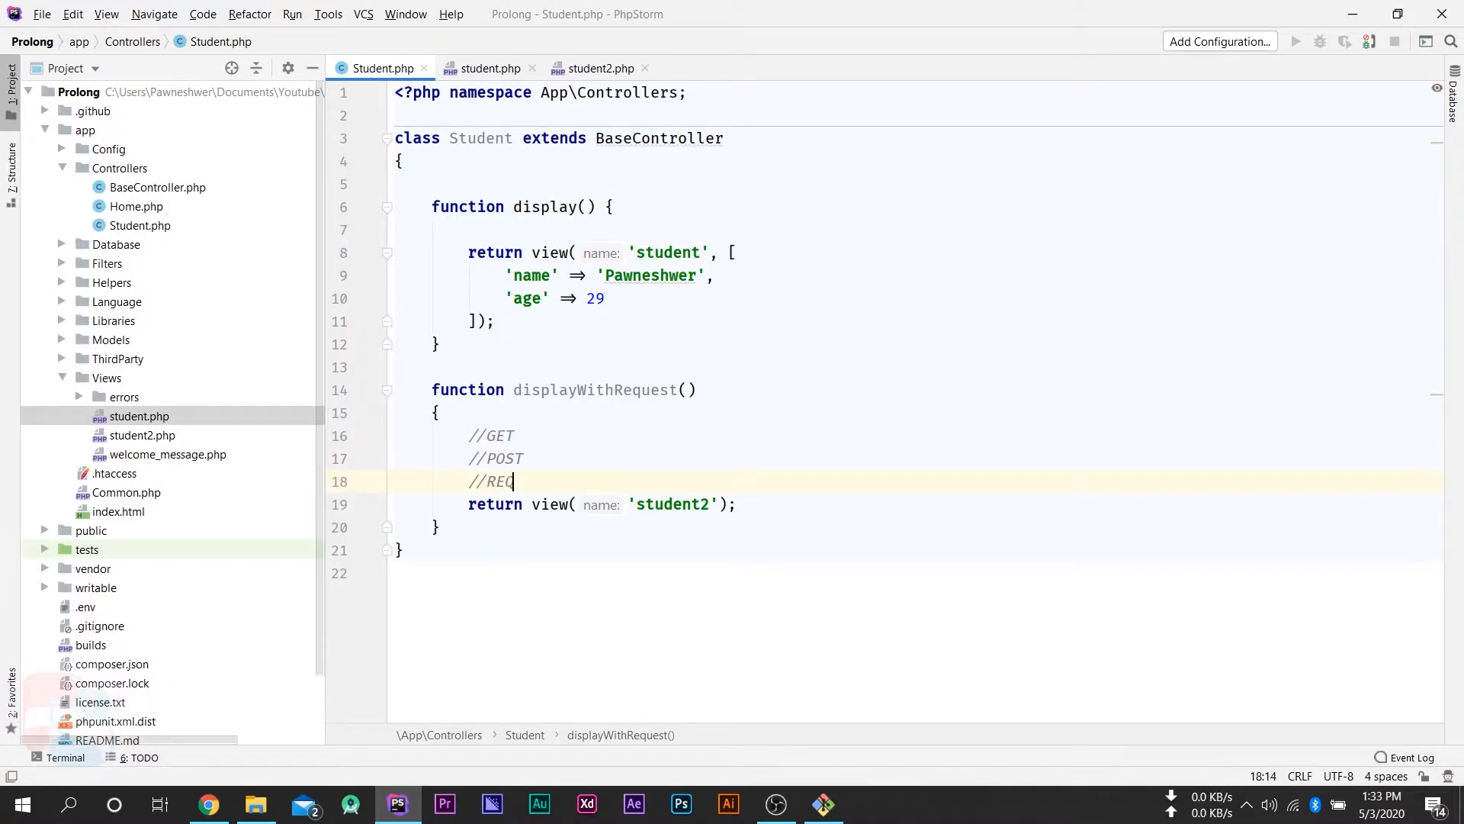
{"action": "type", "text": "UEST"}
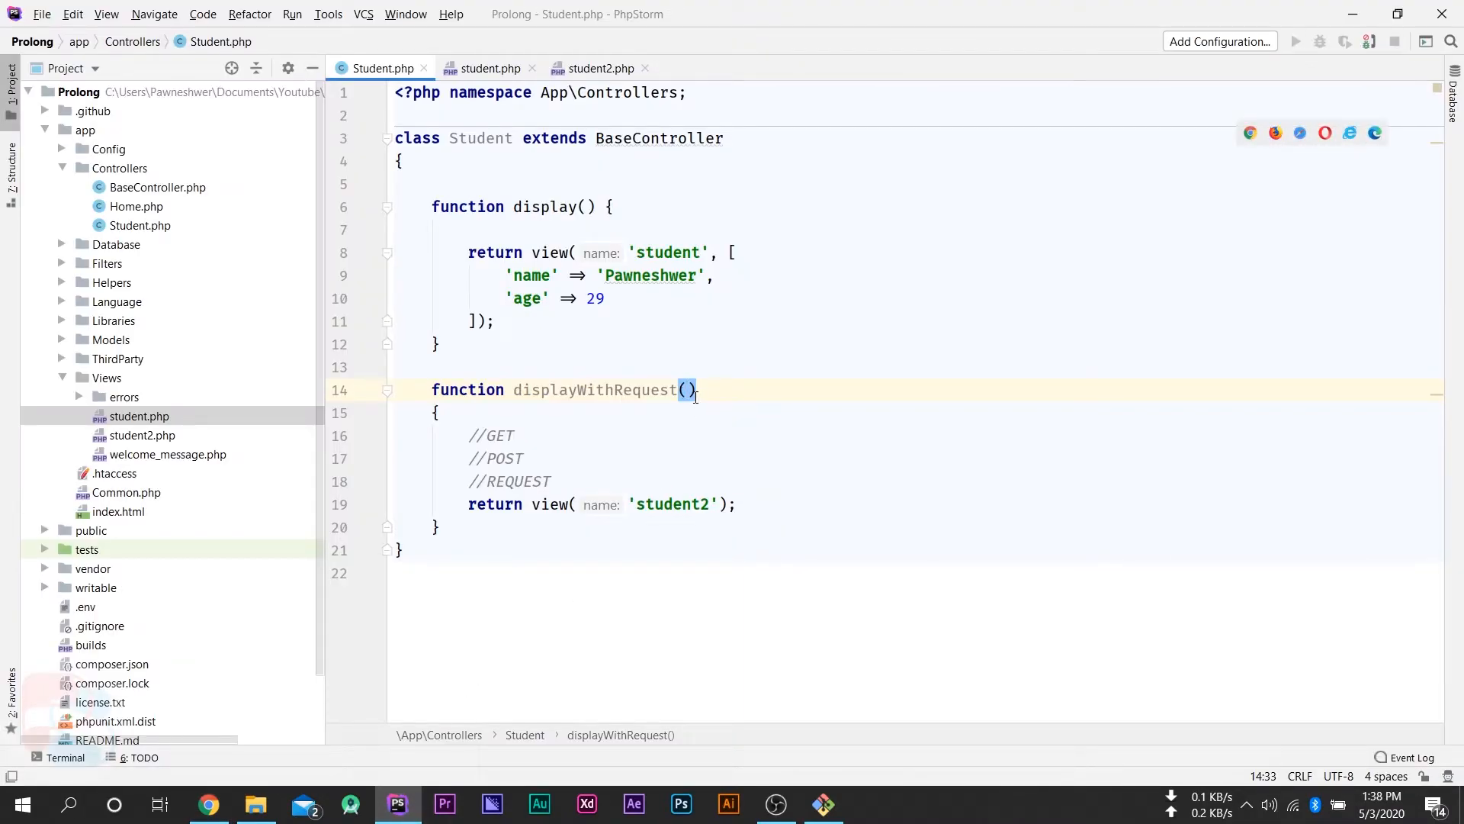
- Add an $id parameter and pass ['id' => $id] to view('student2')
{"action": "type", "text": "$"}
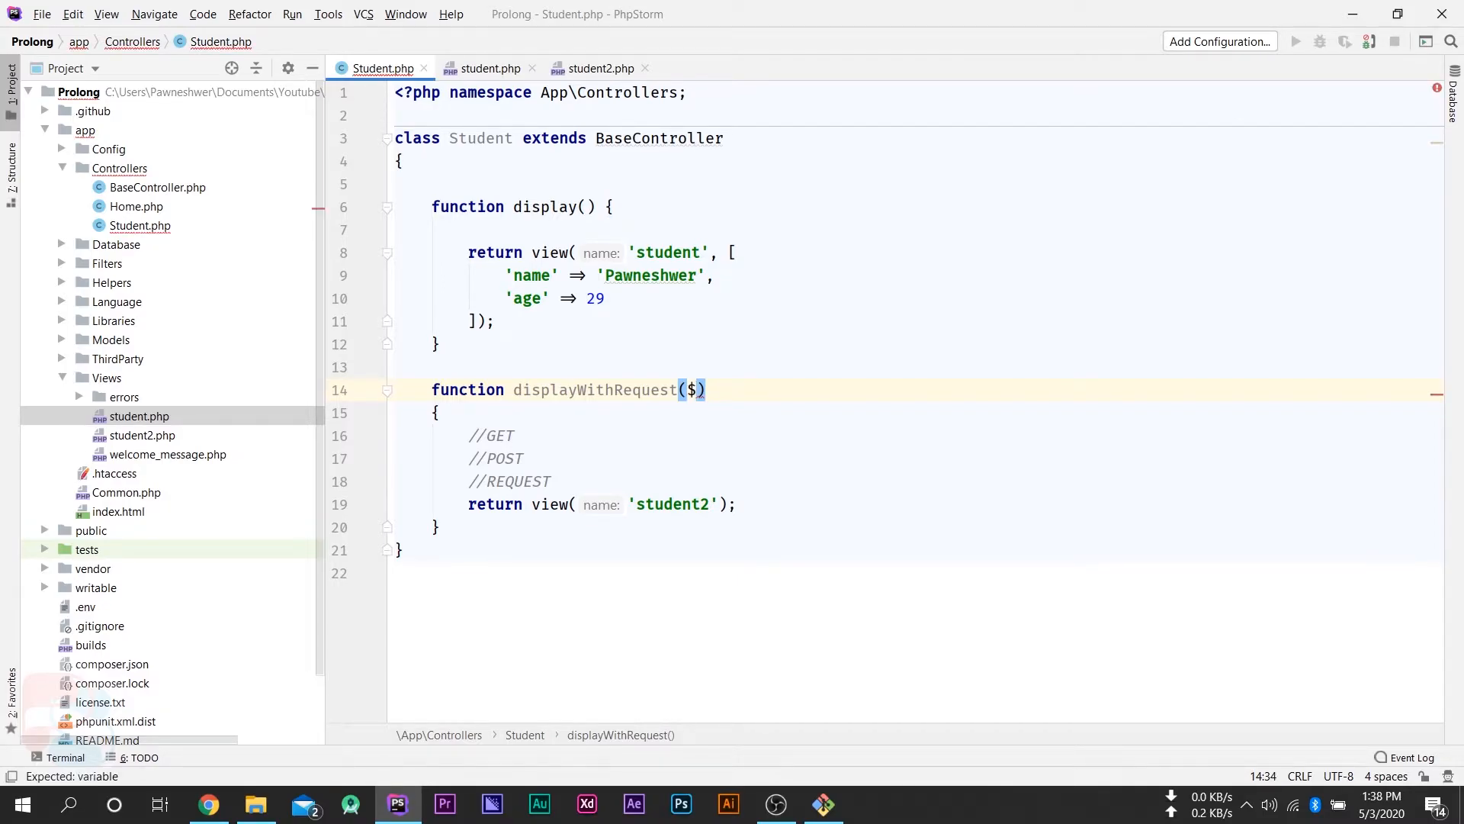
{"action": "type", "text": "id"}
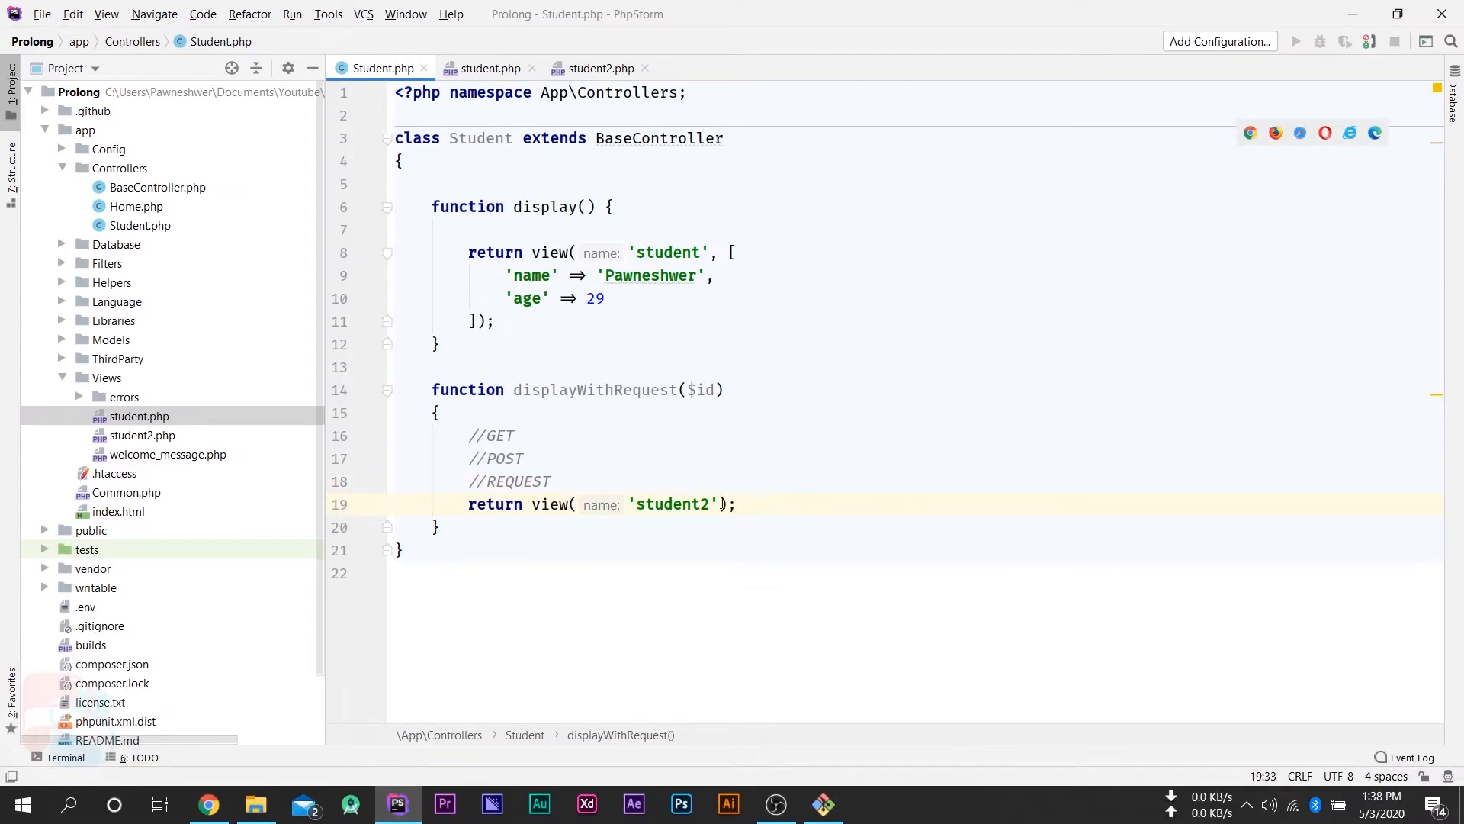
{"action": "type", "text": ","}
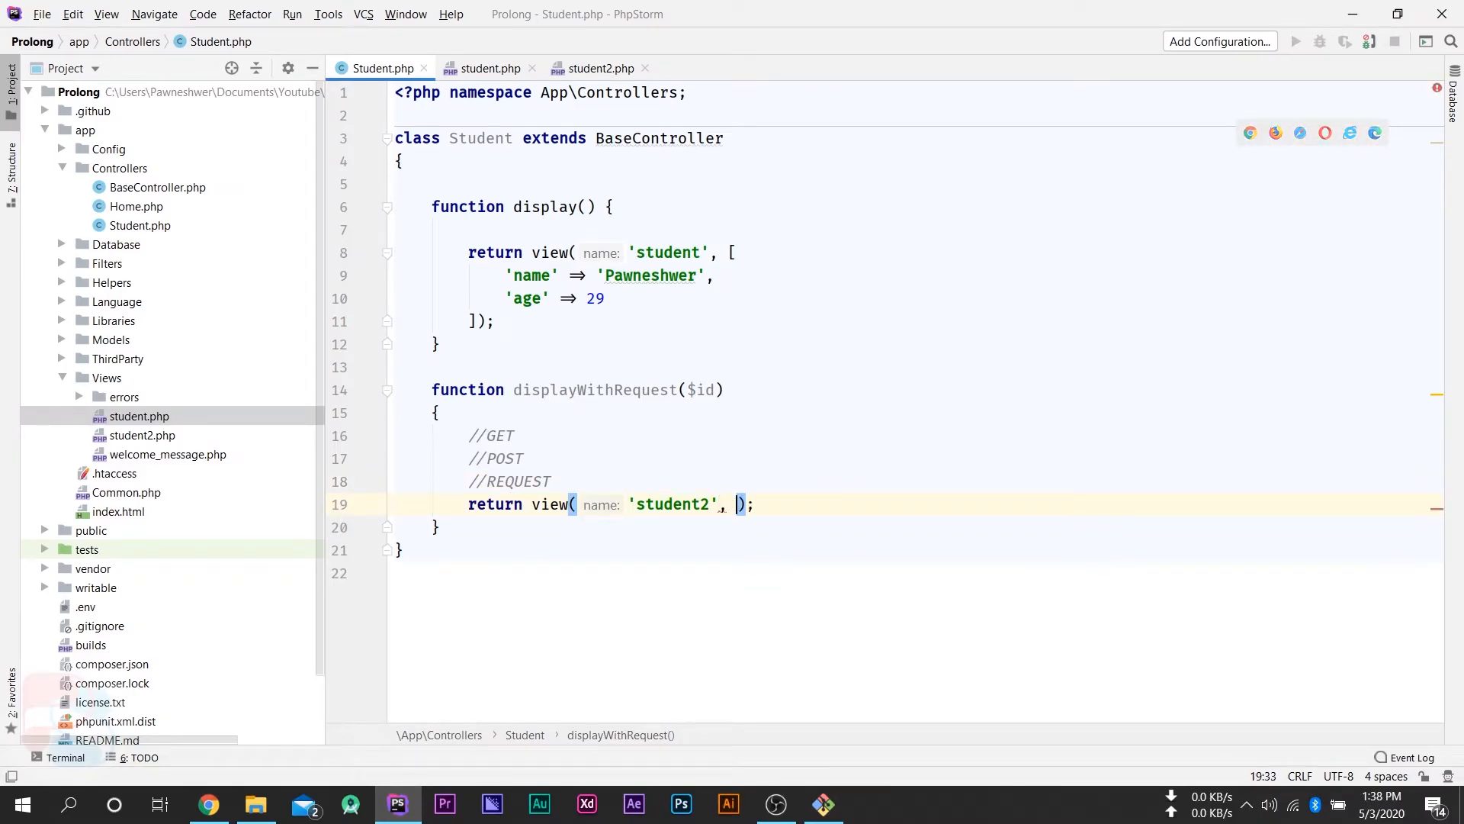
{"action": "type", "text": "["}
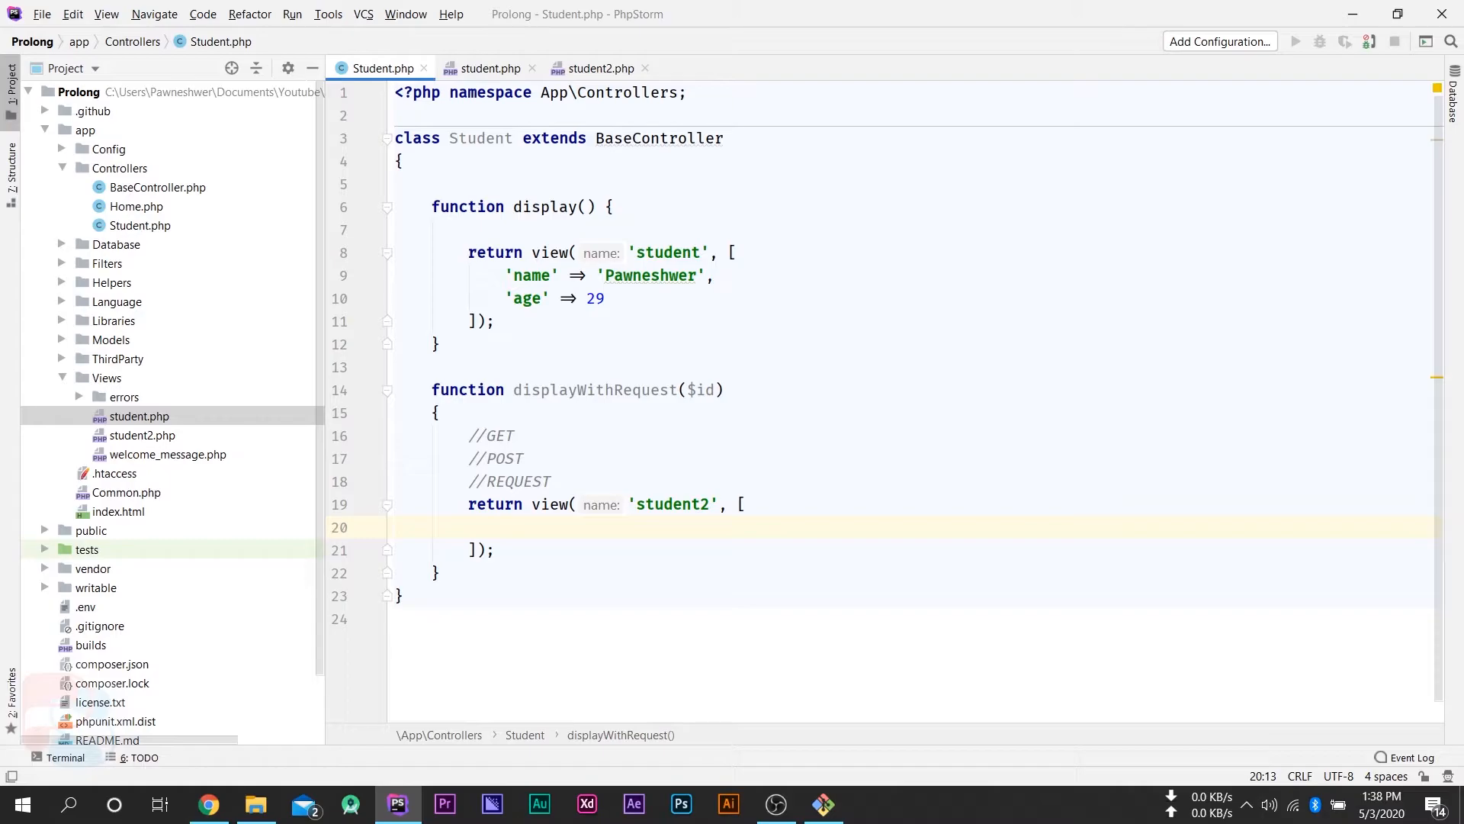
{"action": "type", "text": "'"}
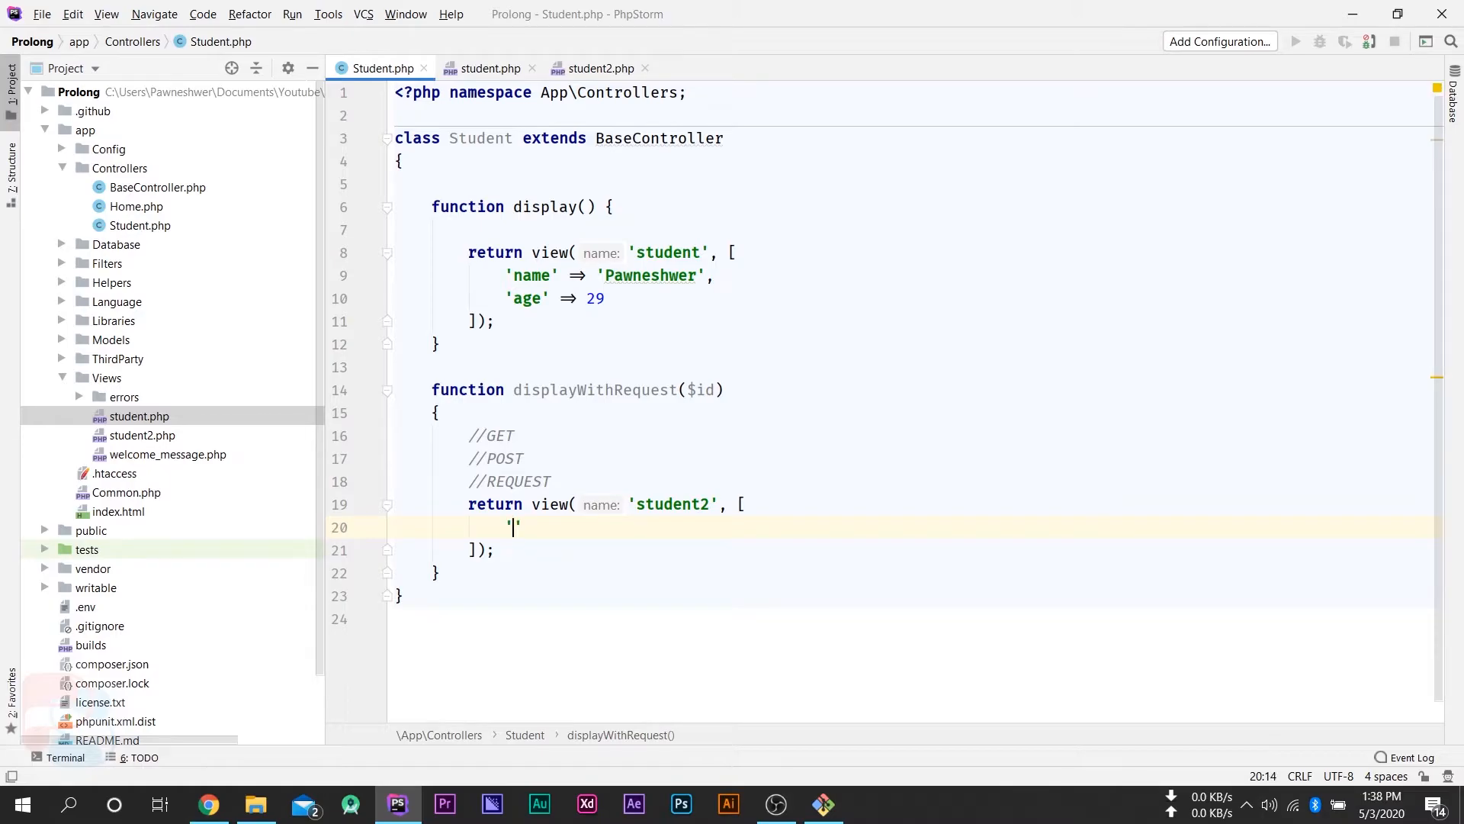
{"action": "type", "text": "id"}
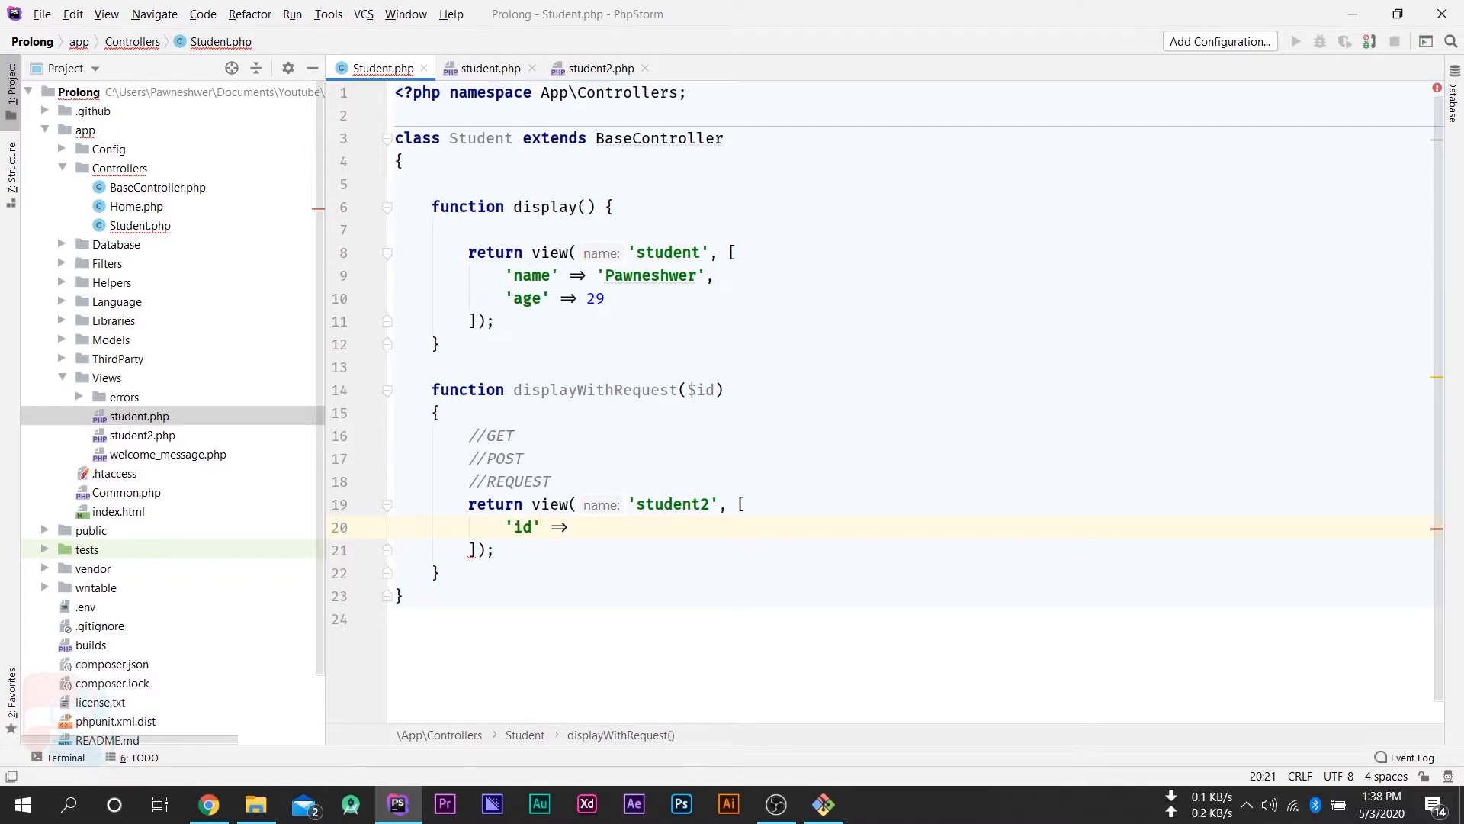
{"action": "type", "text": "$id"}
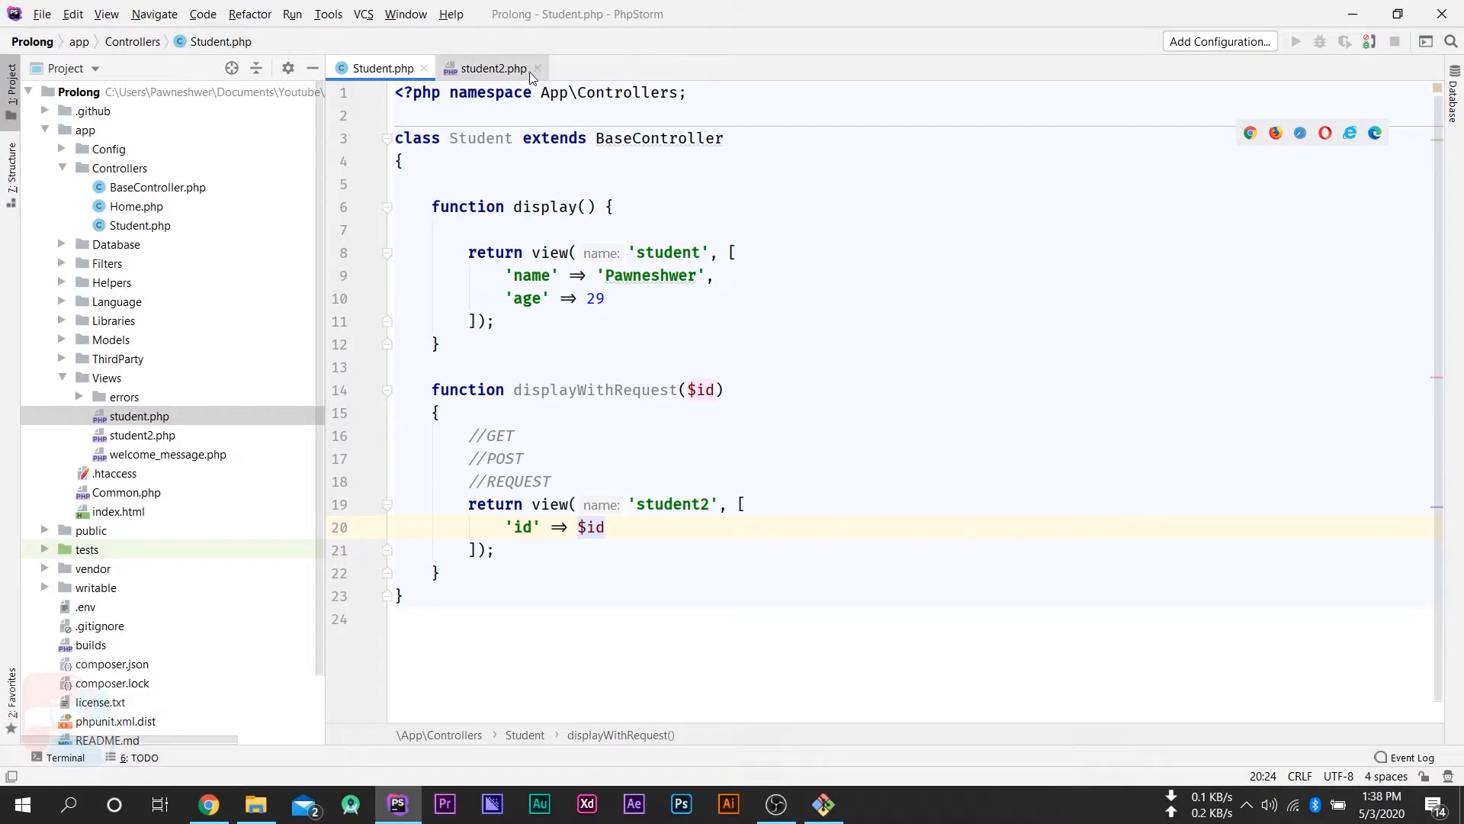
- Put an h2 heading echoing <?= $id ?> in student2.php, then return to Student.php
{"action": "left_click", "coordinate": [489, 68]}
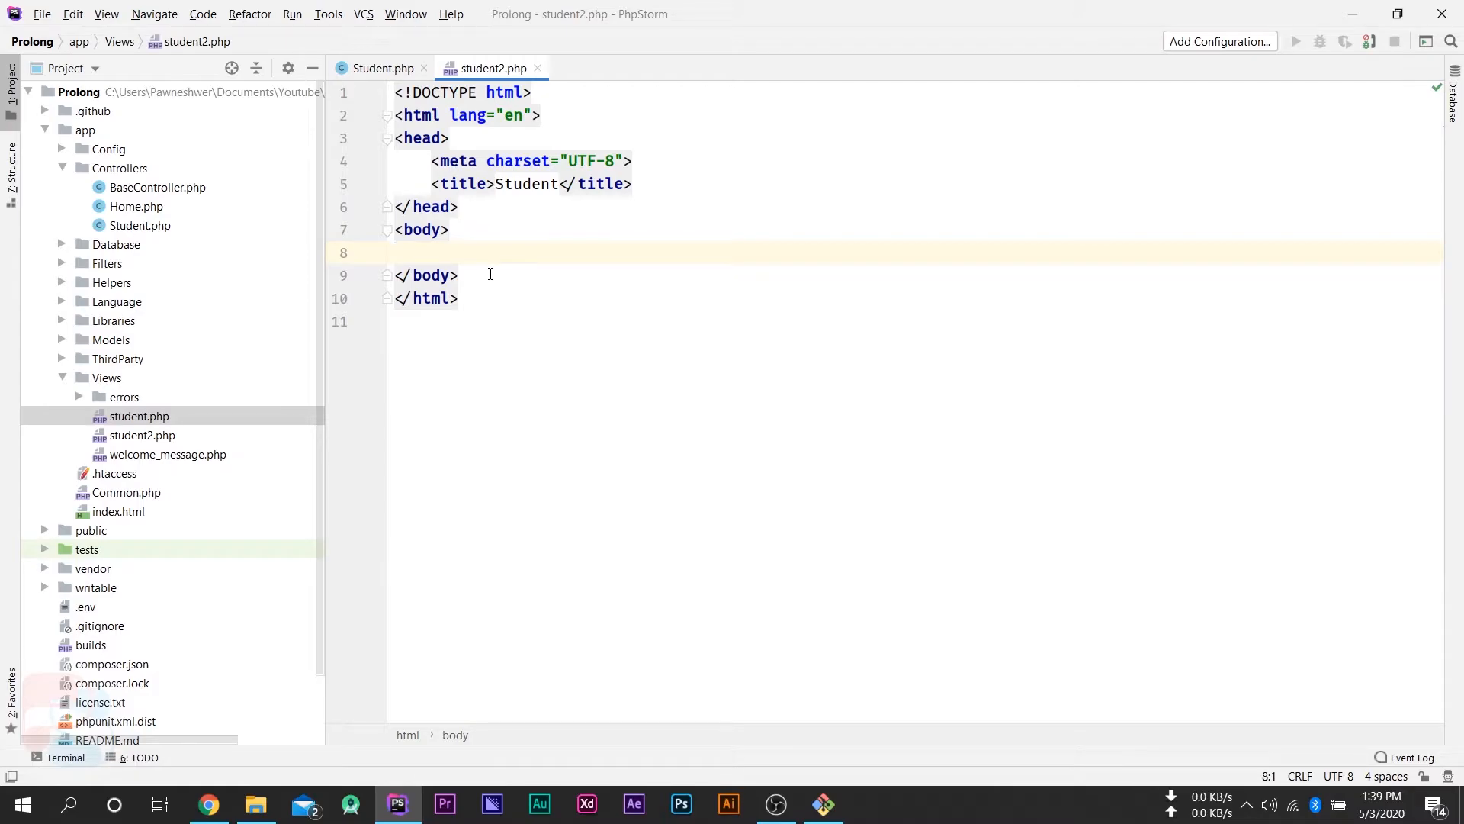
{"action": "type", "text": "<h"}
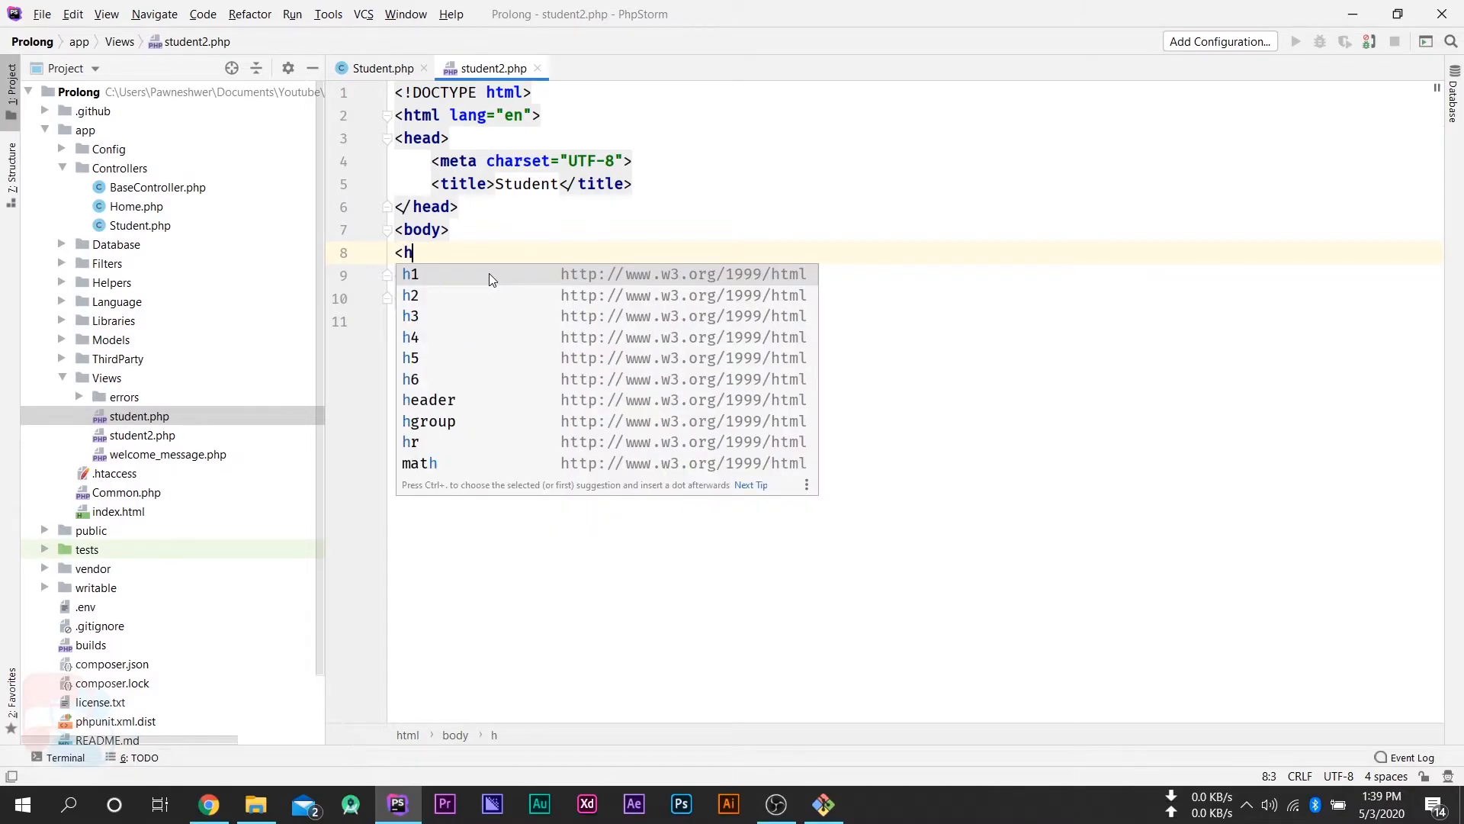
{"action": "left_click", "coordinate": [410, 295]}
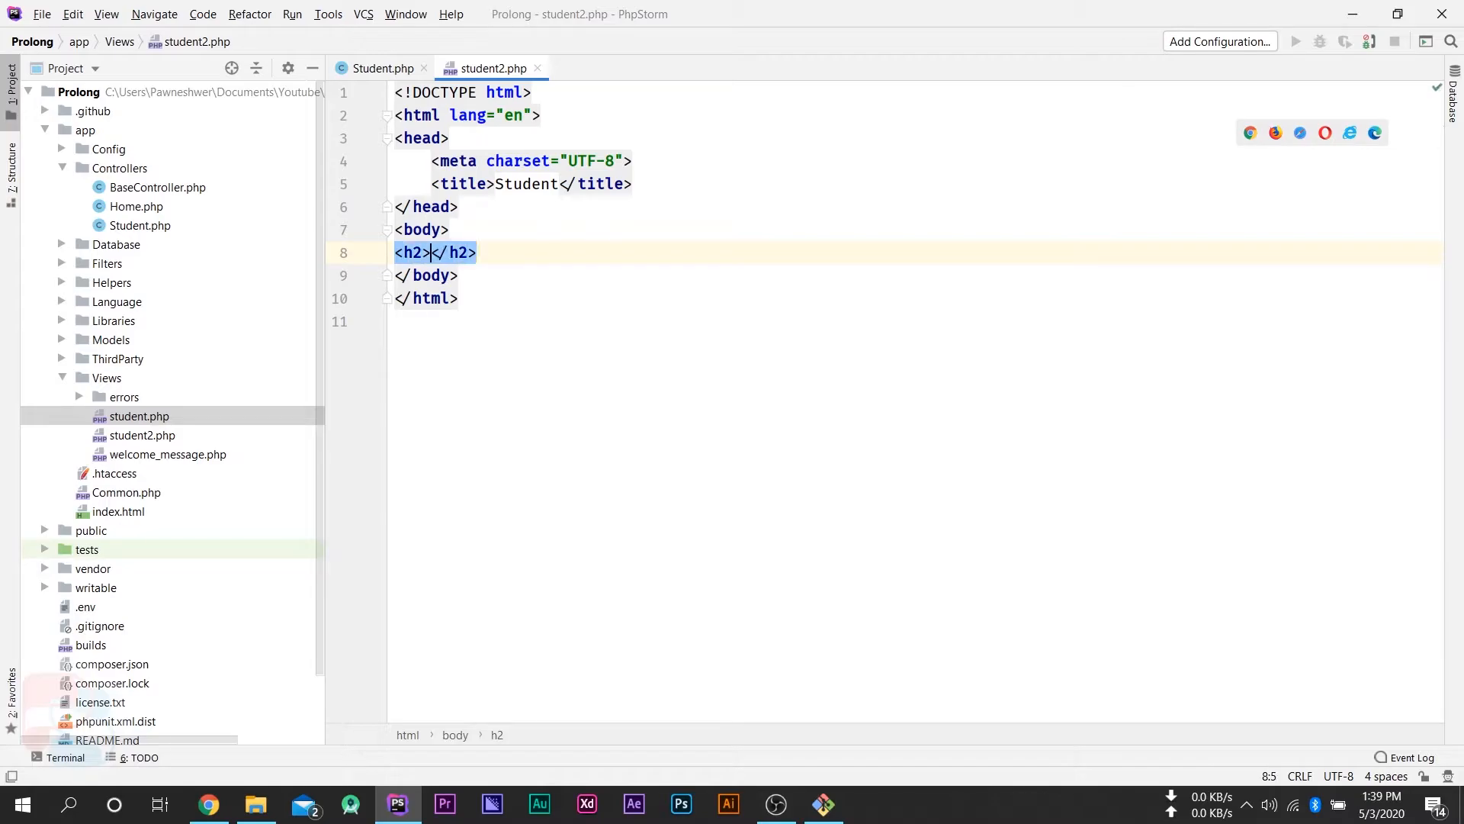
{"action": "type", "text": "<?=  ?"}
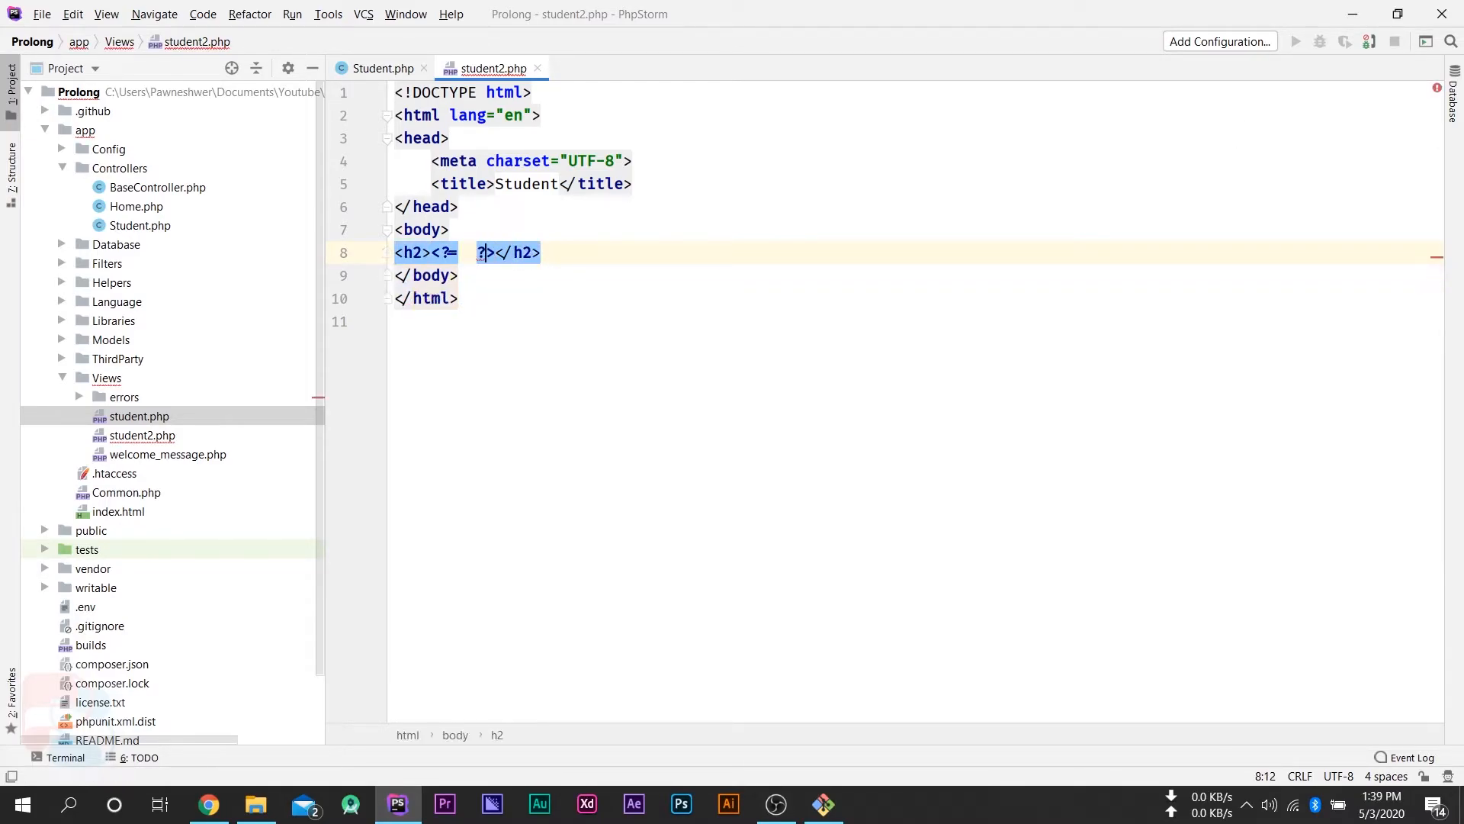
{"action": "type", "text": "$id"}
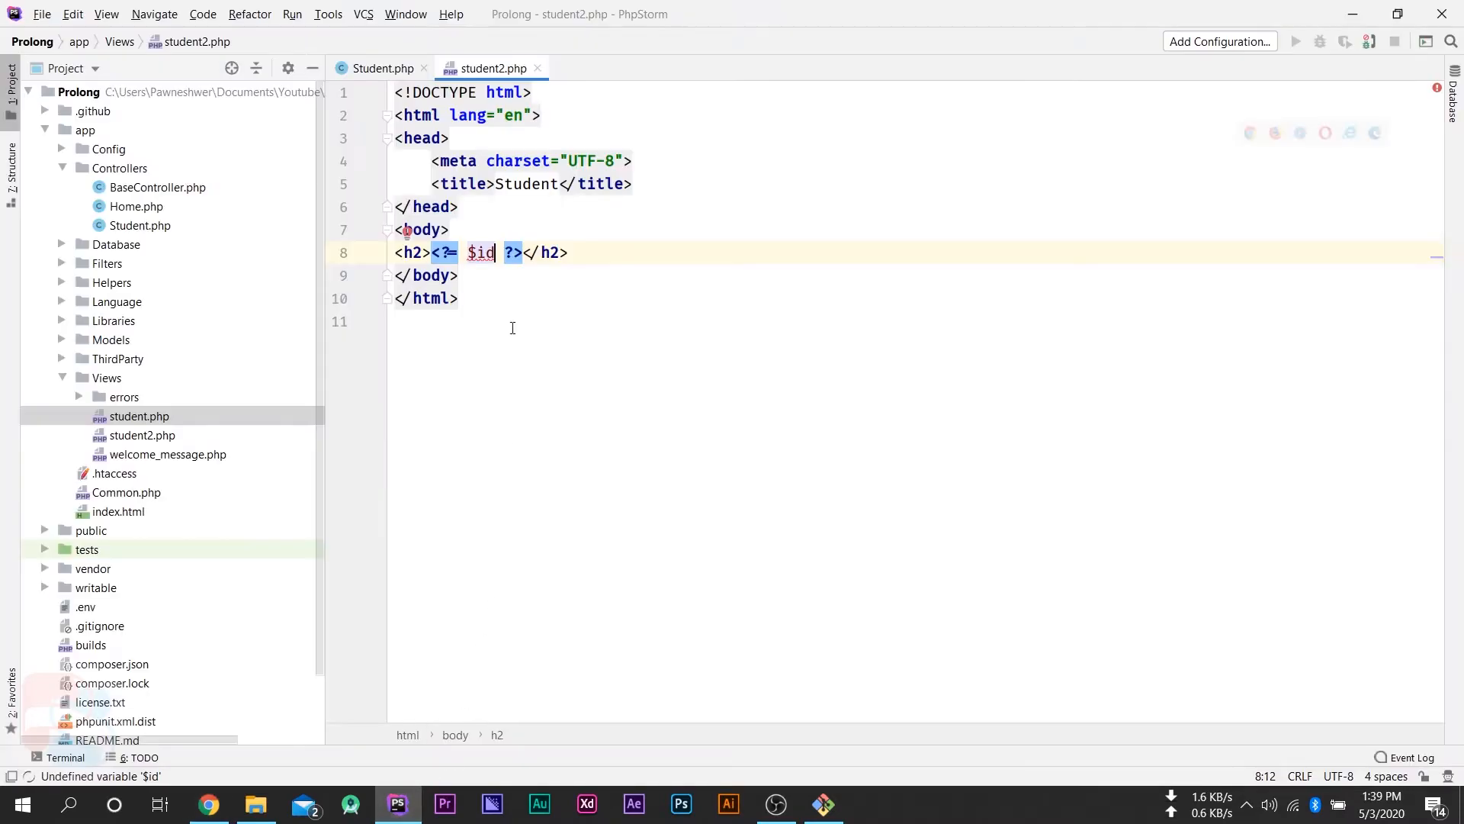
{"action": "left_click", "coordinate": [385, 67]}
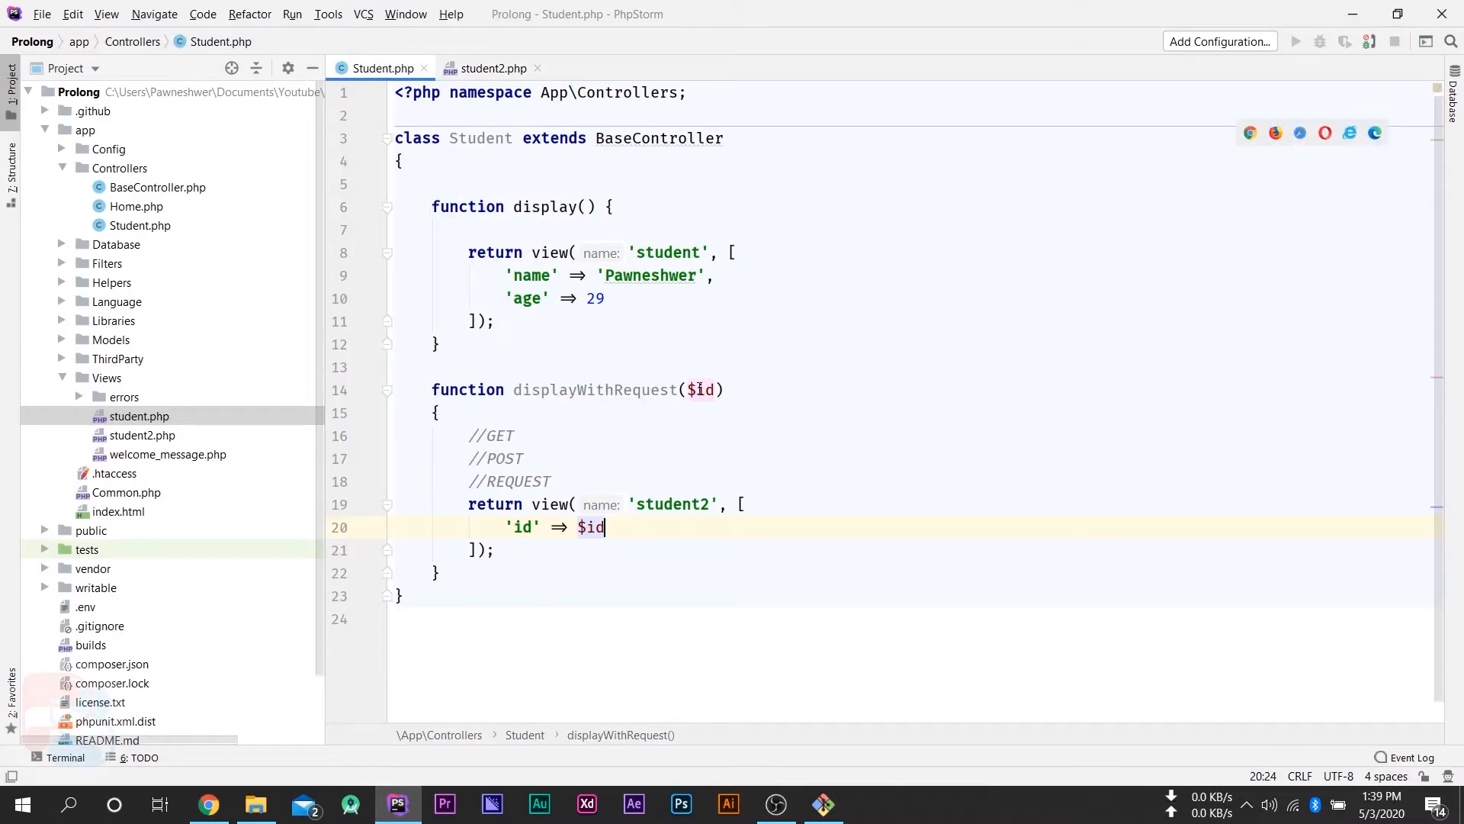
- Select the $id parameter in displayWithRequest, then start typing a name query in Chrome
{"action": "left_click", "coordinate": [753, 390]}
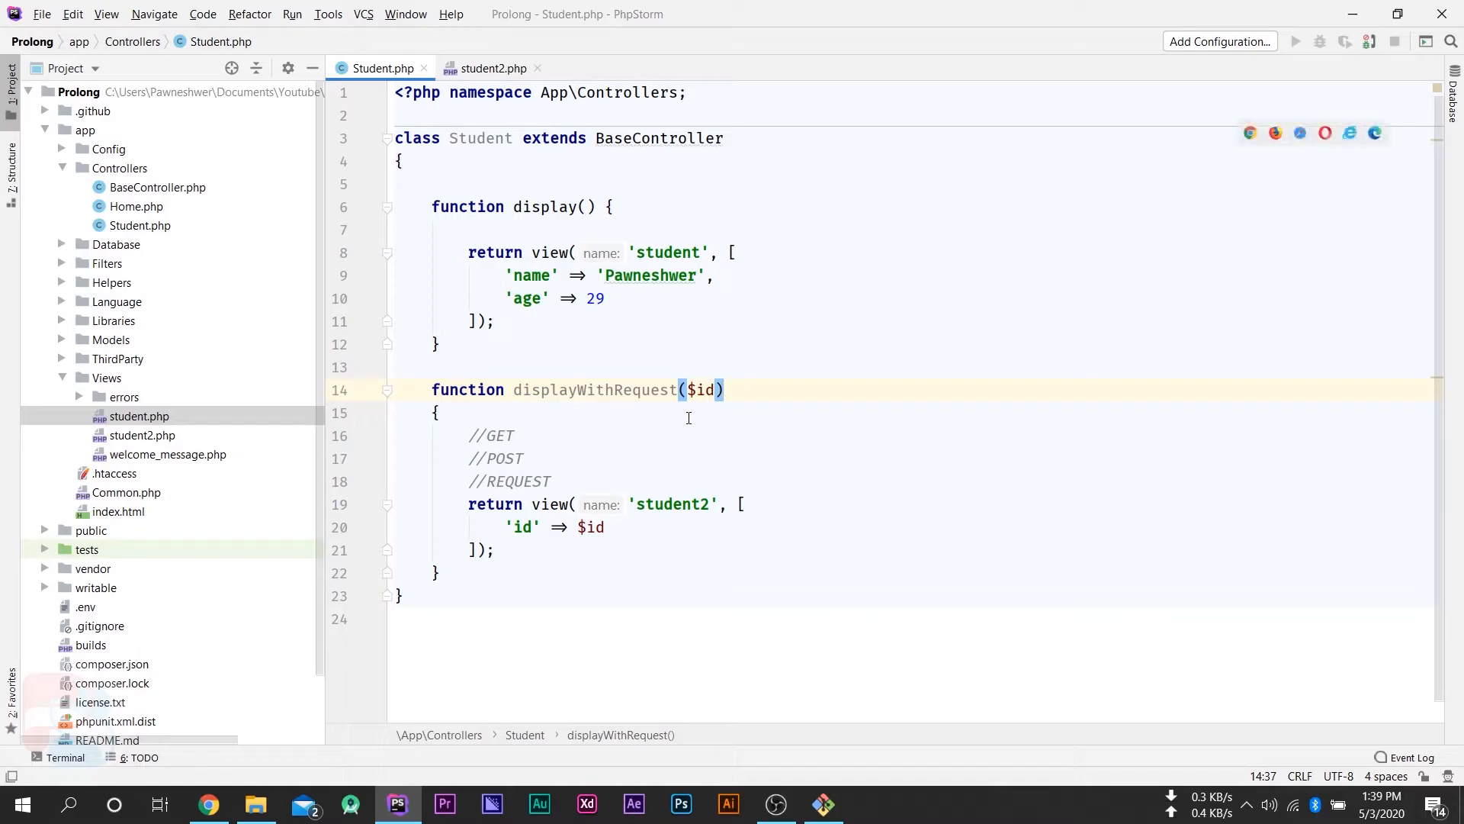
{"action": "double_click", "coordinate": [498, 436]}
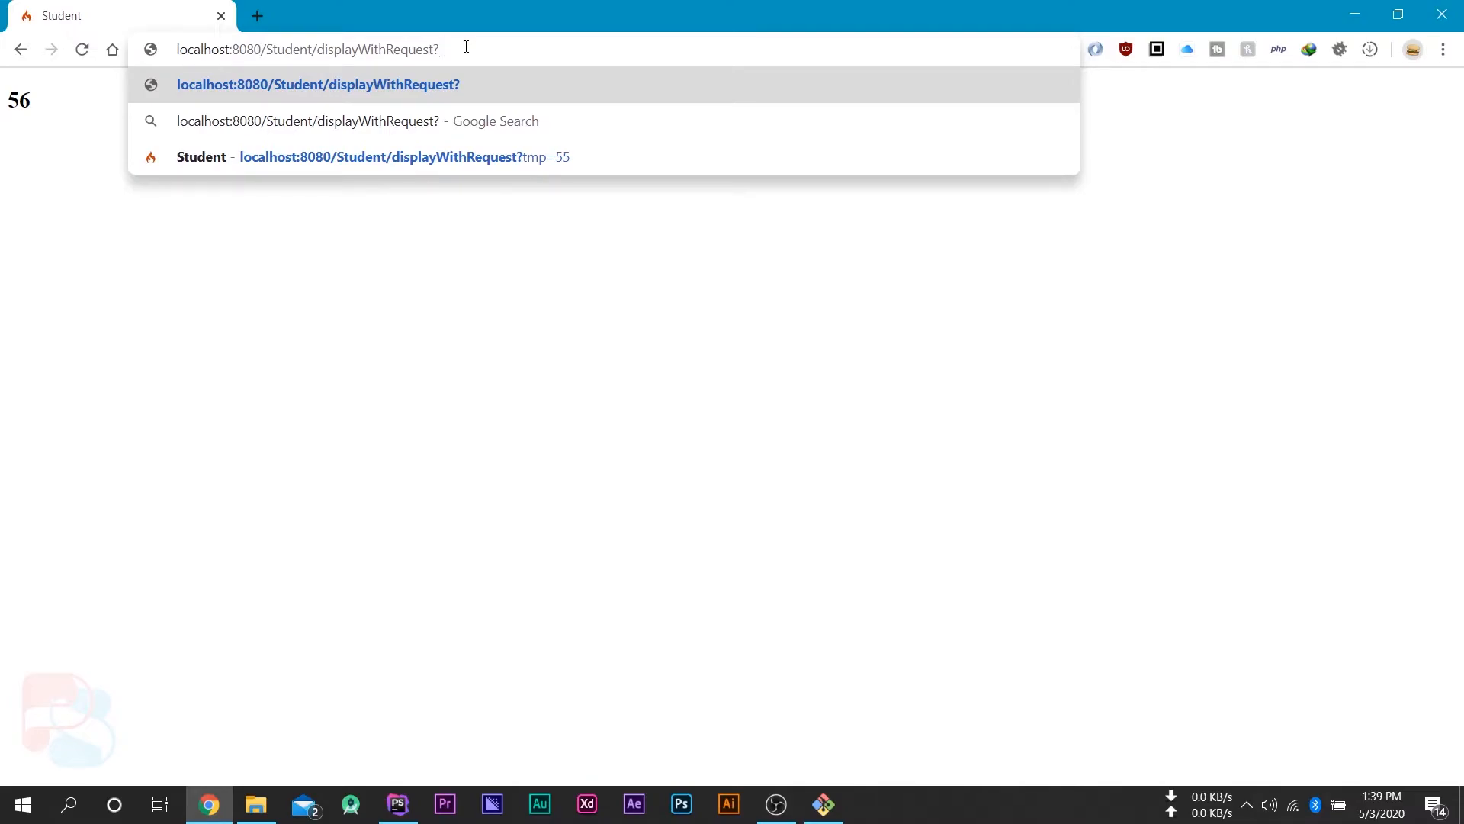
{"action": "type", "text": "name"}
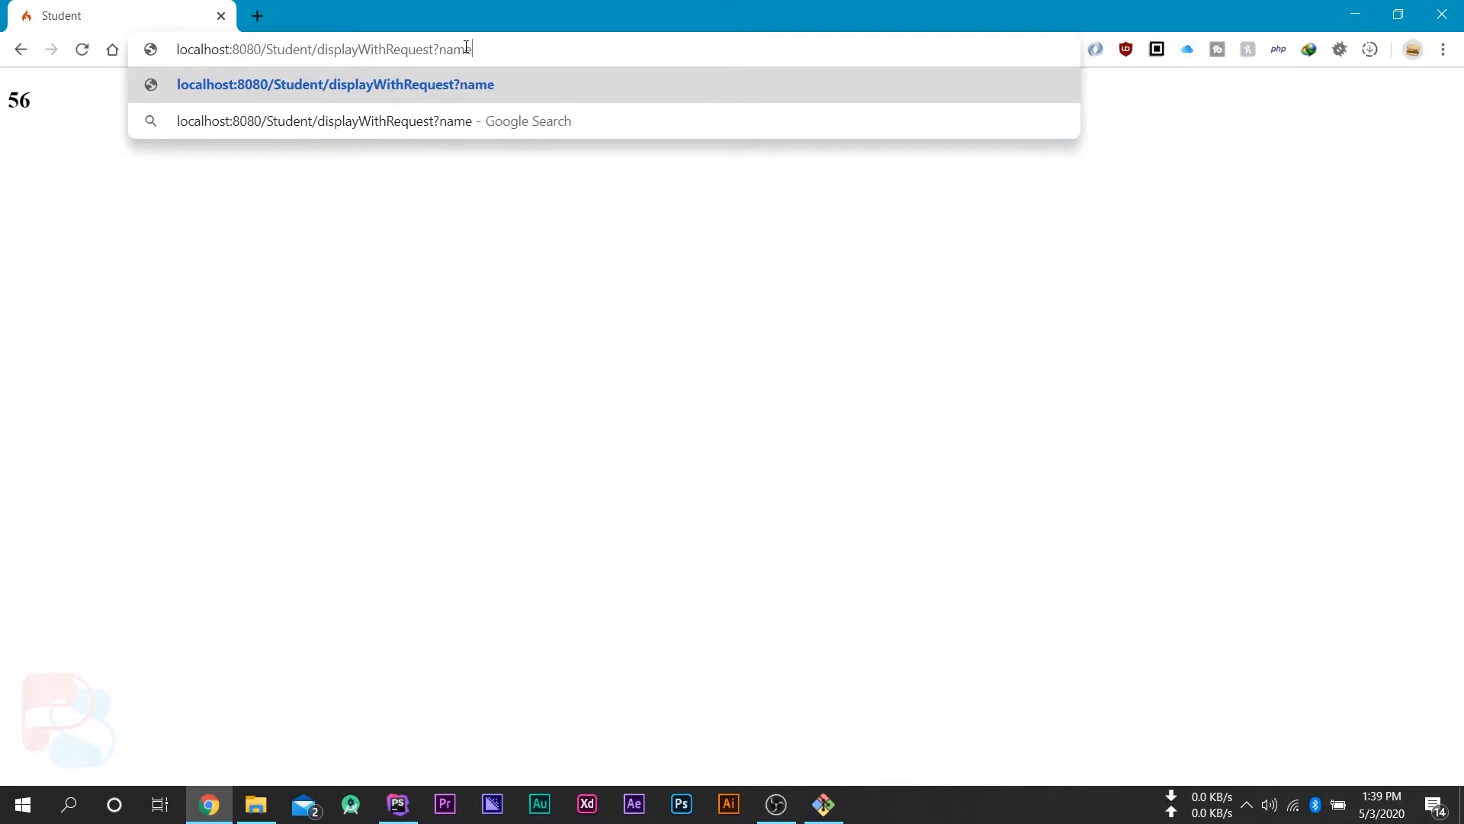
- Load displayWithRequest?name=Pawneshwer, which shows a Whoops! error page
{"action": "type", "text": "=Pawneshwer"}
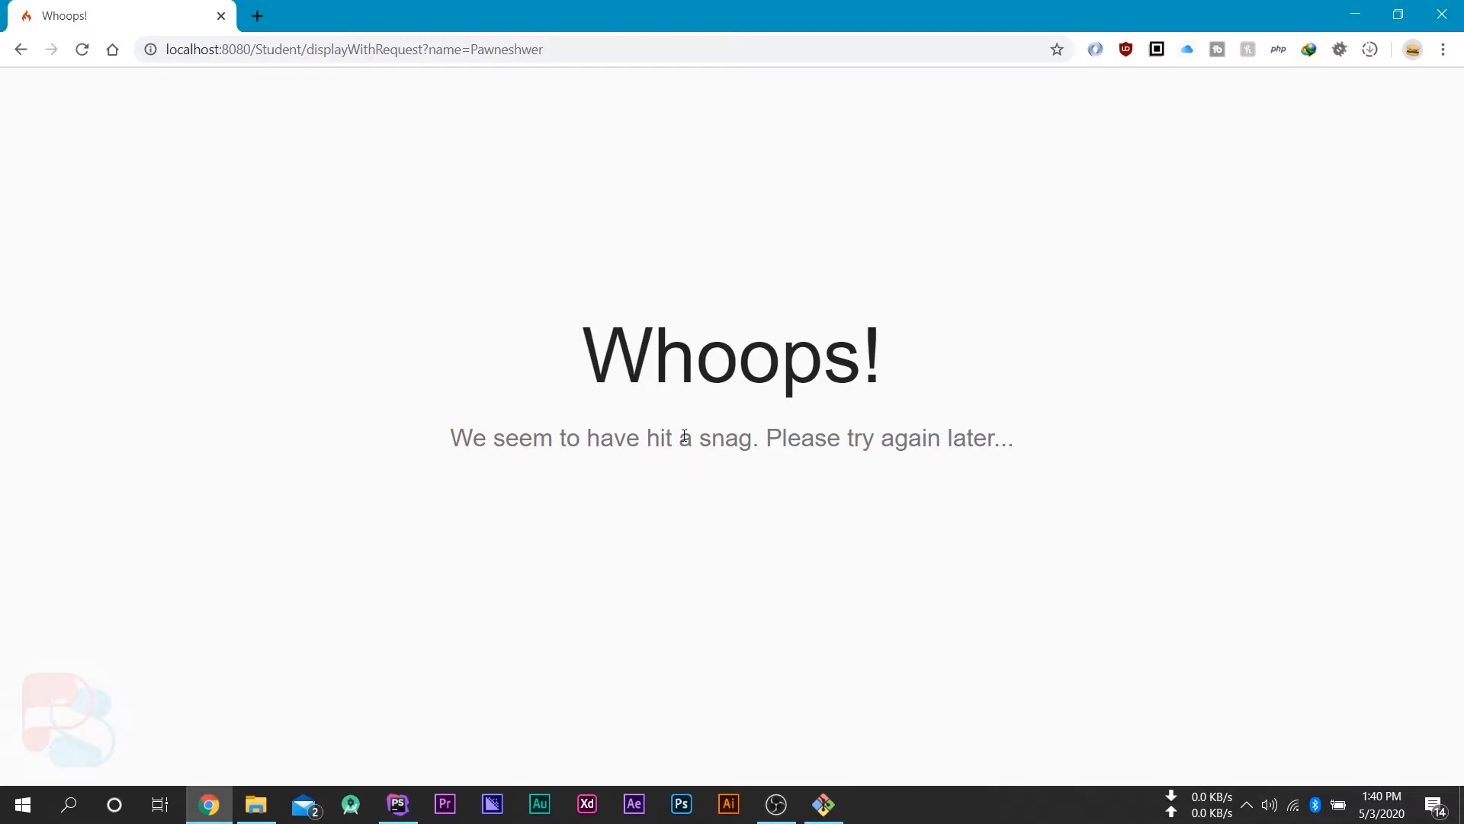
{"action": "mouse_move", "coordinate": [410, 804]}
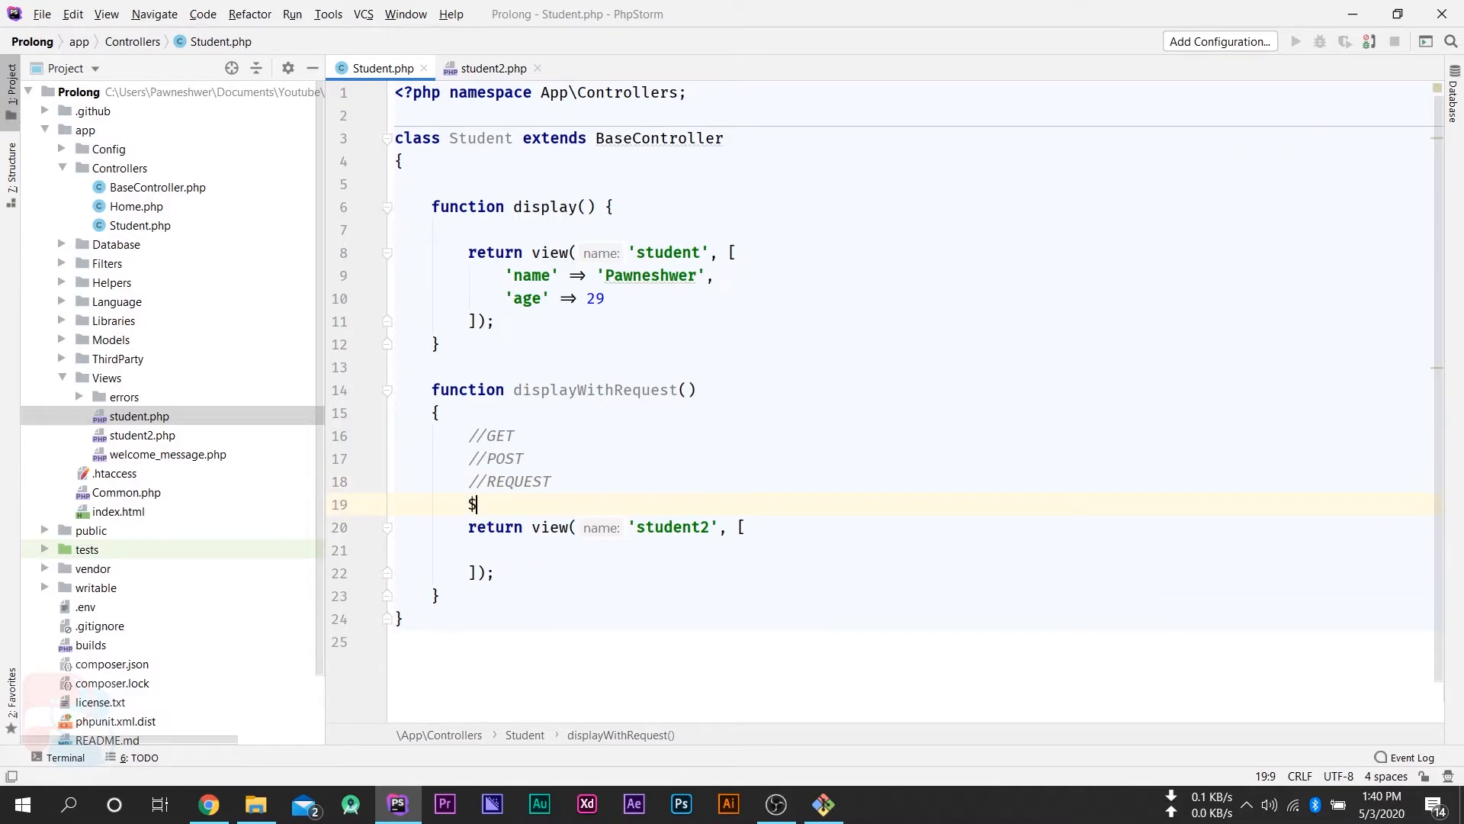
- Type $this->request-> below the comments and browse getters like getVar, getGet and getPost
{"action": "type", "text": "this"}
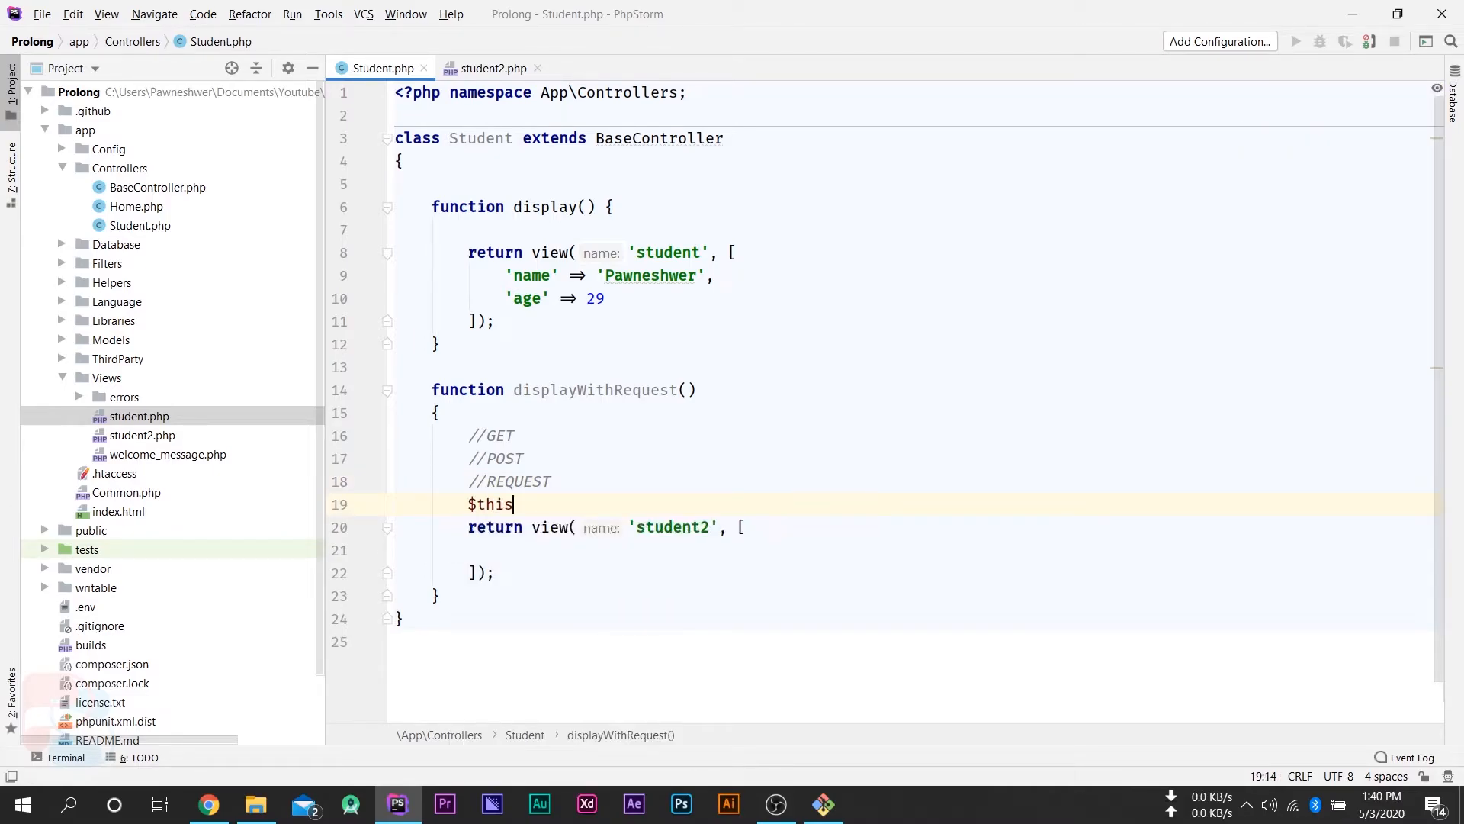
{"action": "type", "text": "->re"}
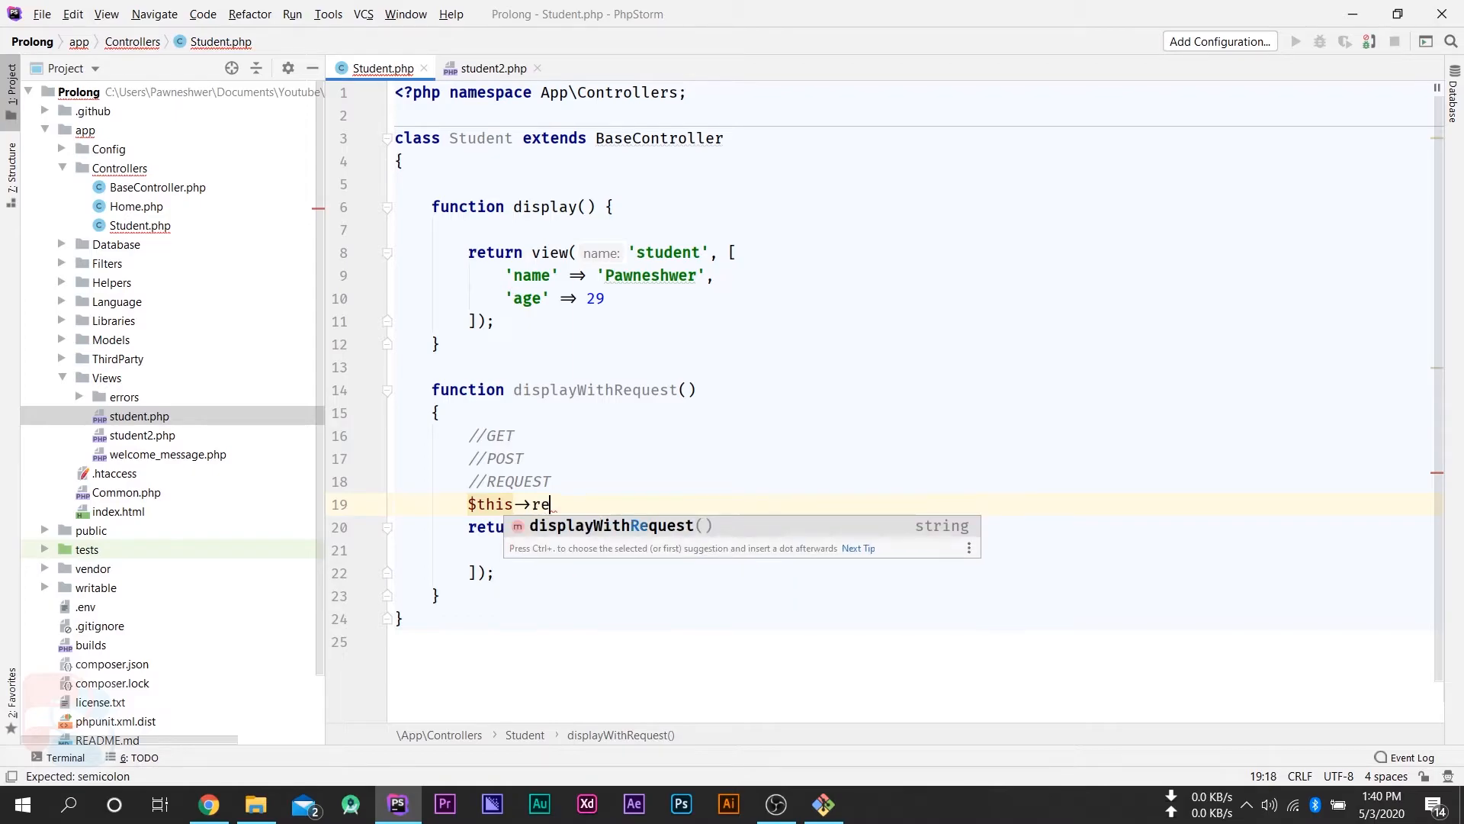
{"action": "type", "text": "quest_"}
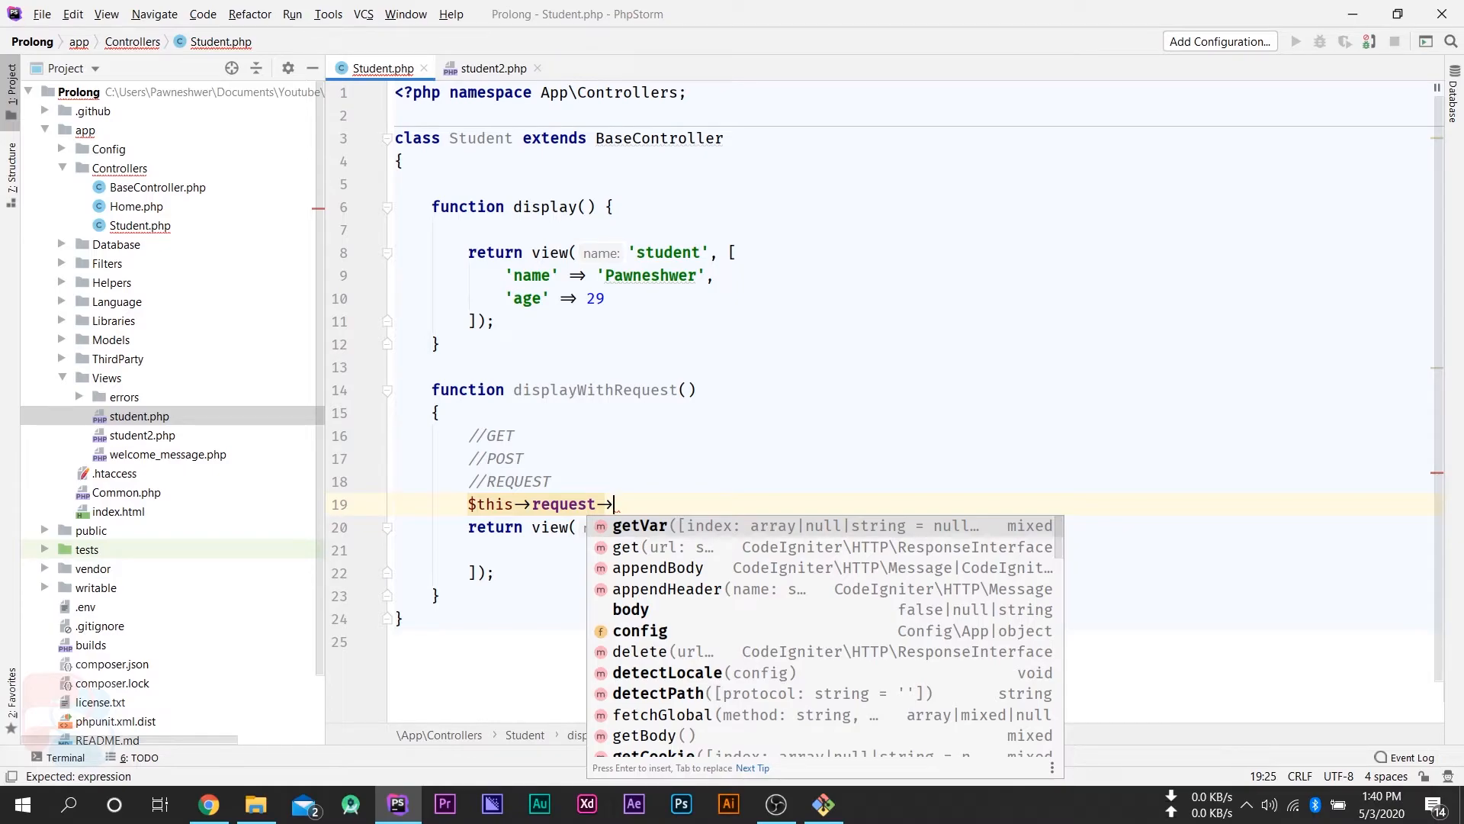
{"action": "type", "text": "getVa"}
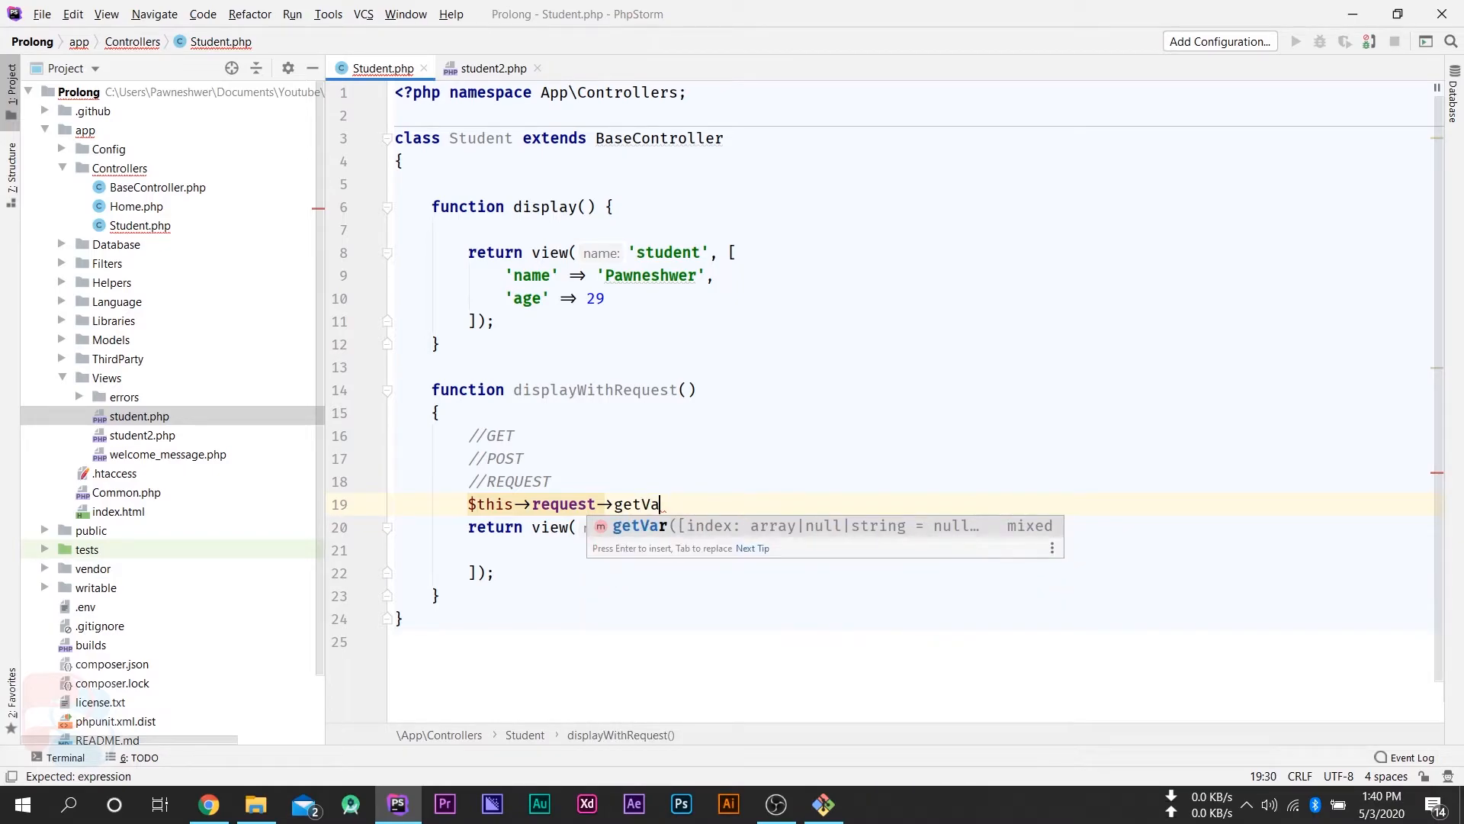
{"action": "key", "text": "Backspace"}
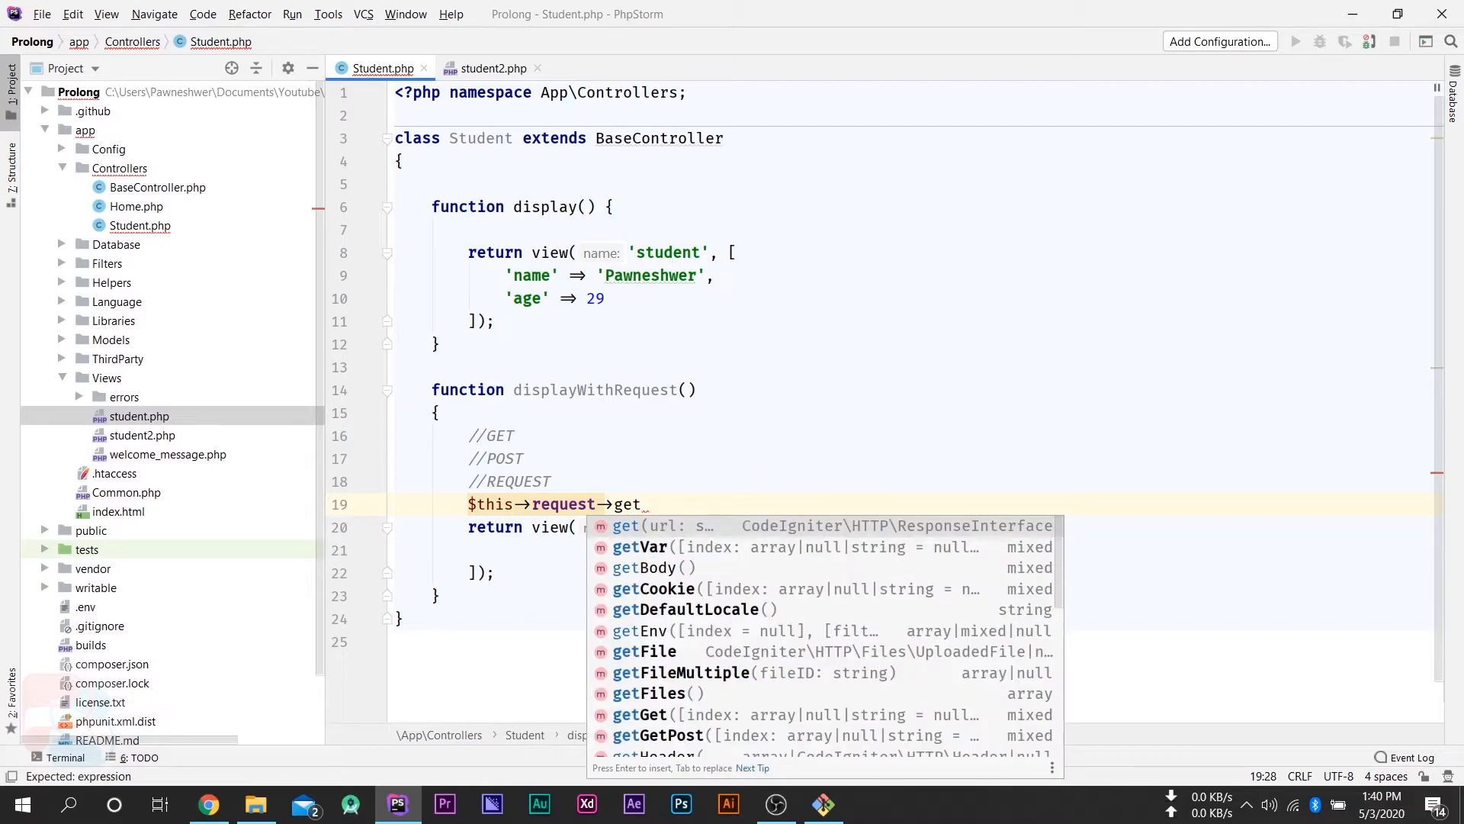
{"action": "type", "text": "G"}
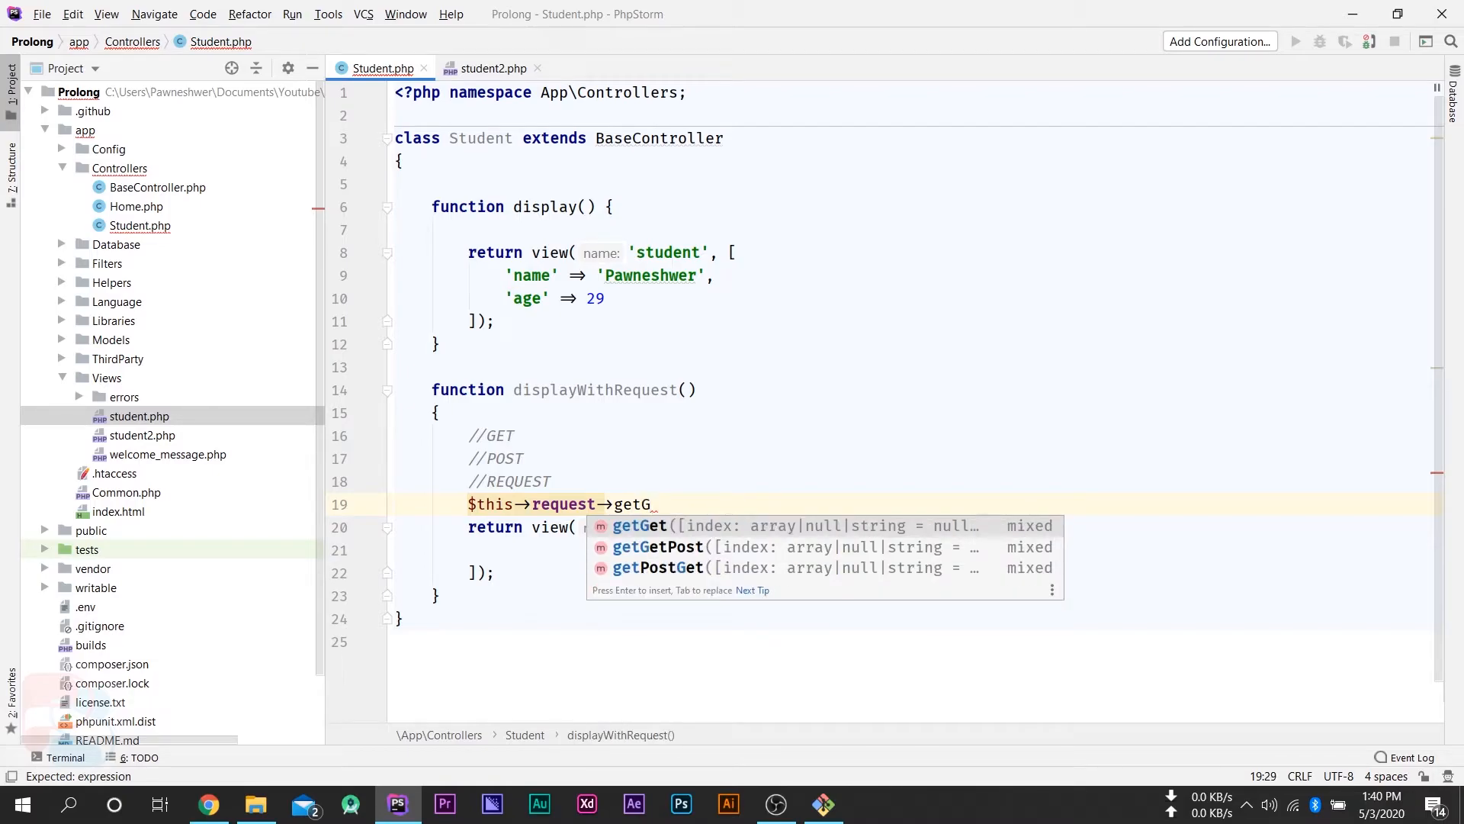
{"action": "type", "text": "Pos"}
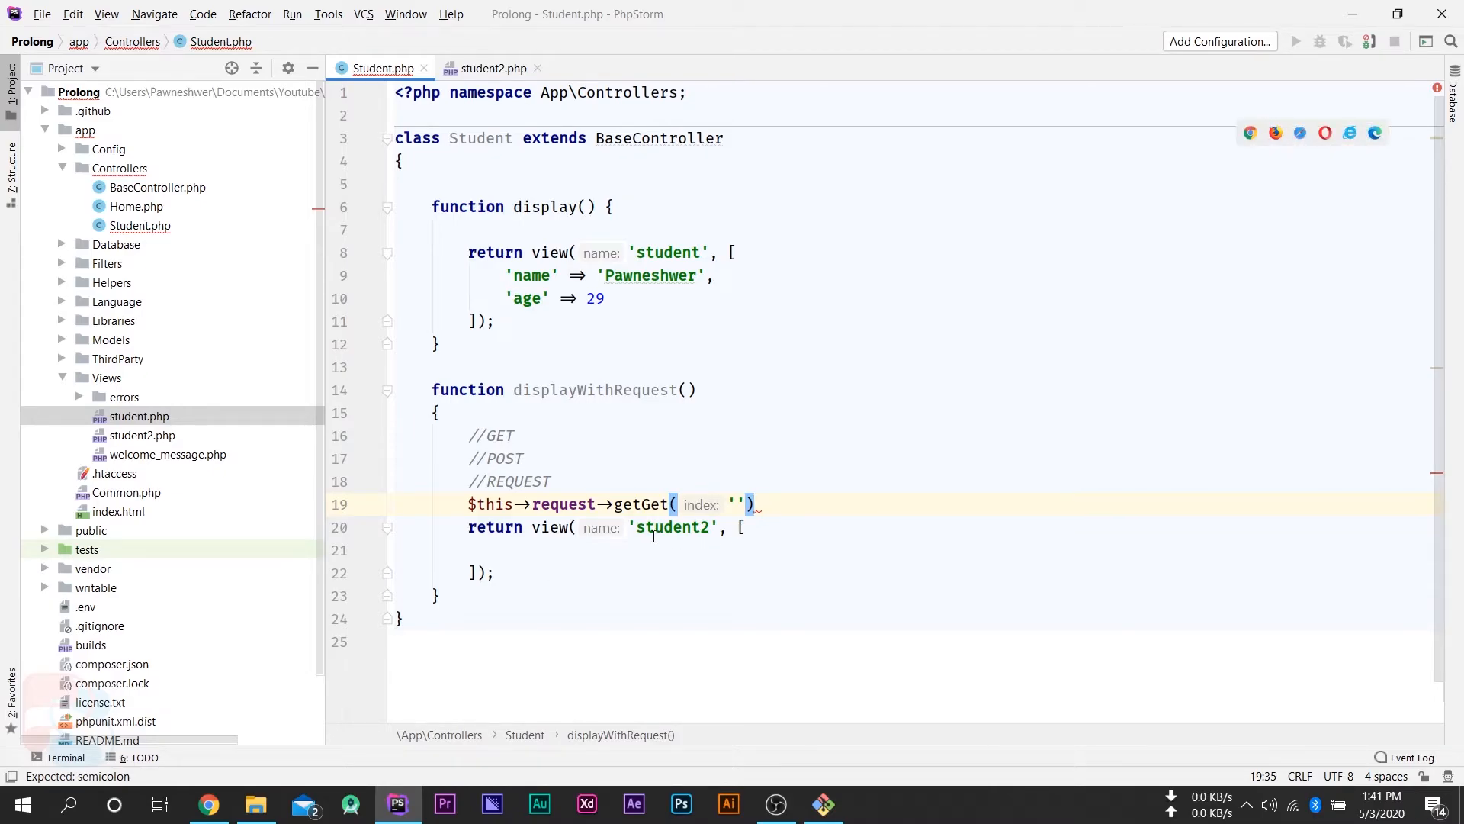
{"action": "mouse_move", "coordinate": [566, 574]}
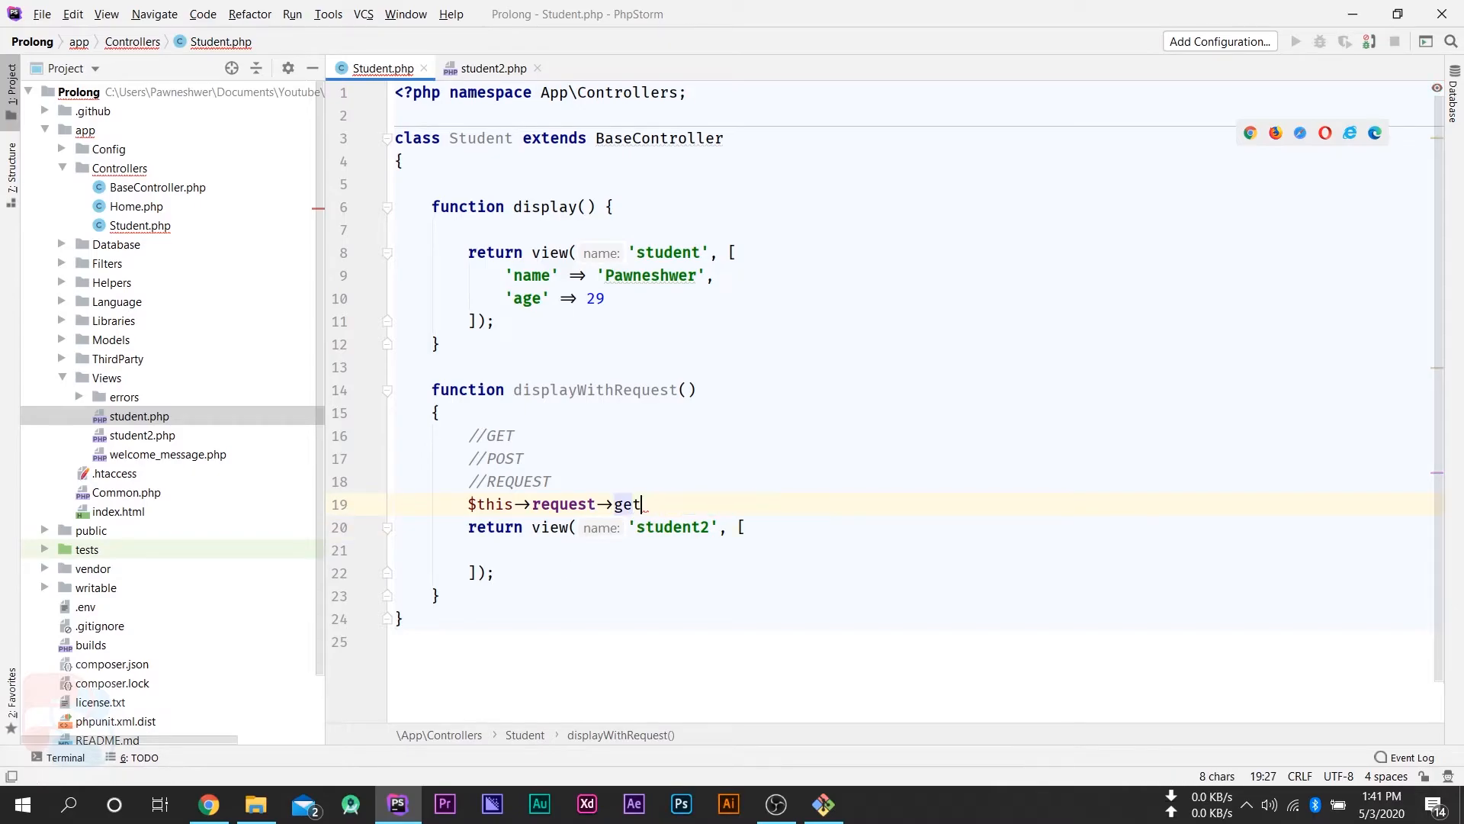
- Pick request getters from autocomplete until the line reads $this->request->getVar('name')
{"action": "type", "text": "Pos"}
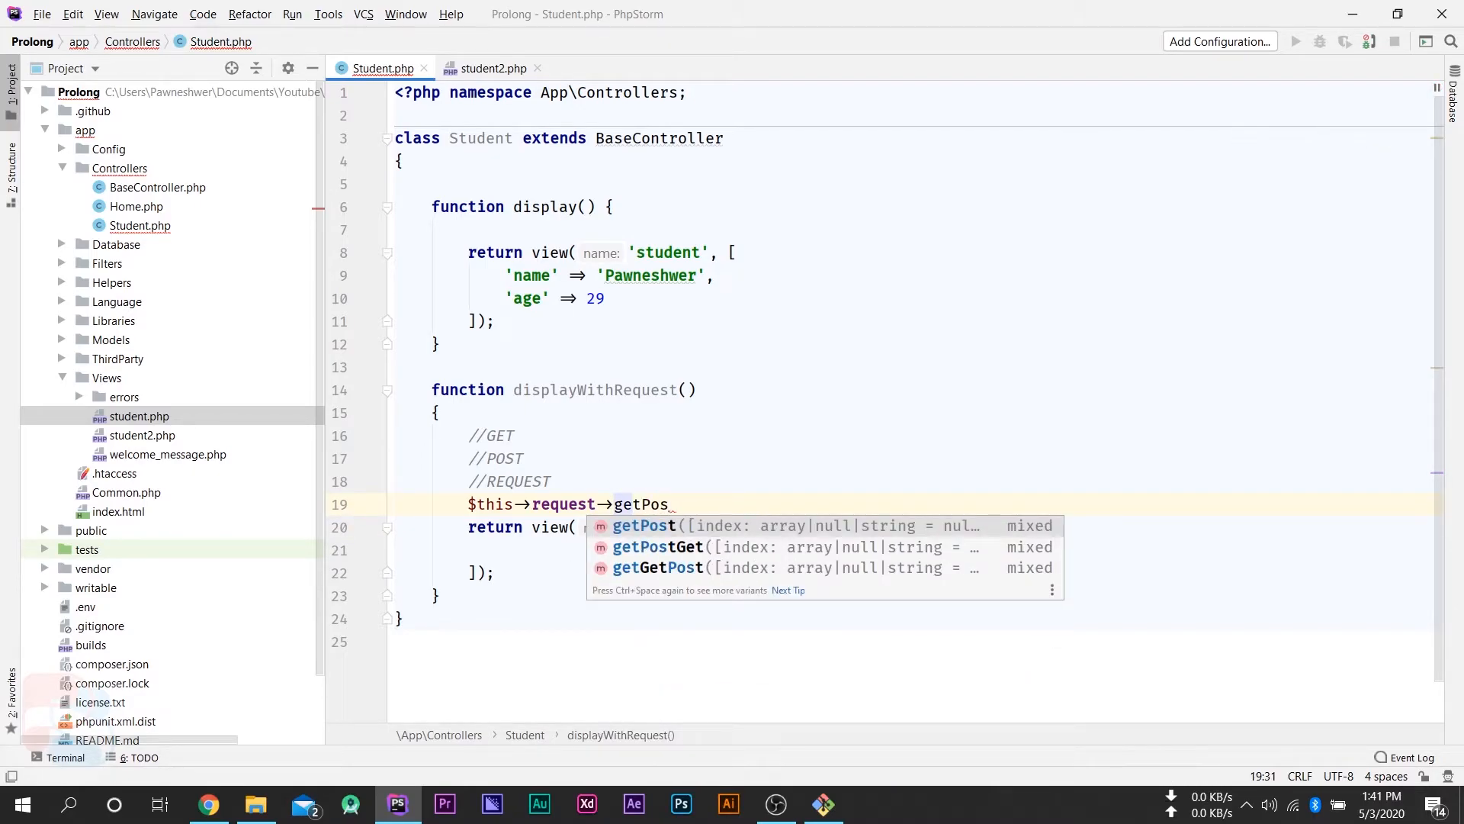
{"action": "left_click", "coordinate": [644, 525]}
{"action": "type", "text": "G"}
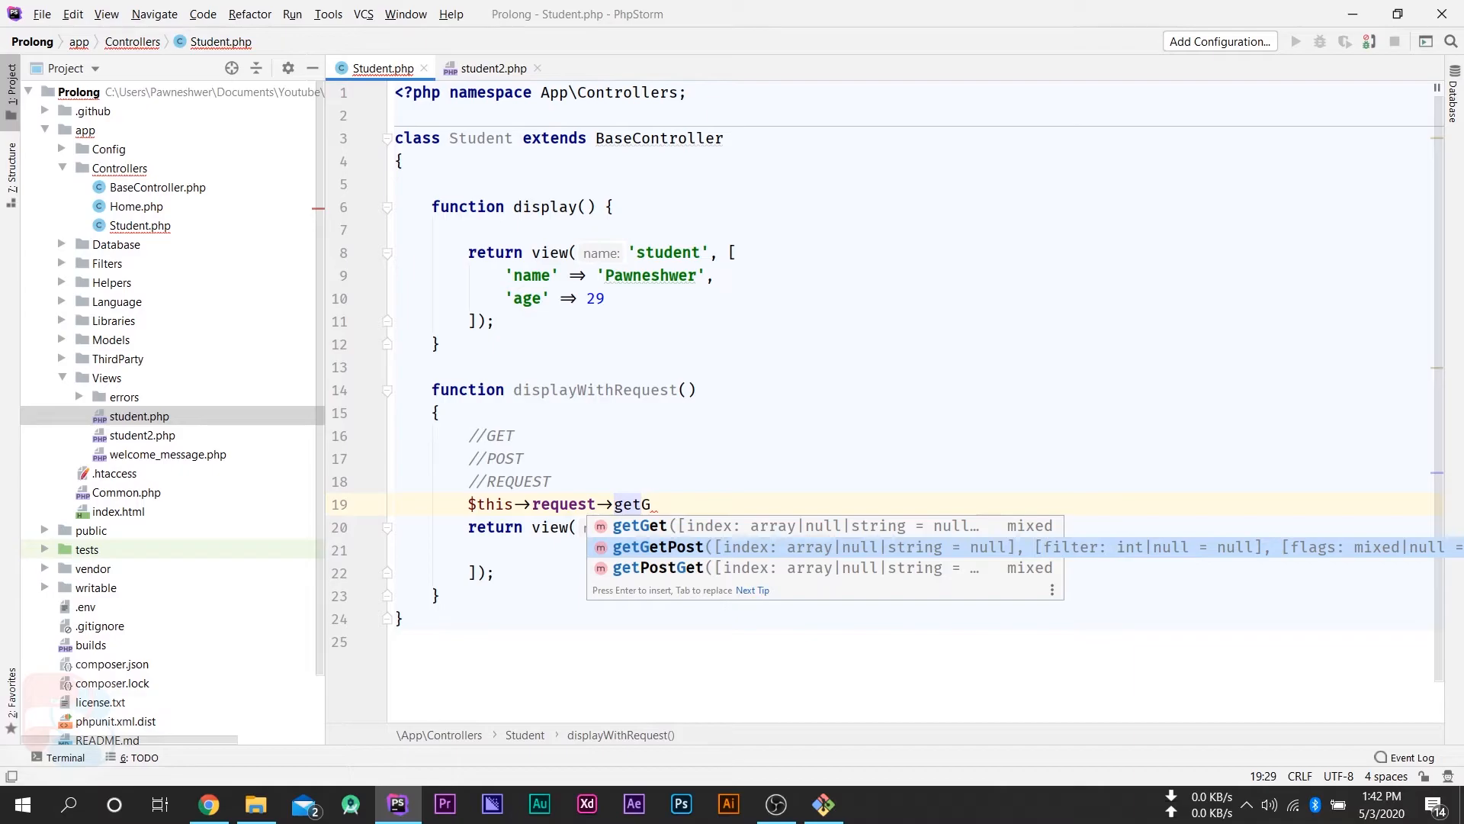
{"action": "left_click", "coordinate": [656, 547]}
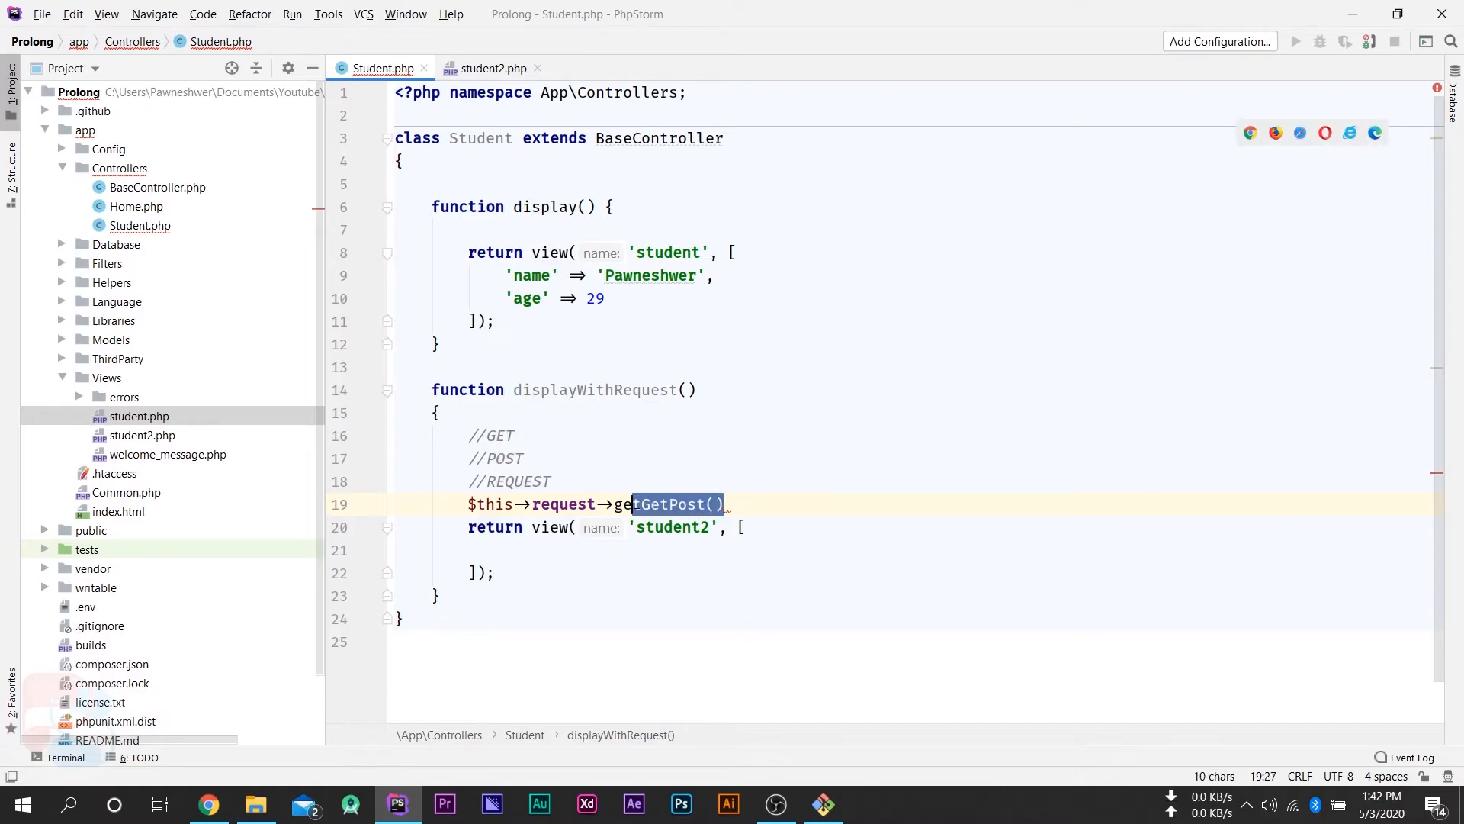
{"action": "type", "text": "getP"}
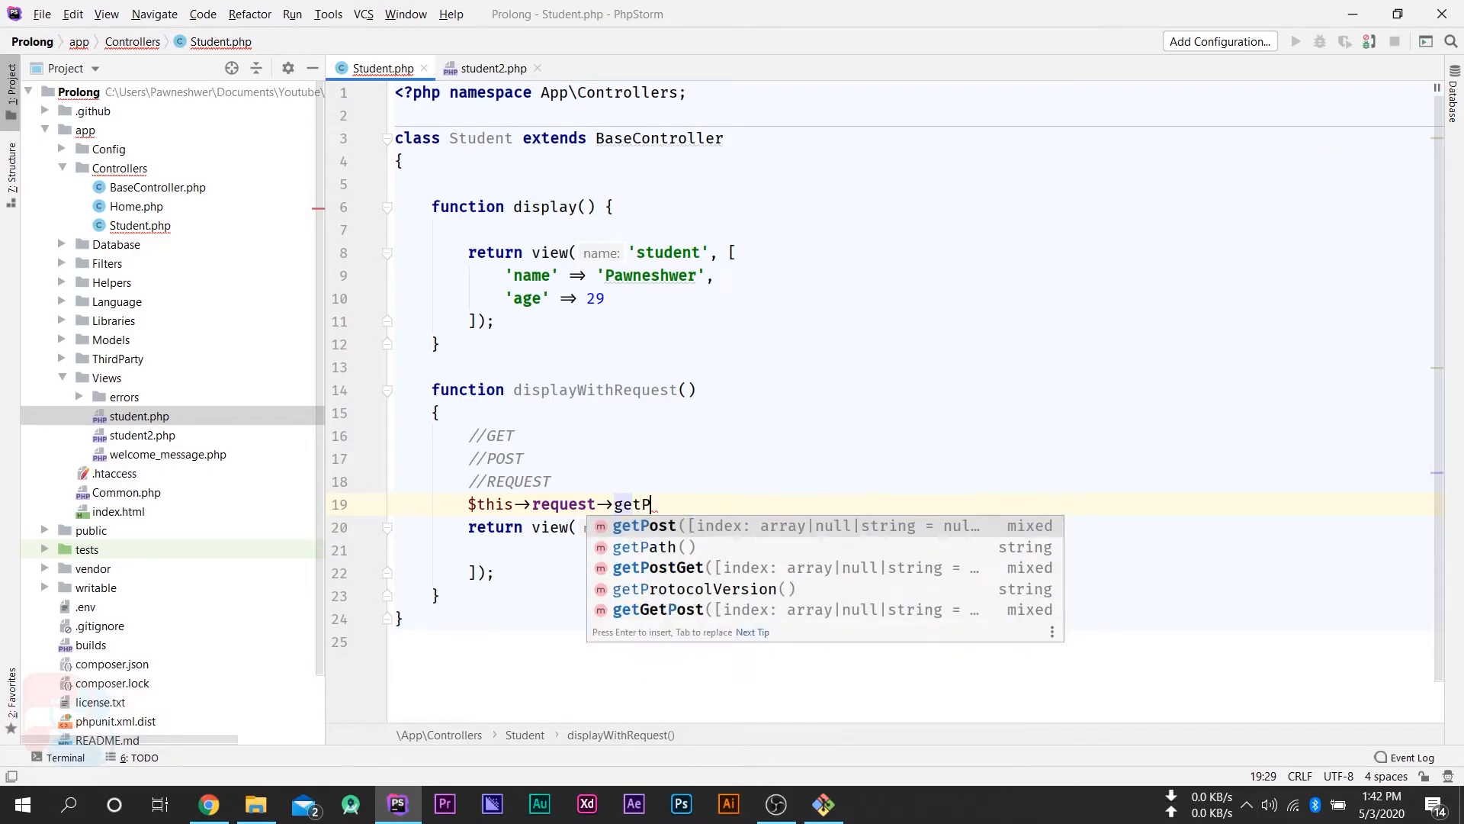
{"action": "left_click", "coordinate": [657, 567]}
{"action": "type", "text": "Var('name"}
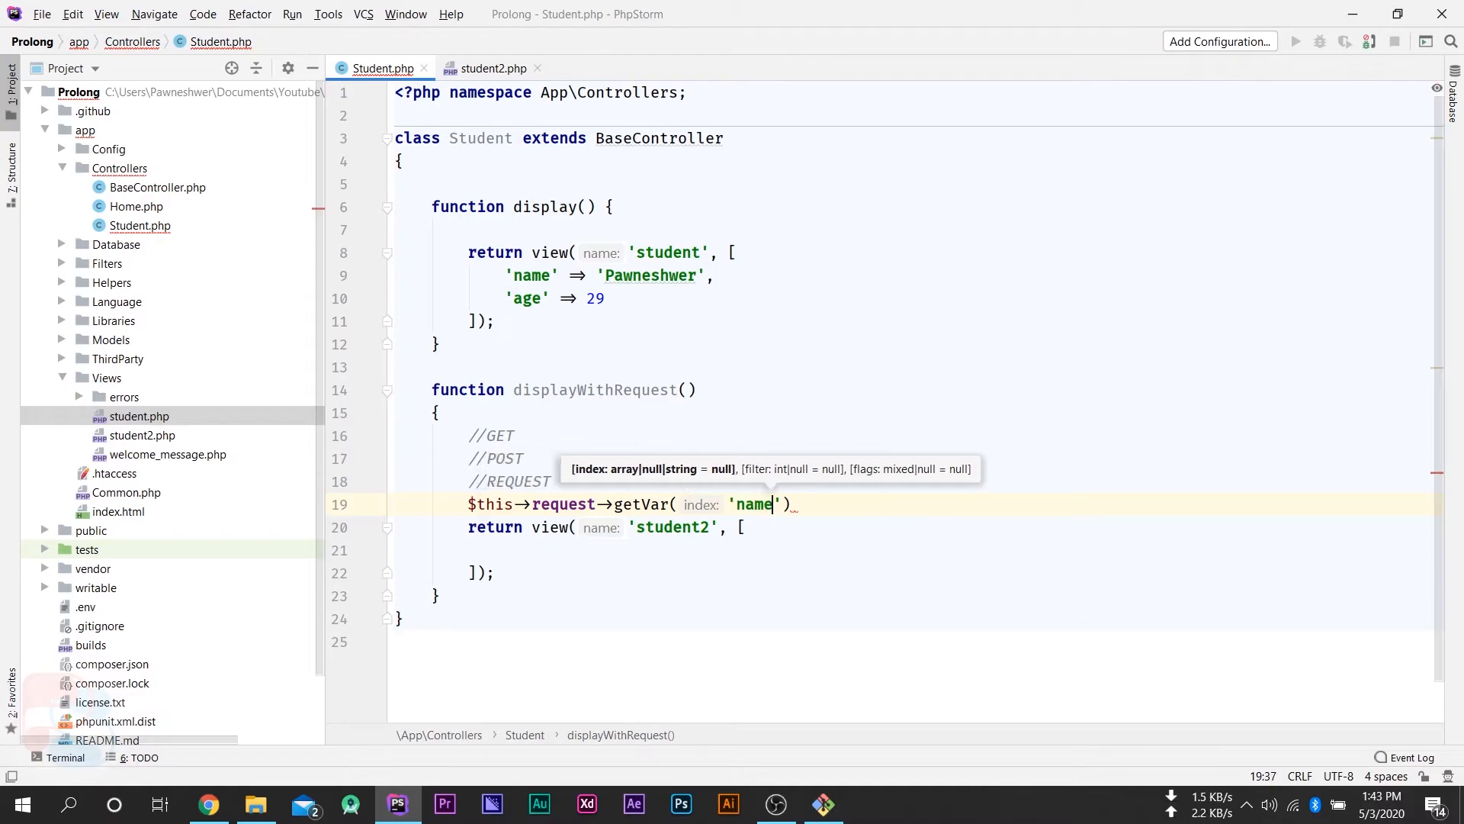
- Assign the request result to $name and add 'name' => $name to the view array
{"action": "type", "text": ";"}
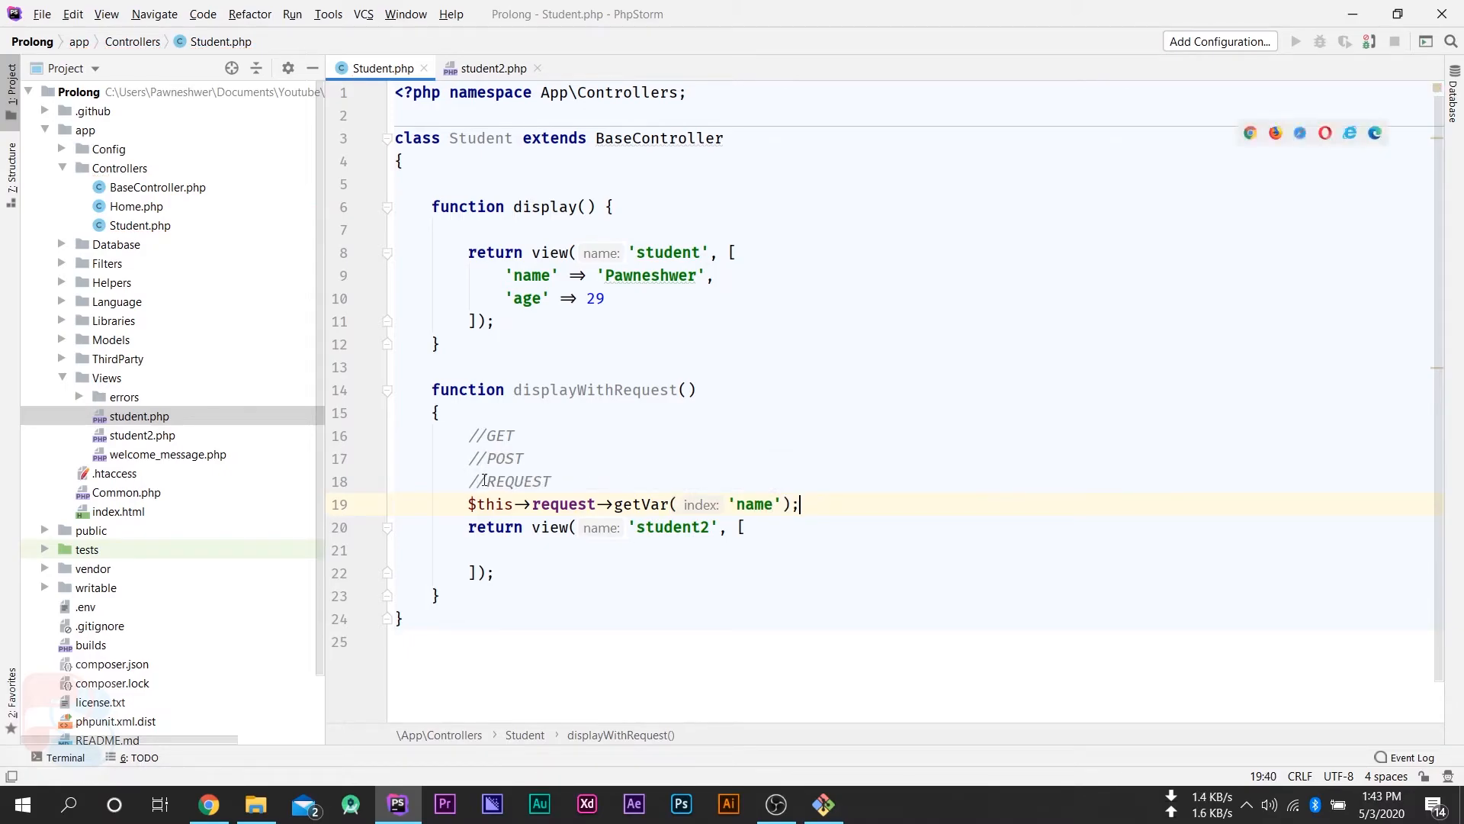
{"action": "type", "text": "$name -"}
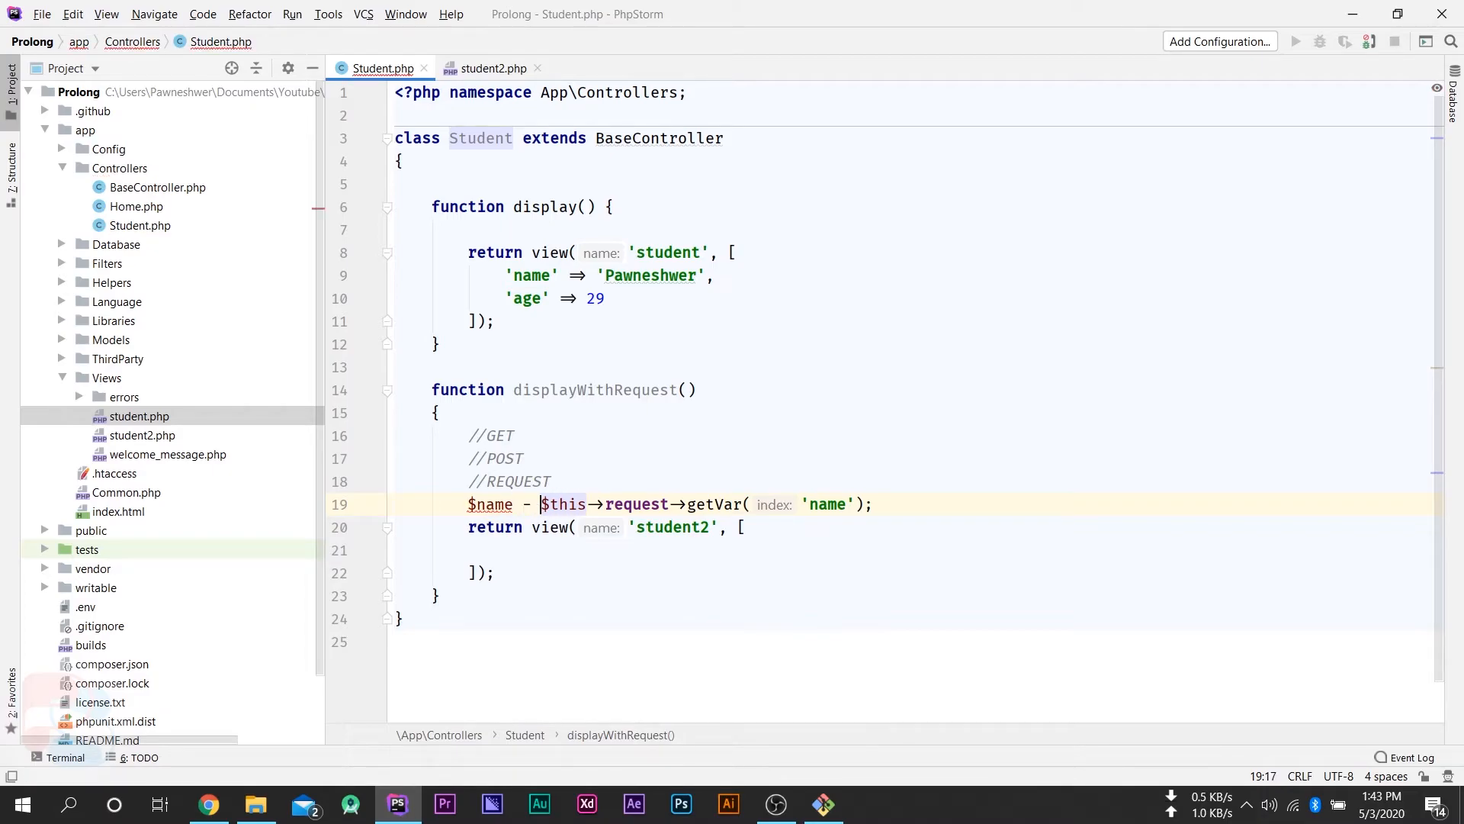
{"action": "type", "text": "="}
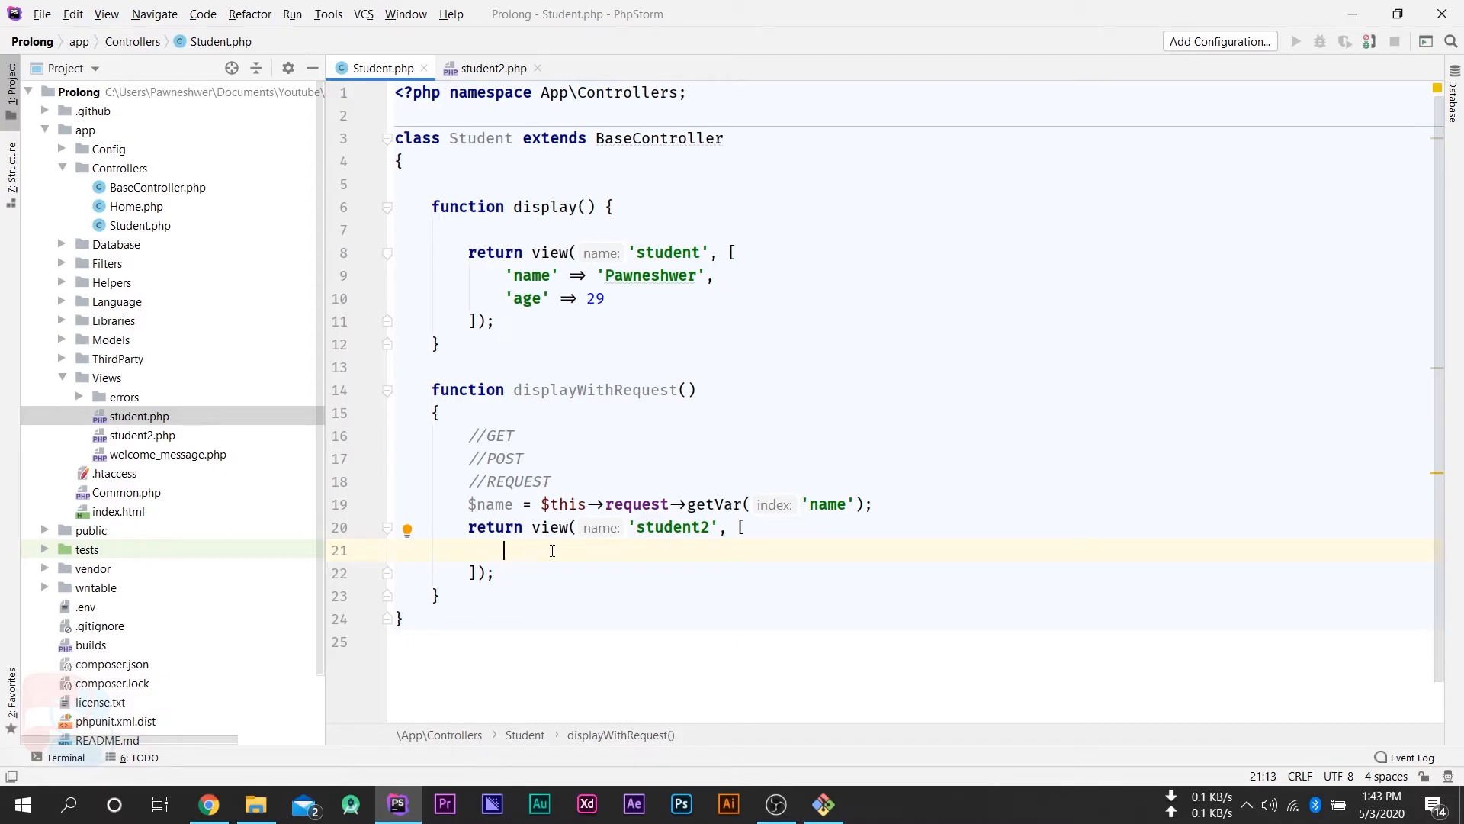
{"action": "type", "text": "'"}
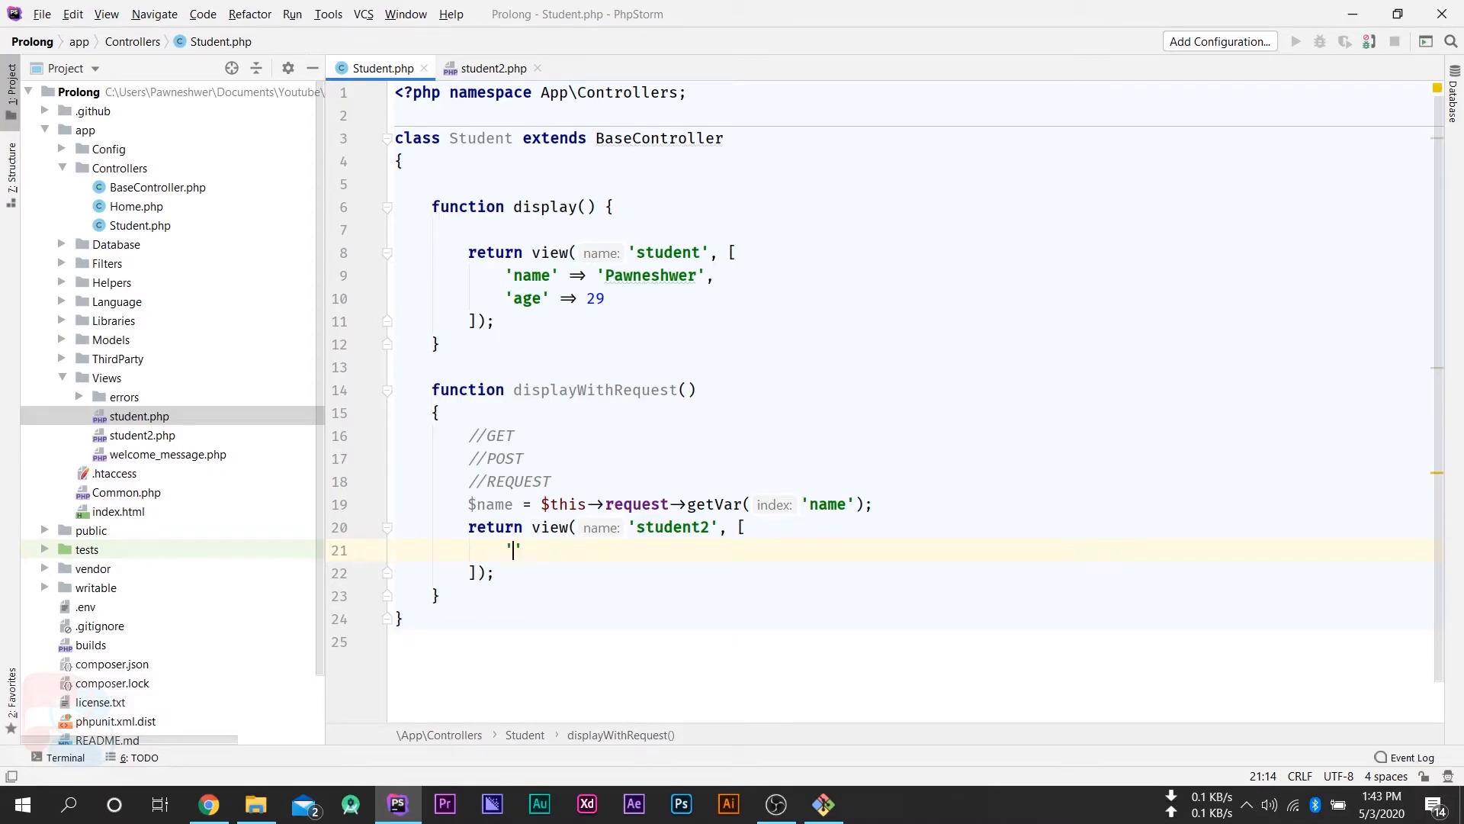
{"action": "type", "text": "name' =>"}
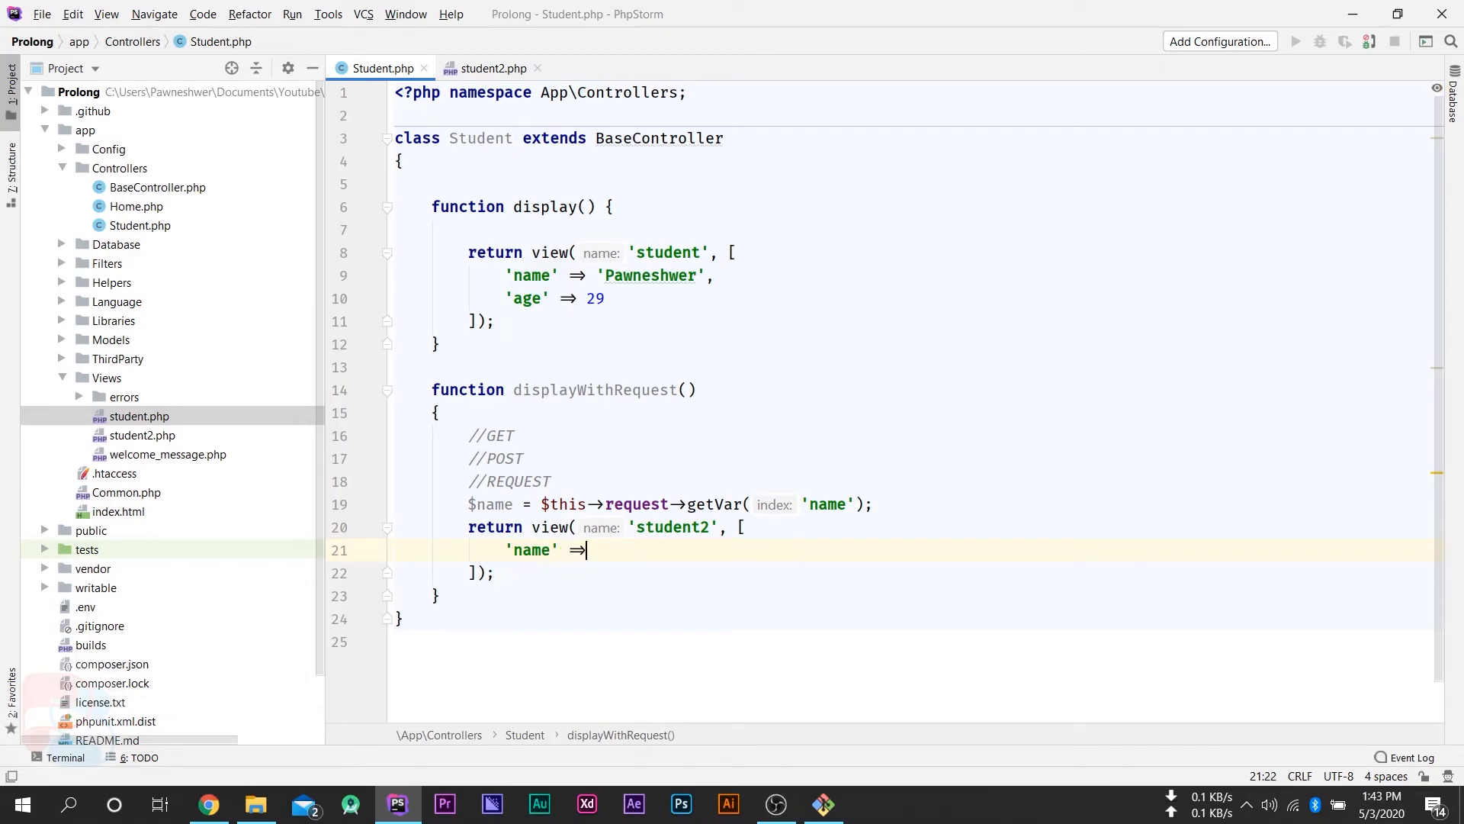
{"action": "type", "text": "$"}
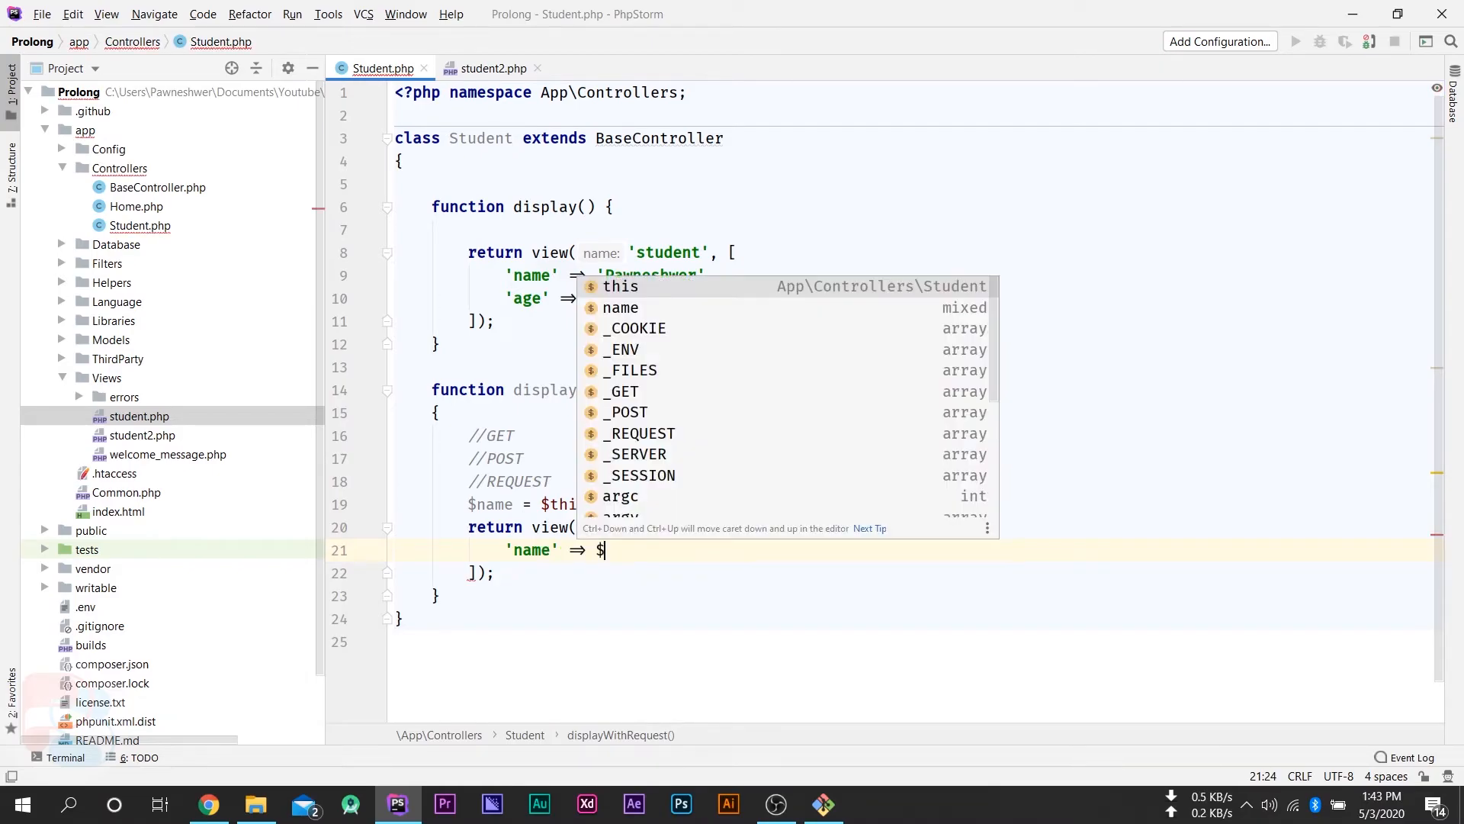
{"action": "type", "text": "name"}
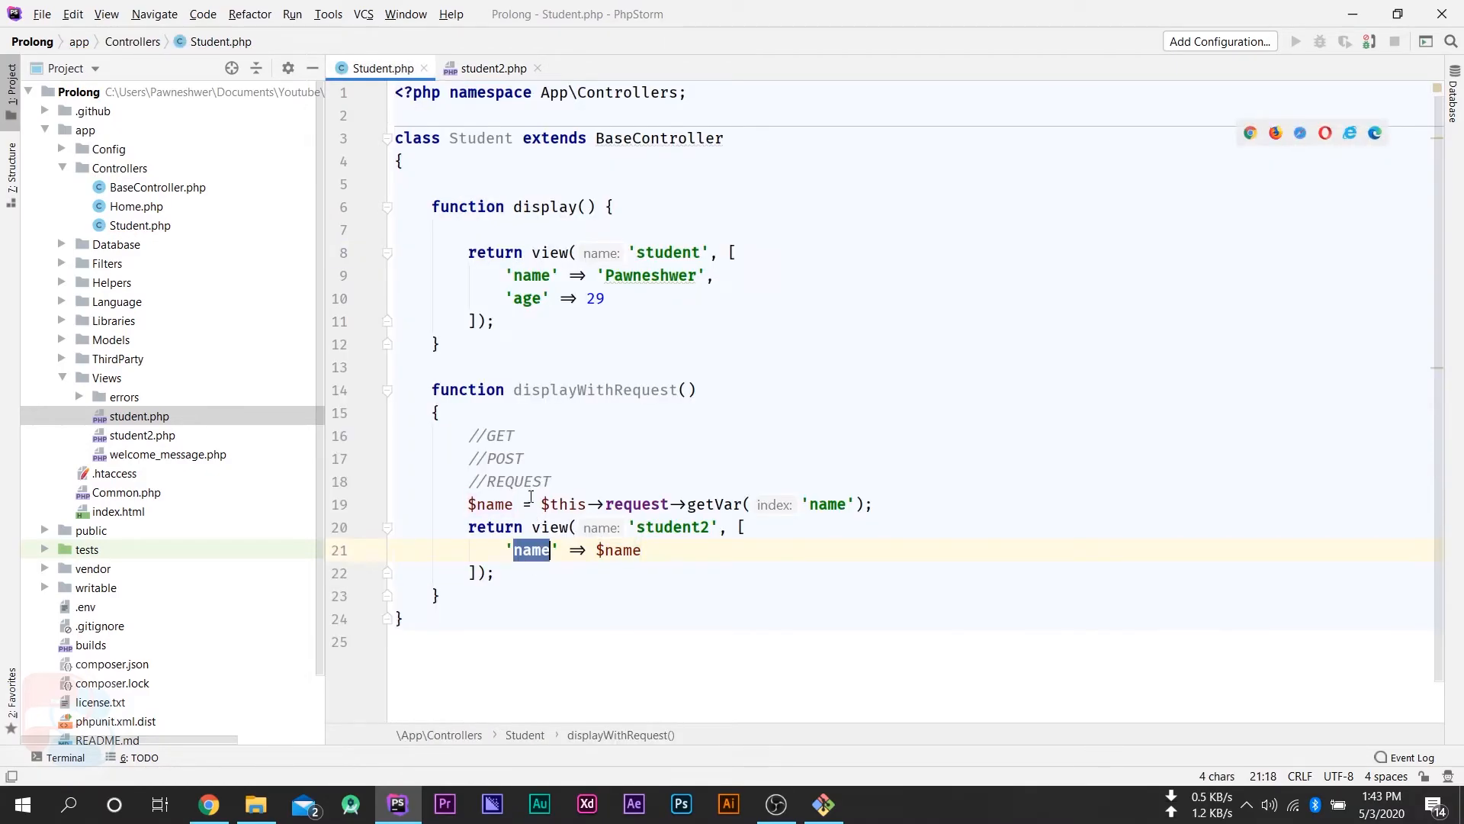
- Change the student2 view's h2 to print $name instead of $id
{"action": "left_click", "coordinate": [493, 67]}
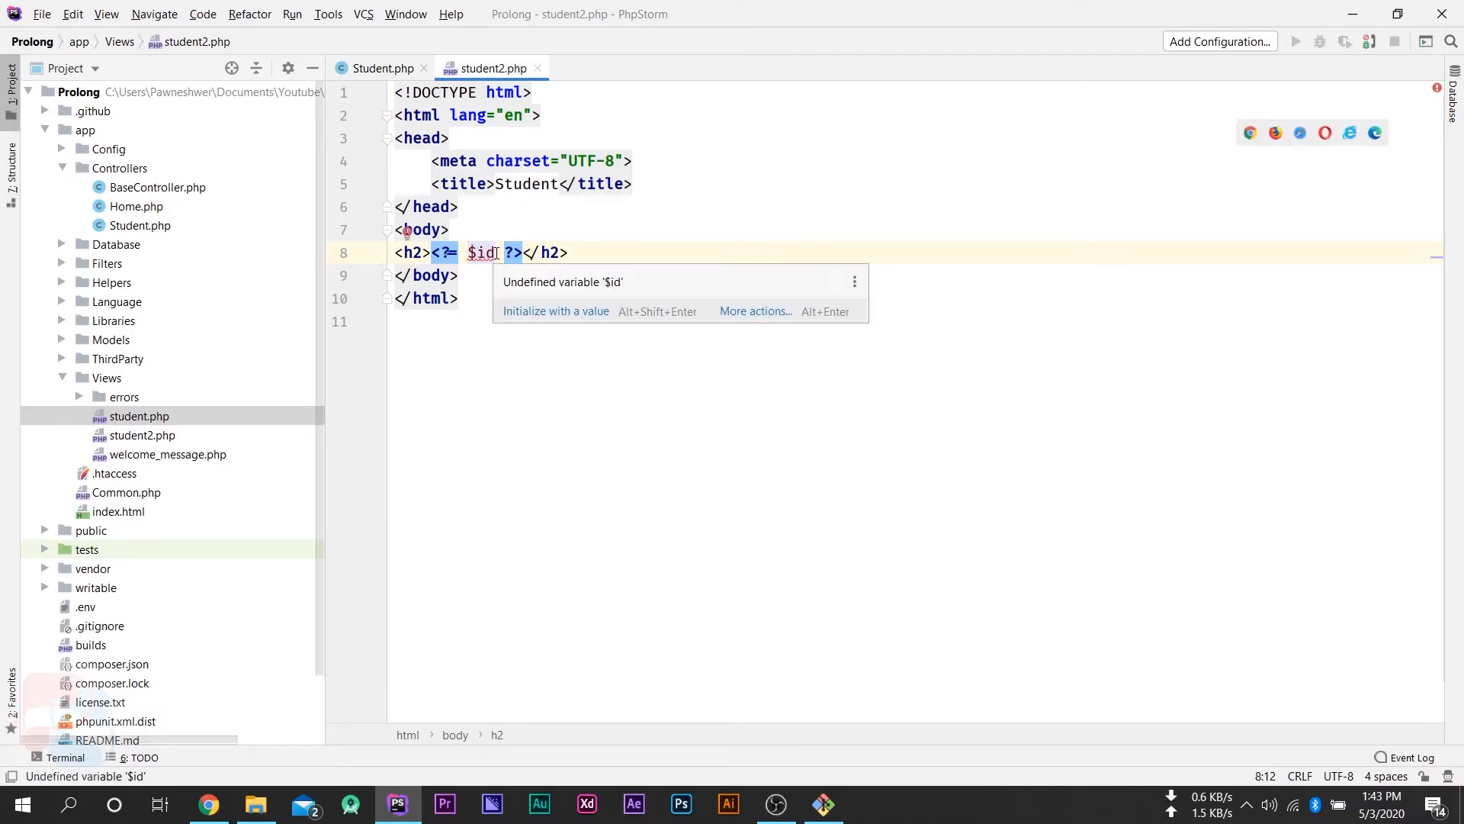
{"action": "type", "text": "name"}
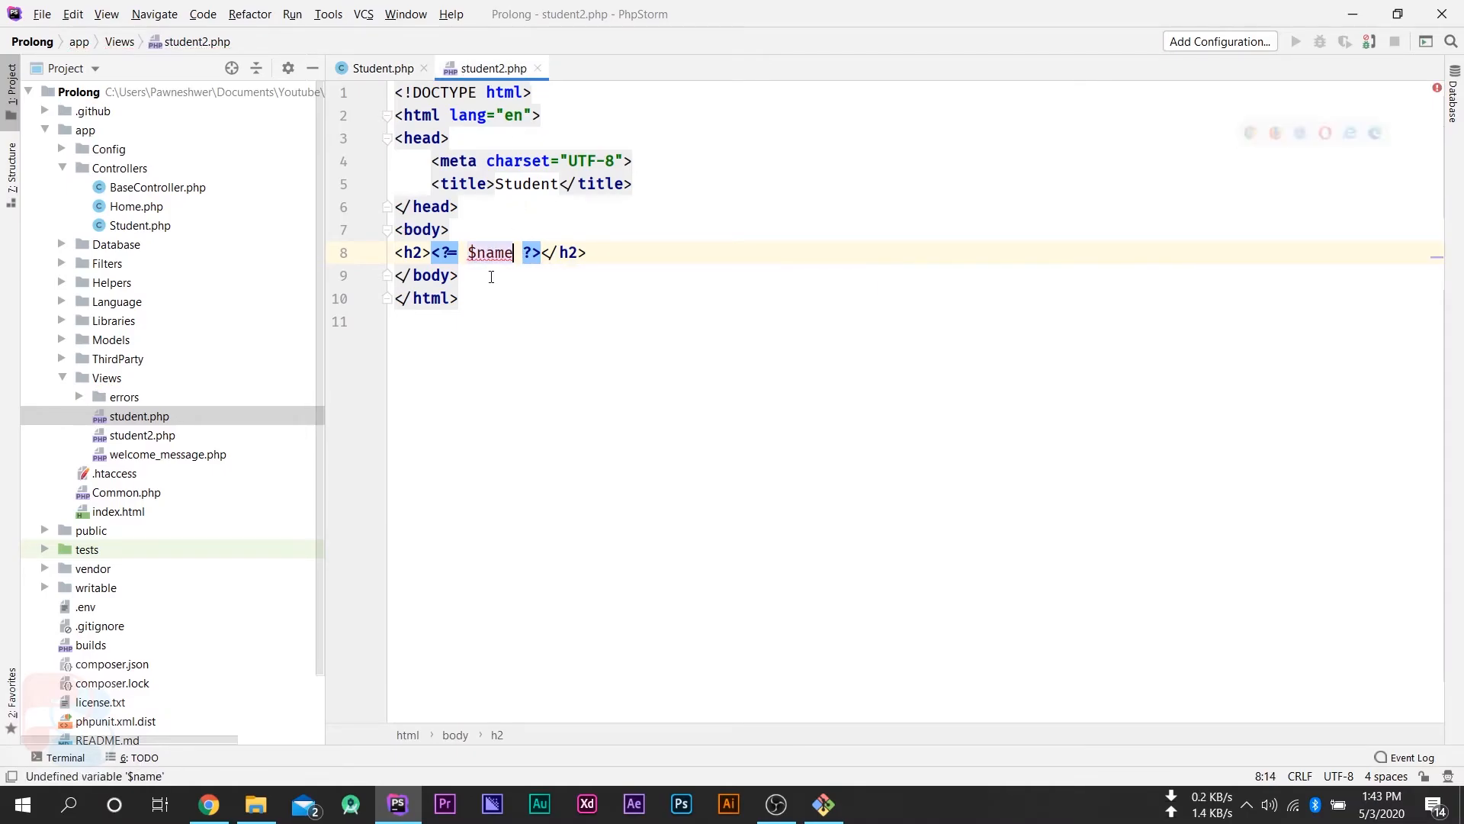
{"action": "left_click", "coordinate": [208, 804]}
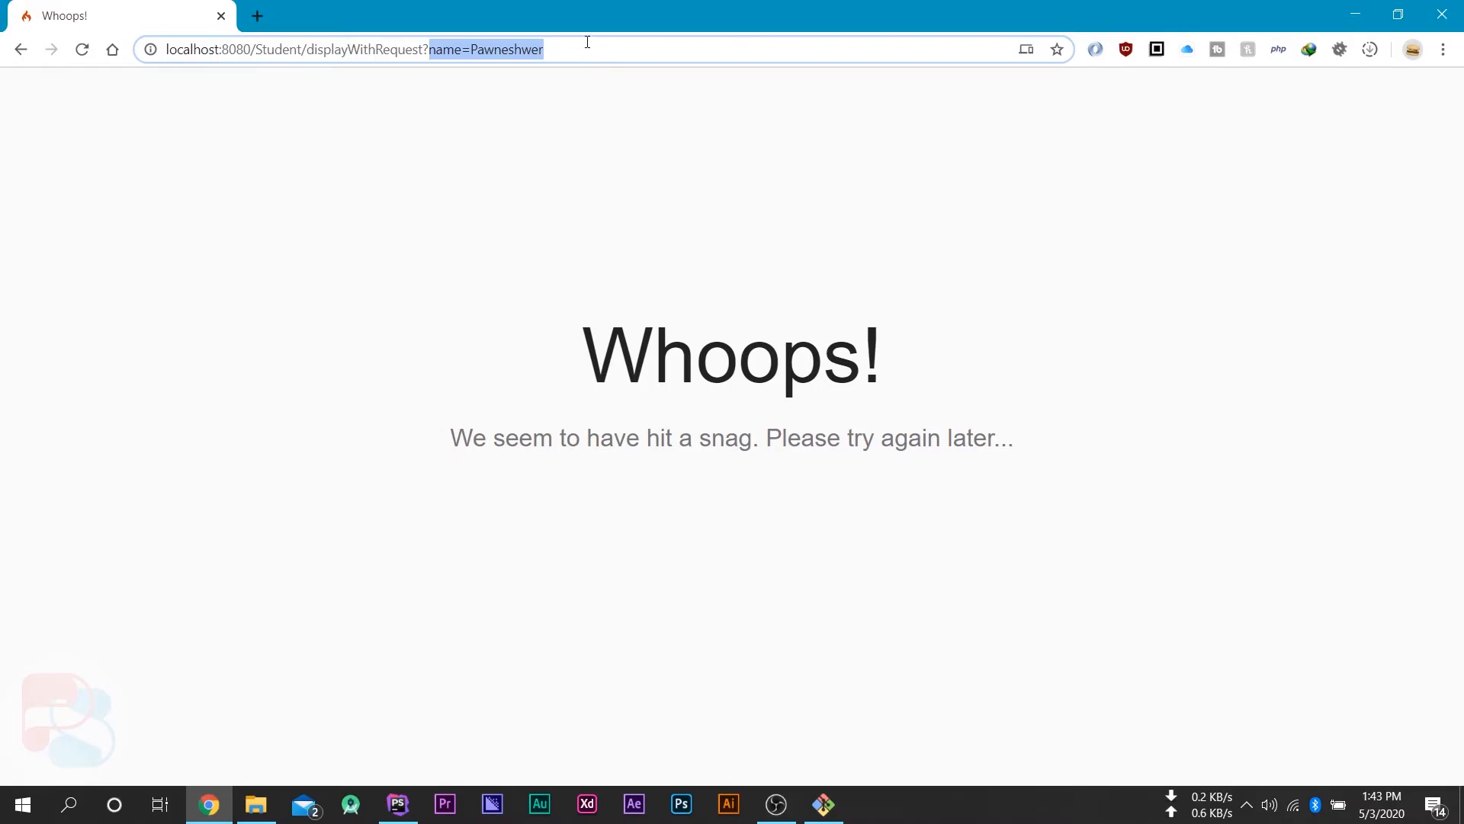
- Reload the page to show Pawneshwer, then append &age=29 to the URL
{"action": "key", "text": "Enter"}
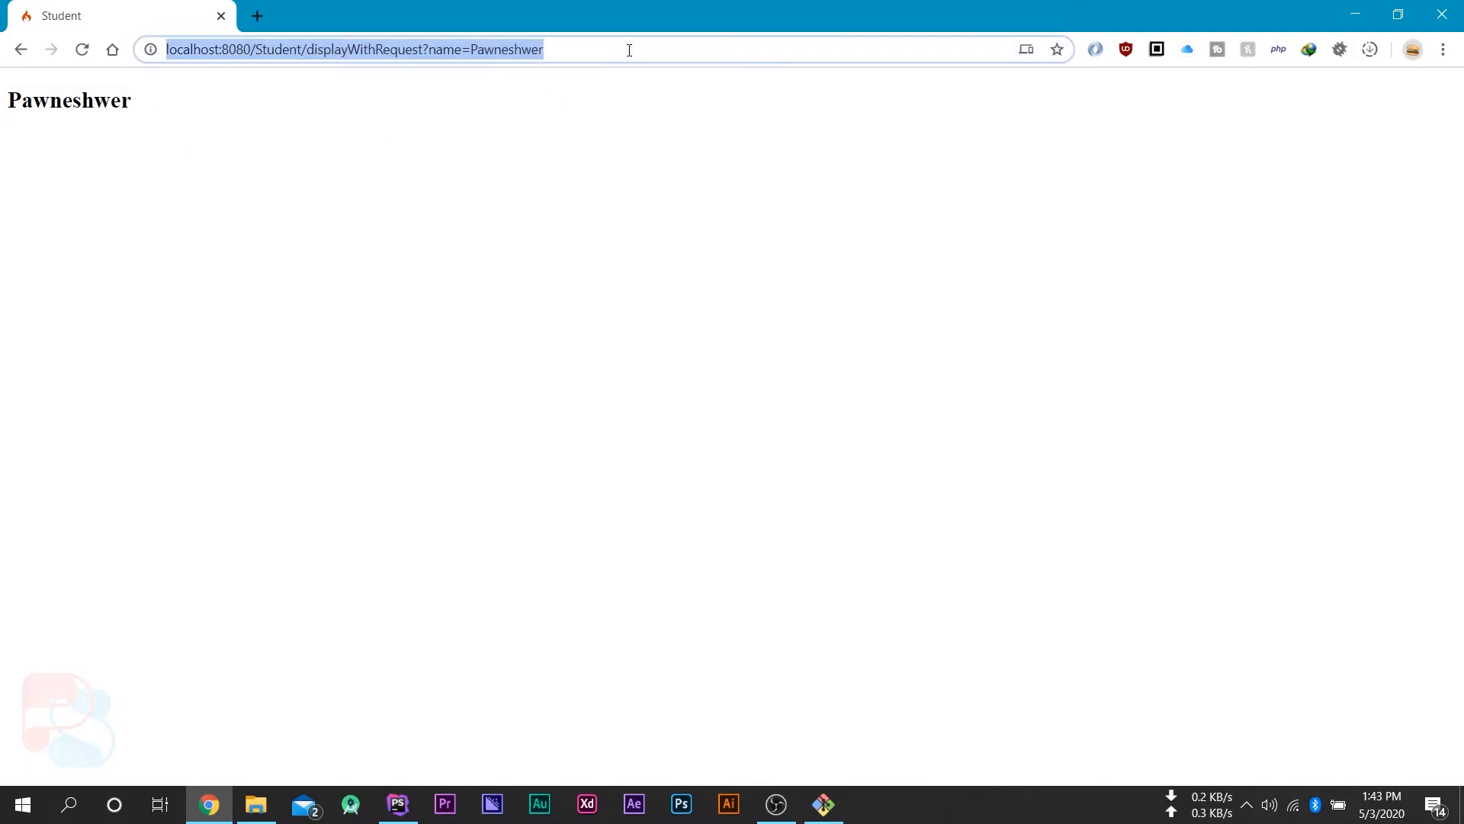
{"action": "type", "text": "&"}
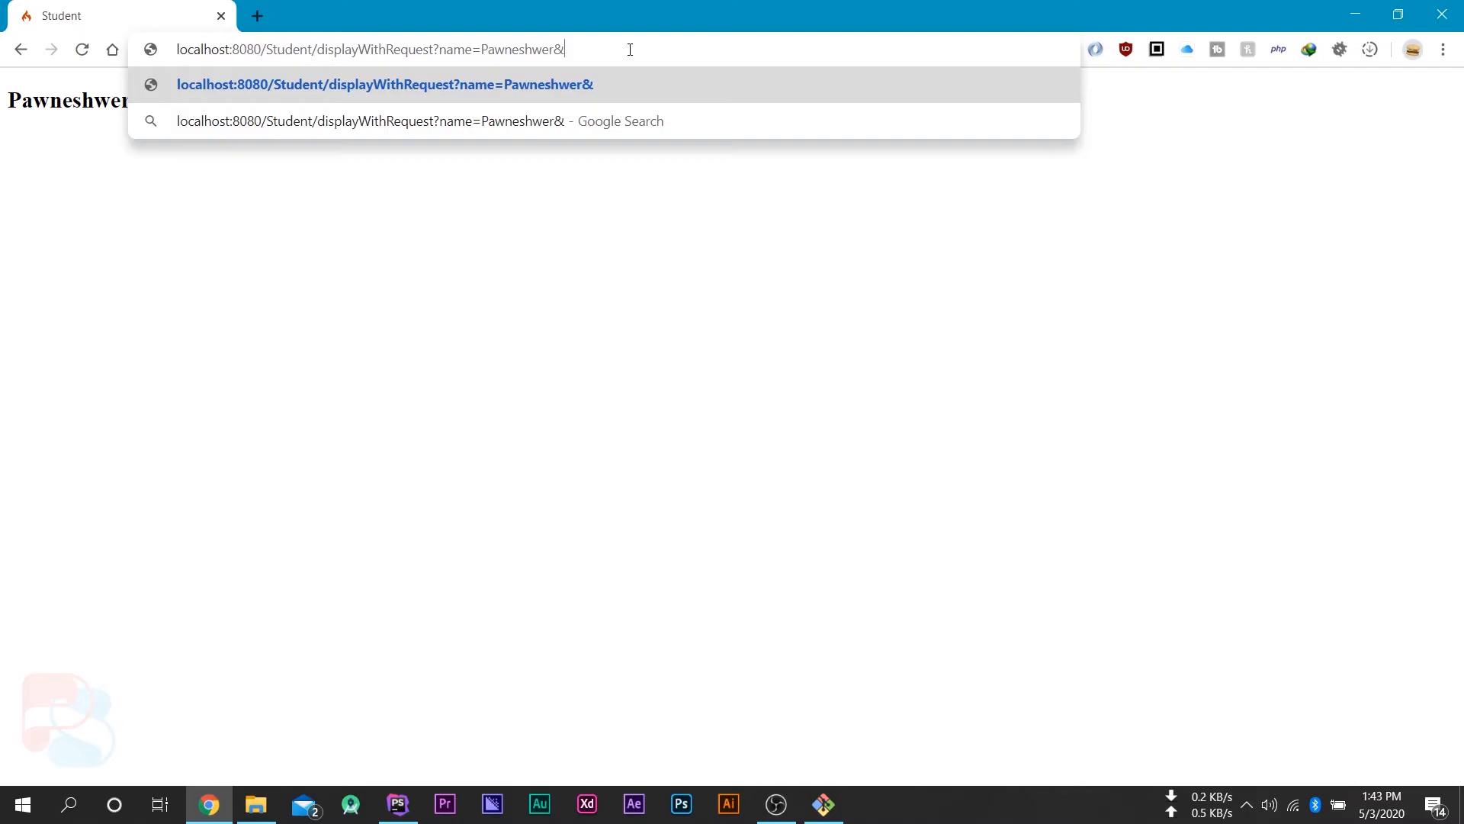
{"action": "type", "text": "age=29"}
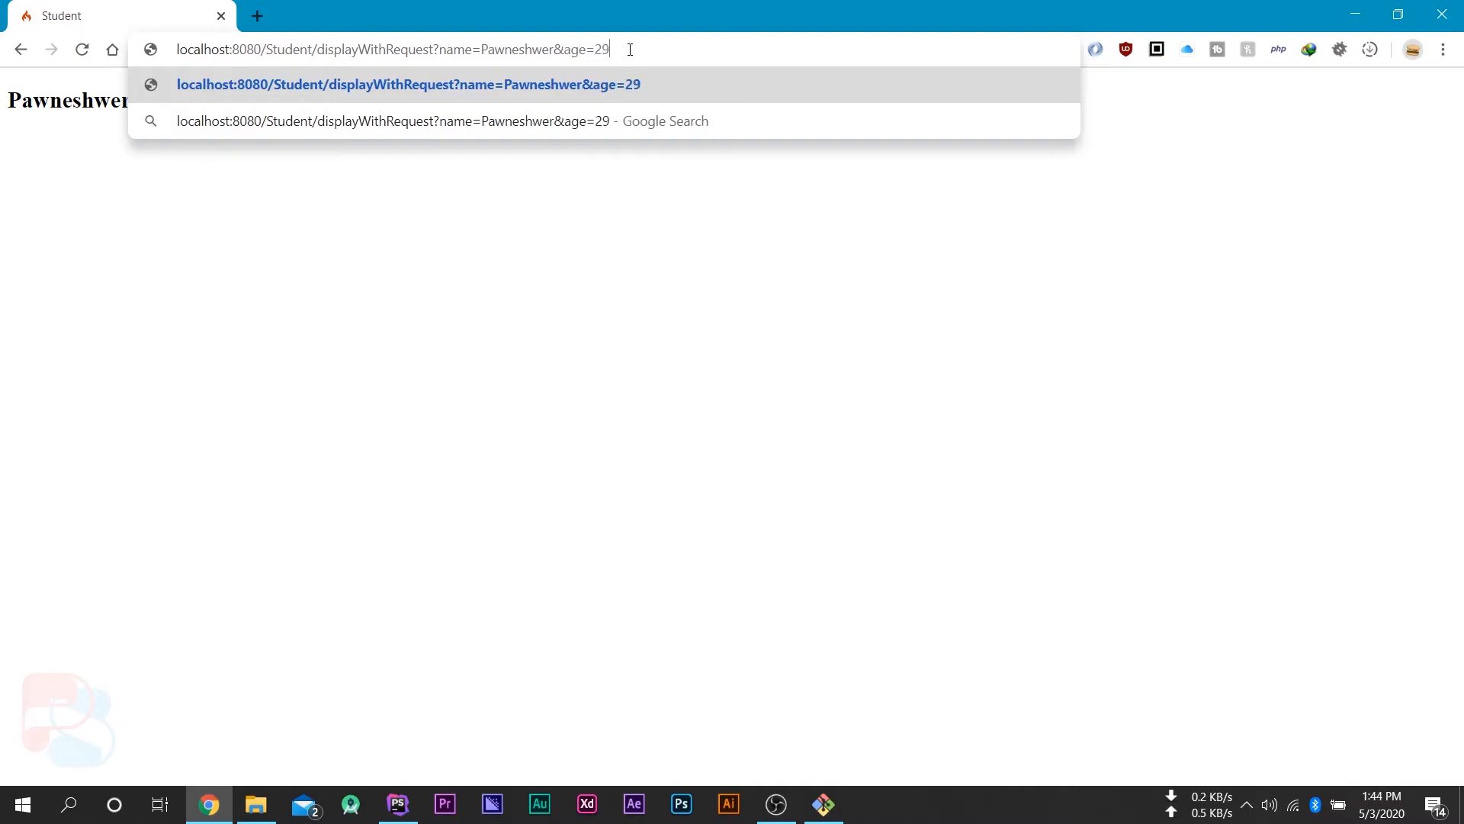
{"action": "left_click", "coordinate": [397, 804]}
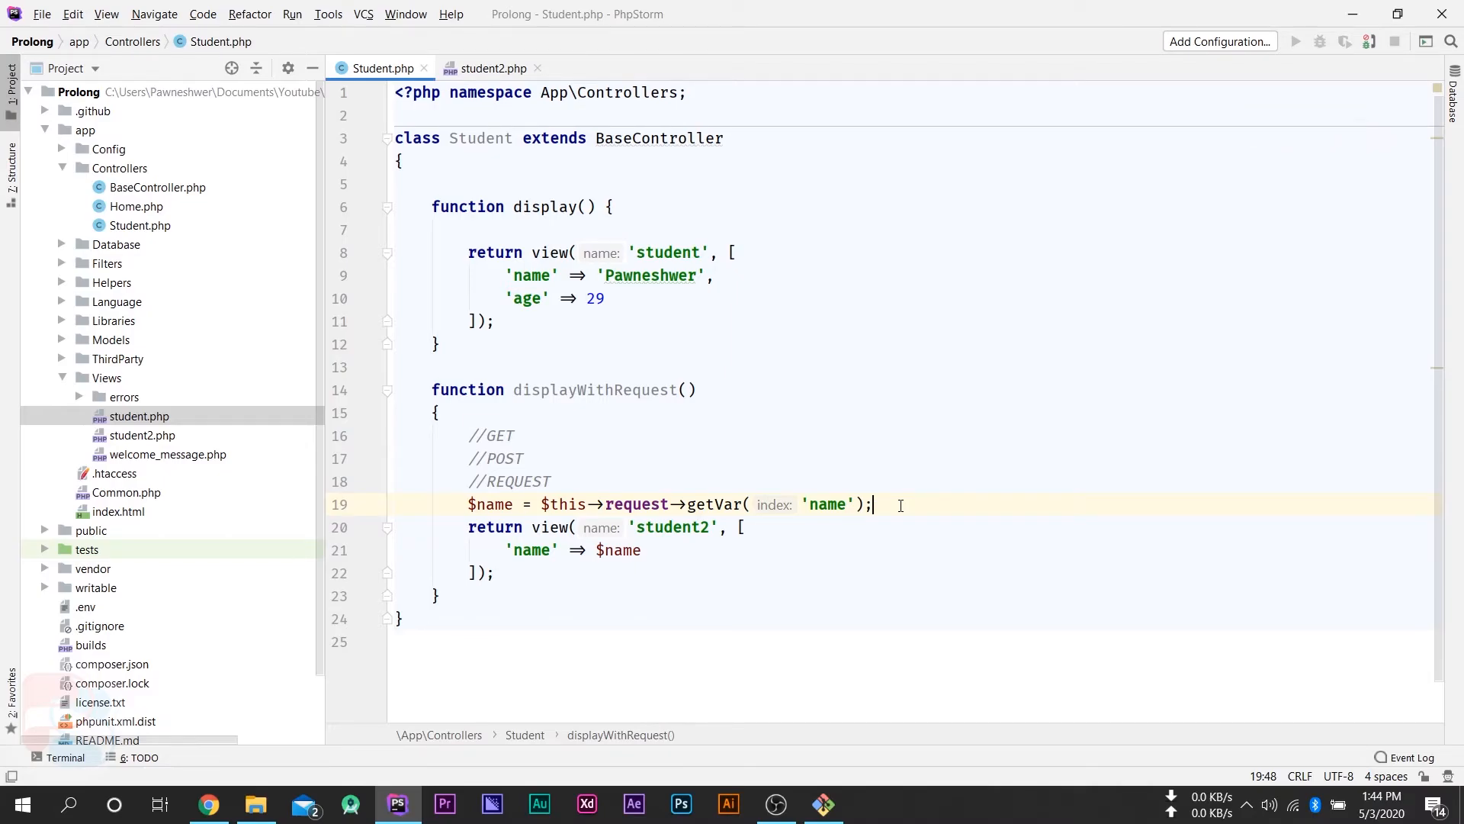
- Add $age = $this->request->getVar('age'), pass 'age' => $age, and print $age in student2's second h2
{"action": "key", "text": "Enter"}
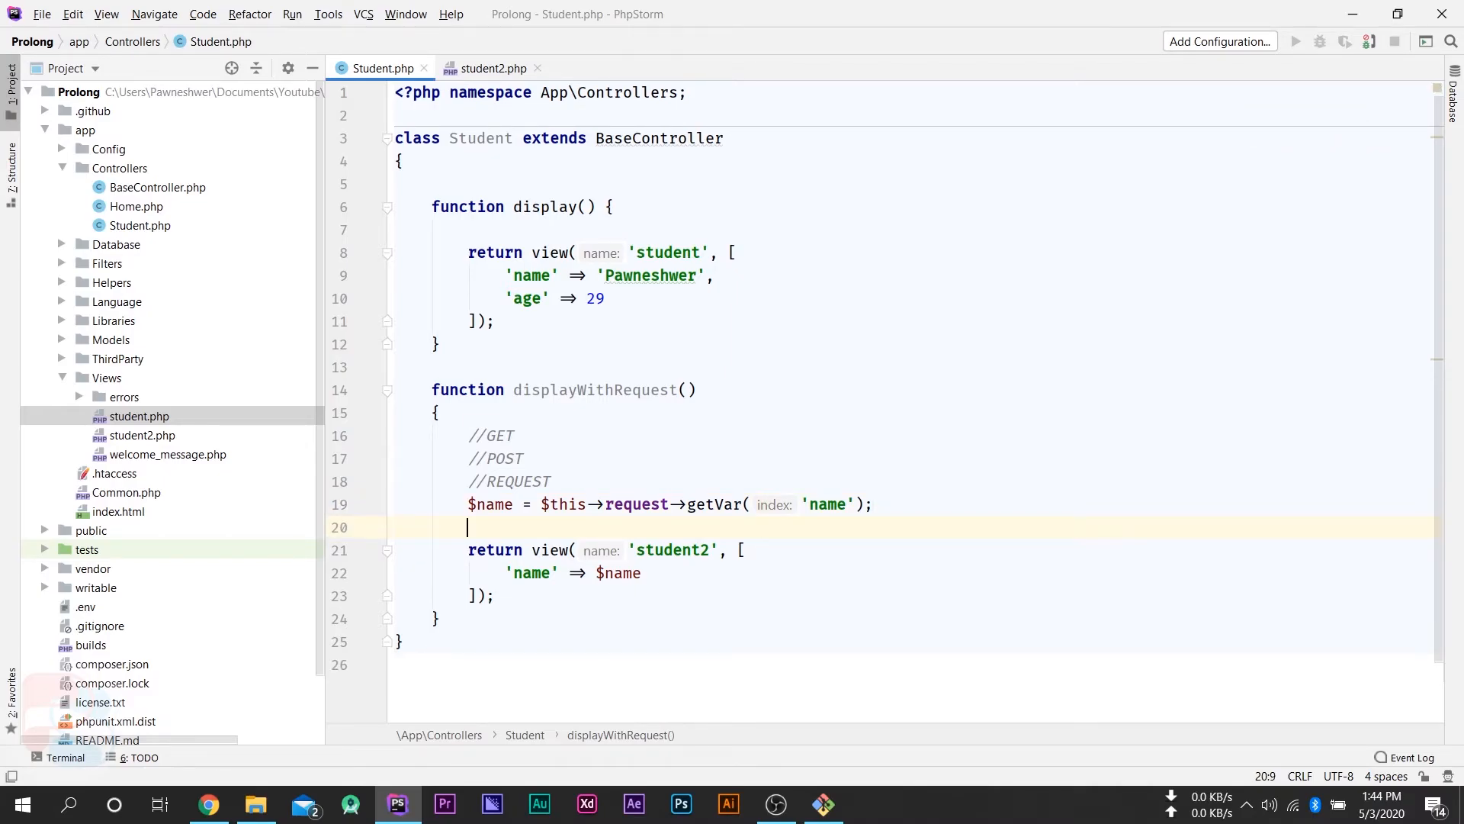
{"action": "type", "text": "$age = $this->"}
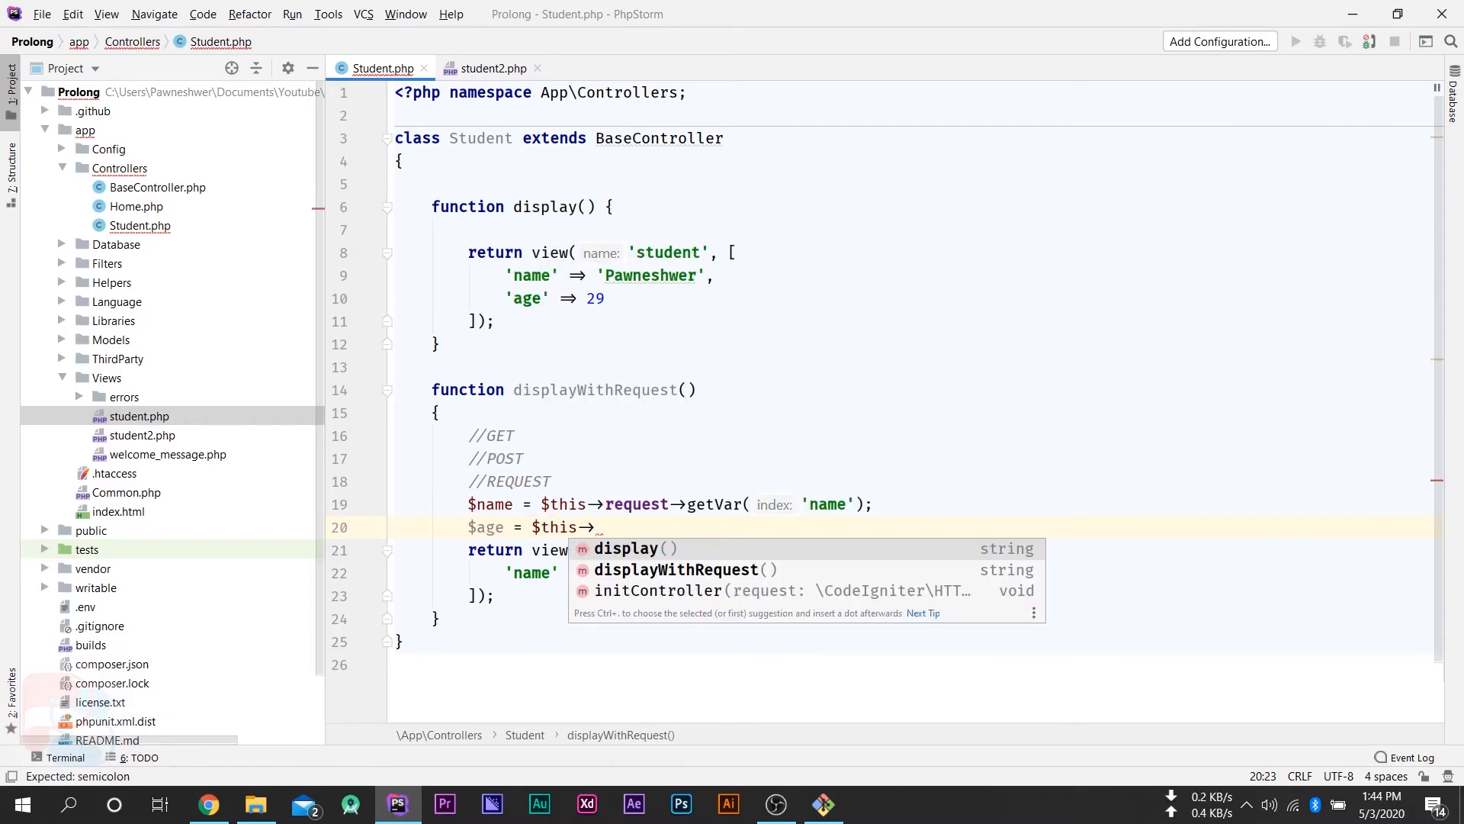
{"action": "type", "text": "request->getVa"}
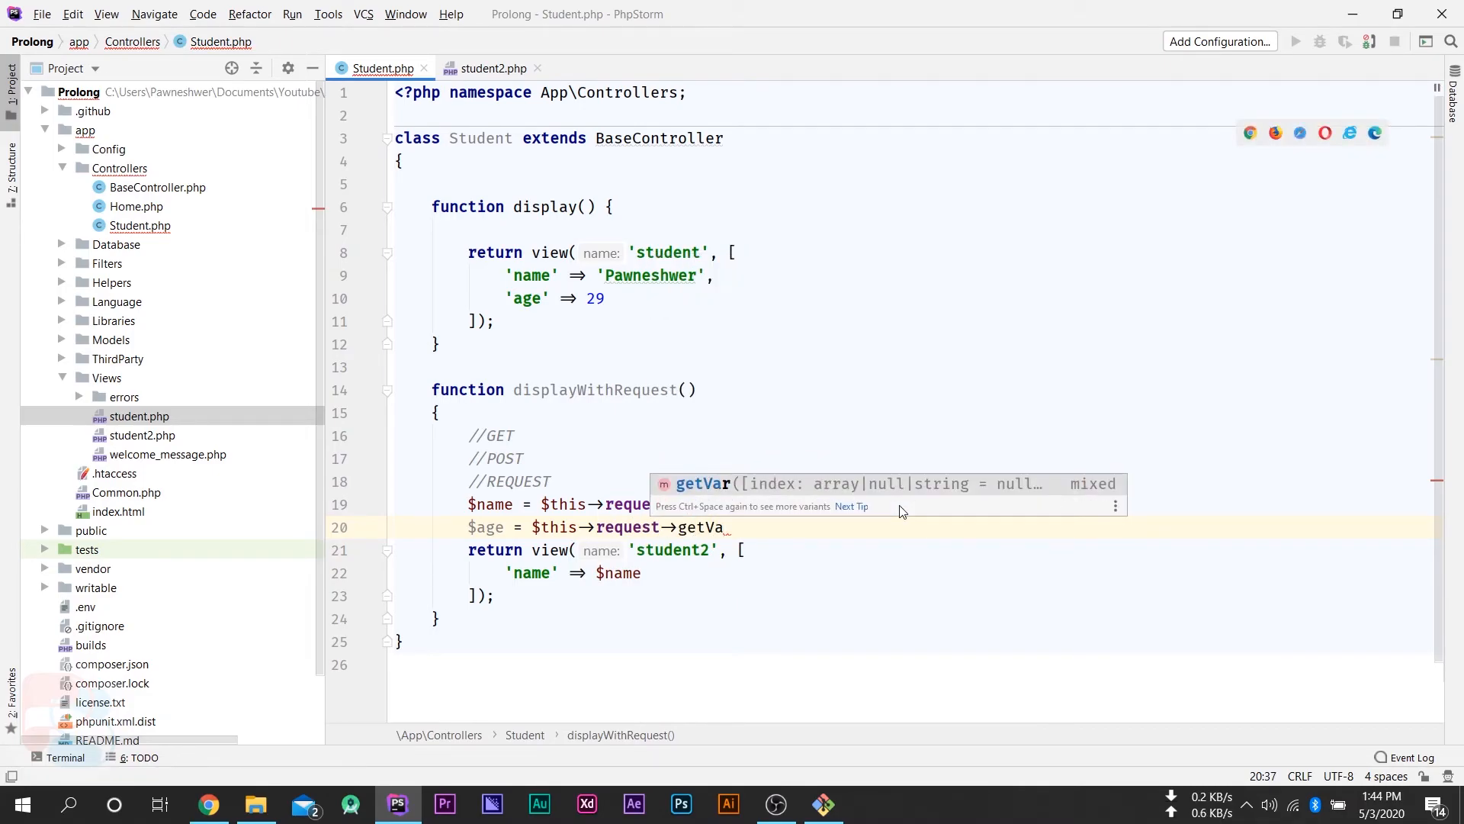
{"action": "key", "text": "Tab"}
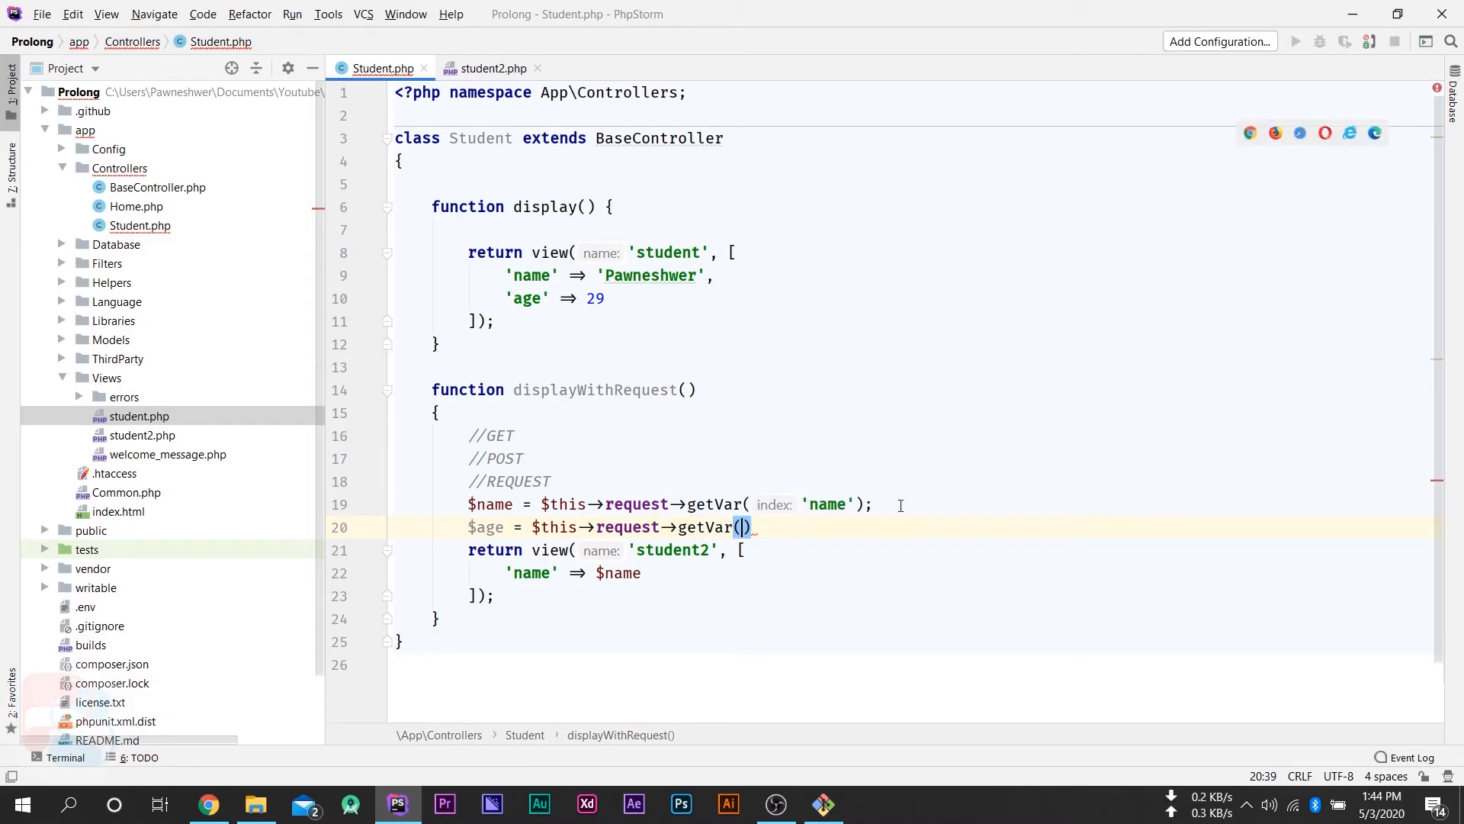
{"action": "type", "text": "'age'"}
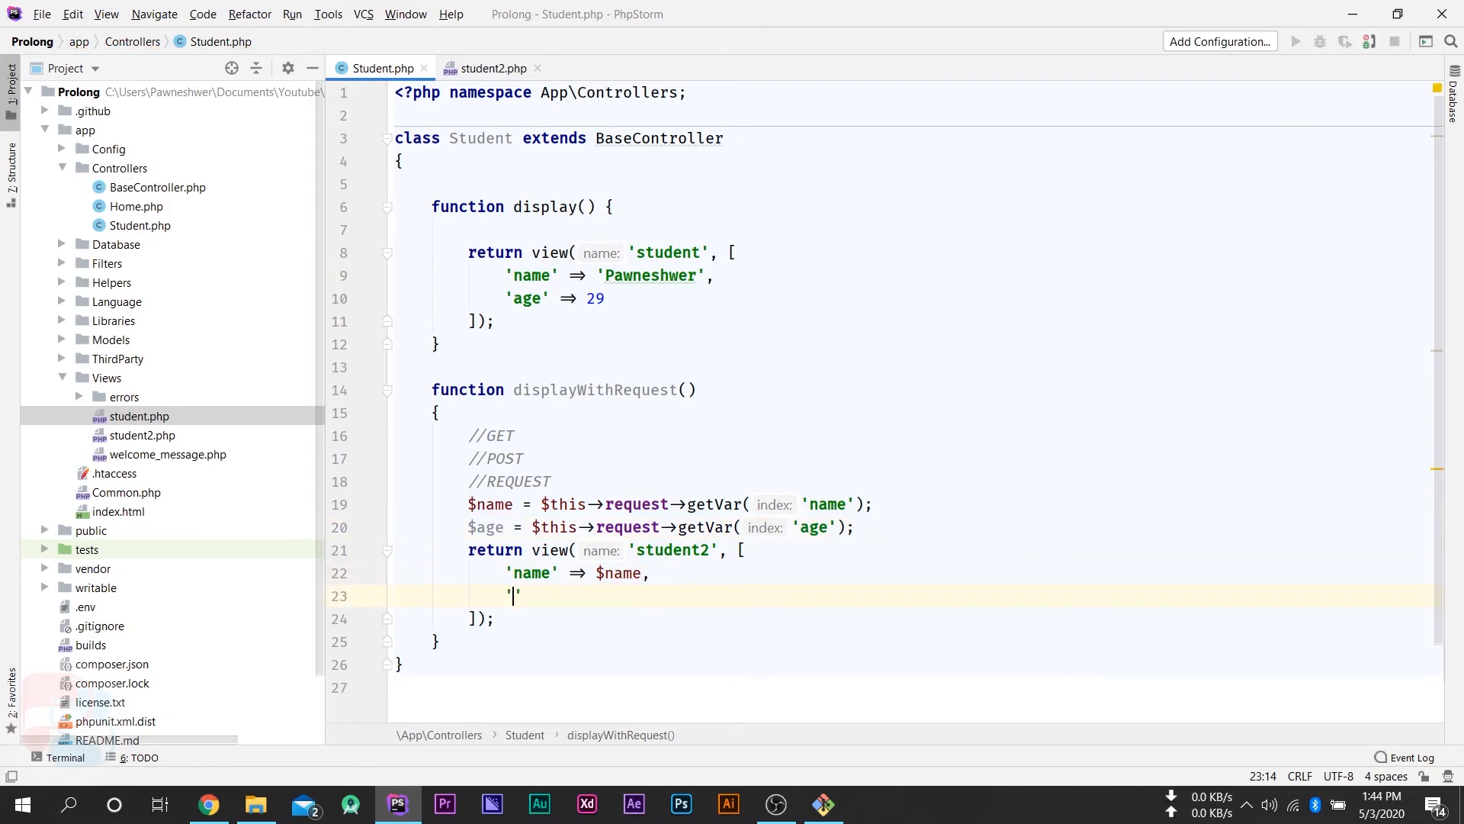
{"action": "type", "text": "'age' =>"}
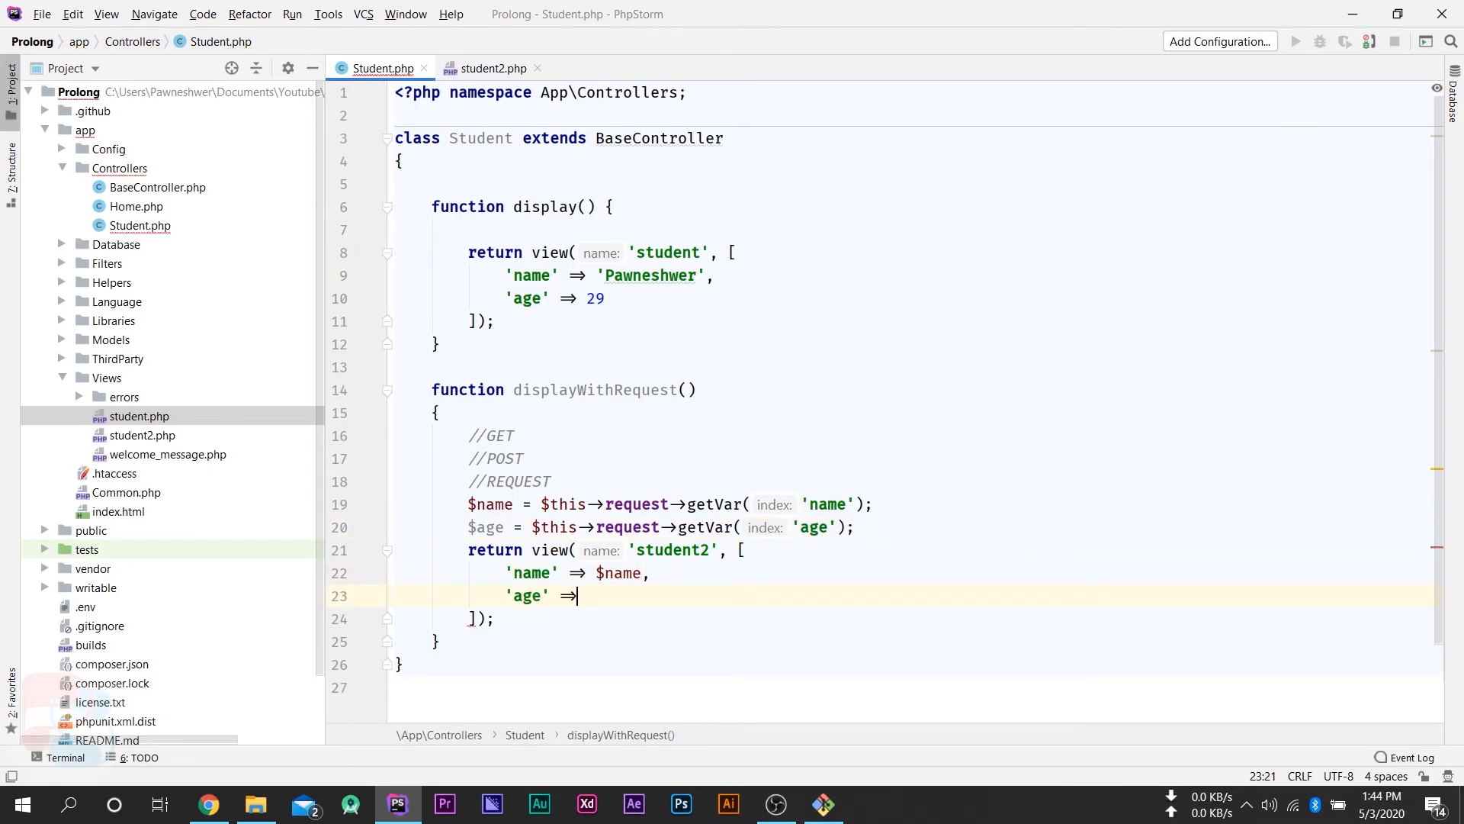
{"action": "type", "text": "$ag"}
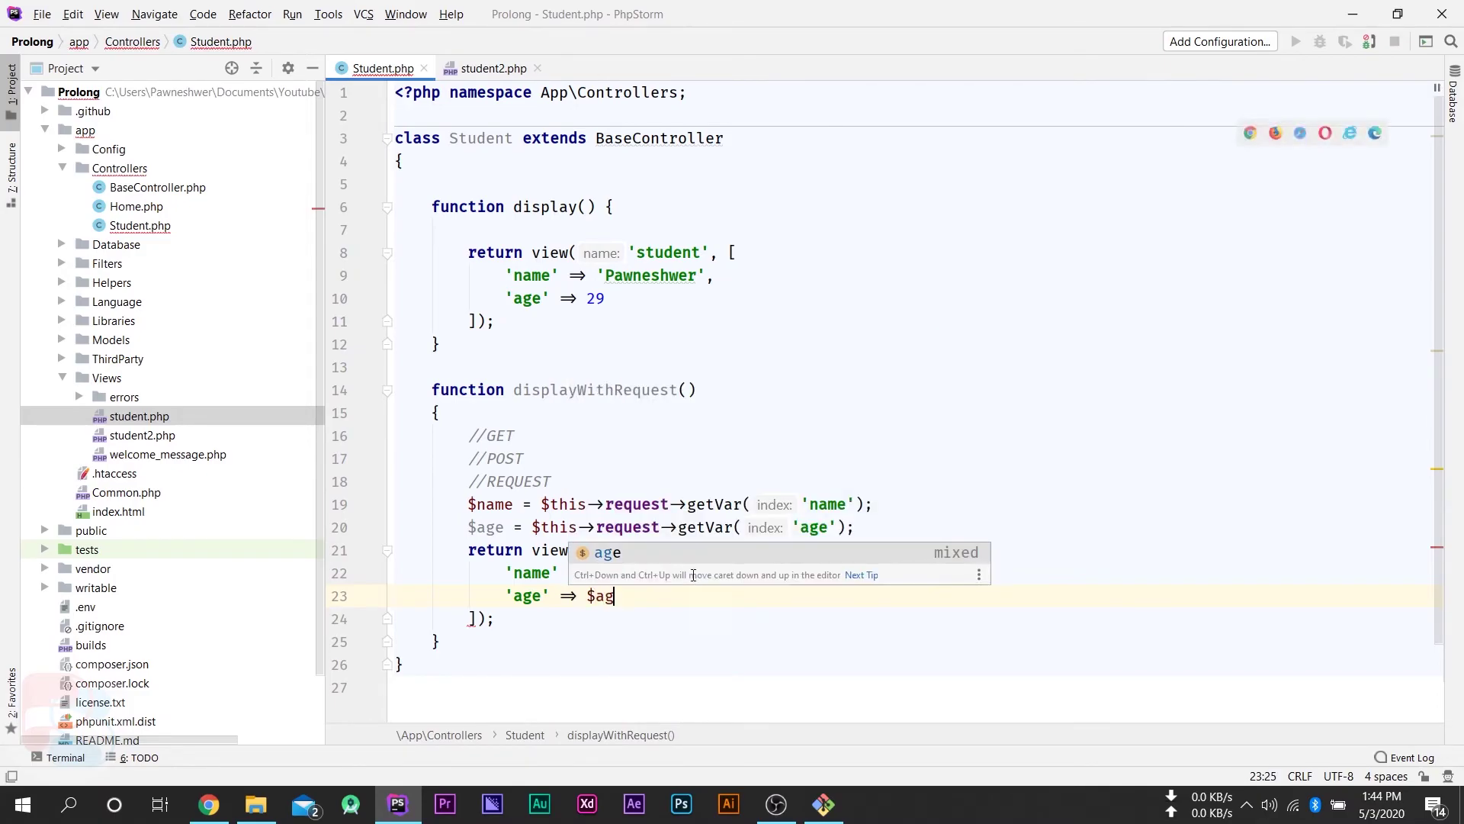
{"action": "left_click", "coordinate": [492, 69]}
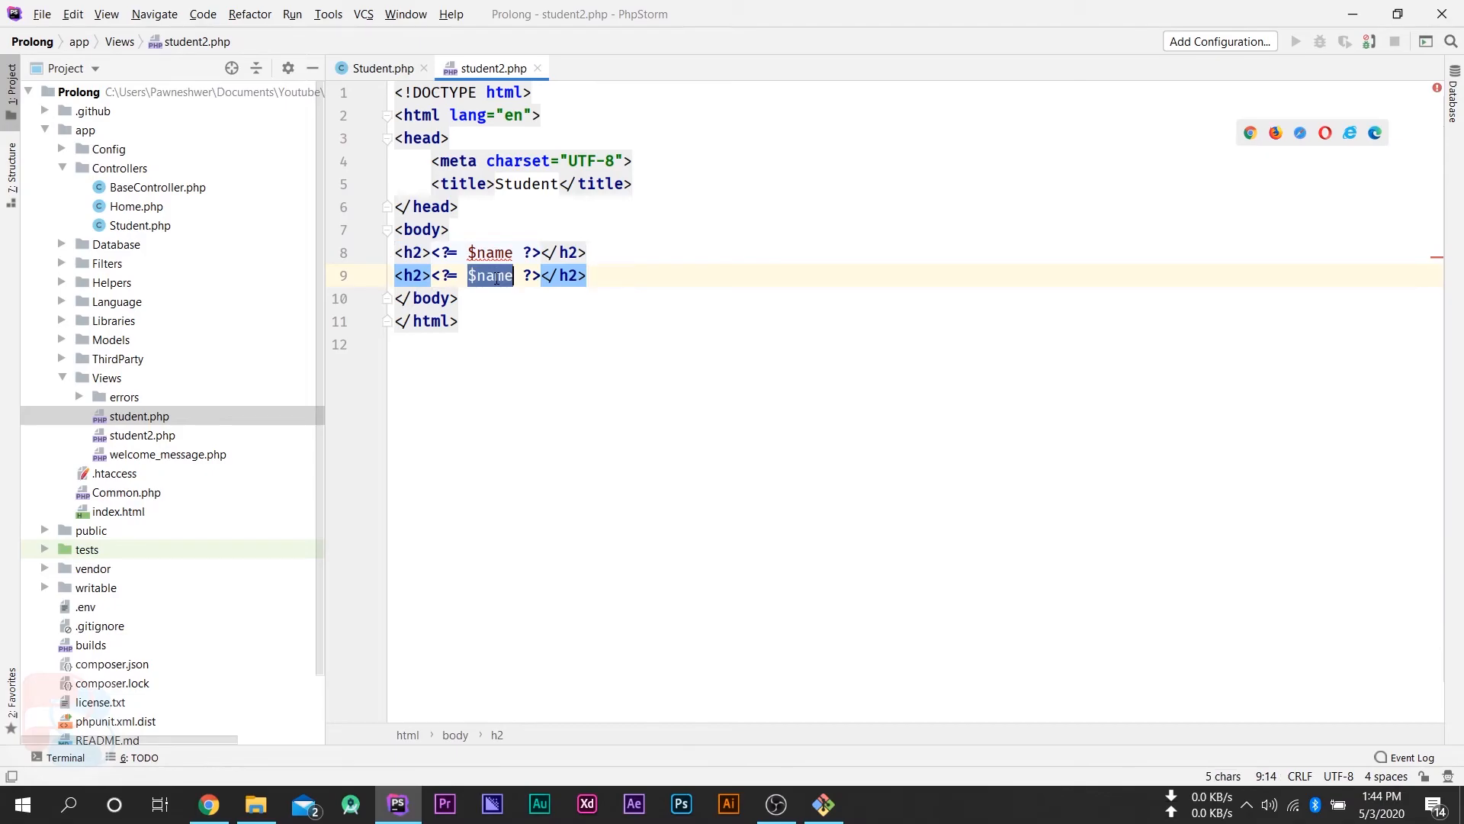
{"action": "type", "text": "$age"}
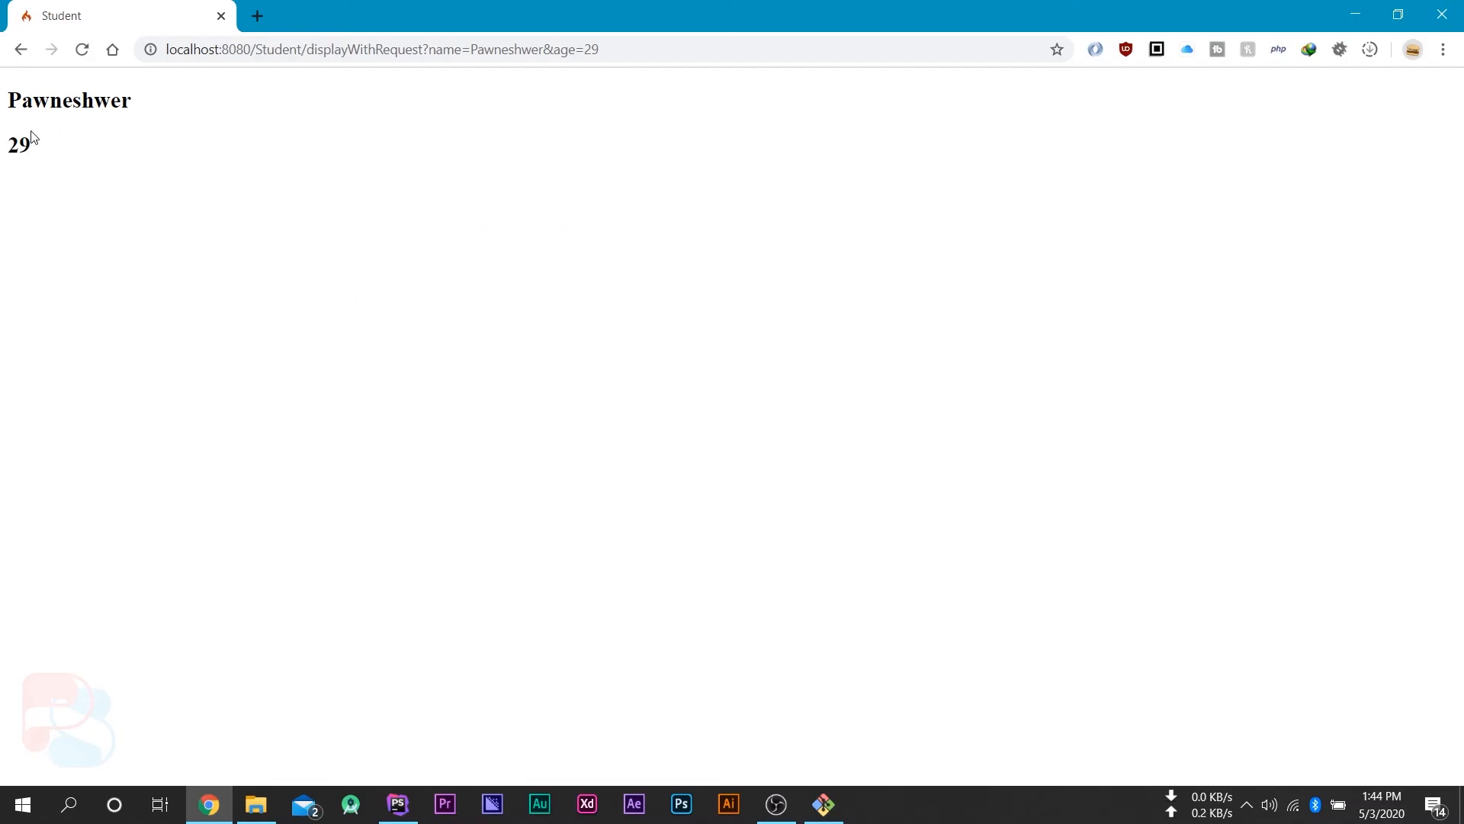
{"action": "mouse_move", "coordinate": [37, 149]}
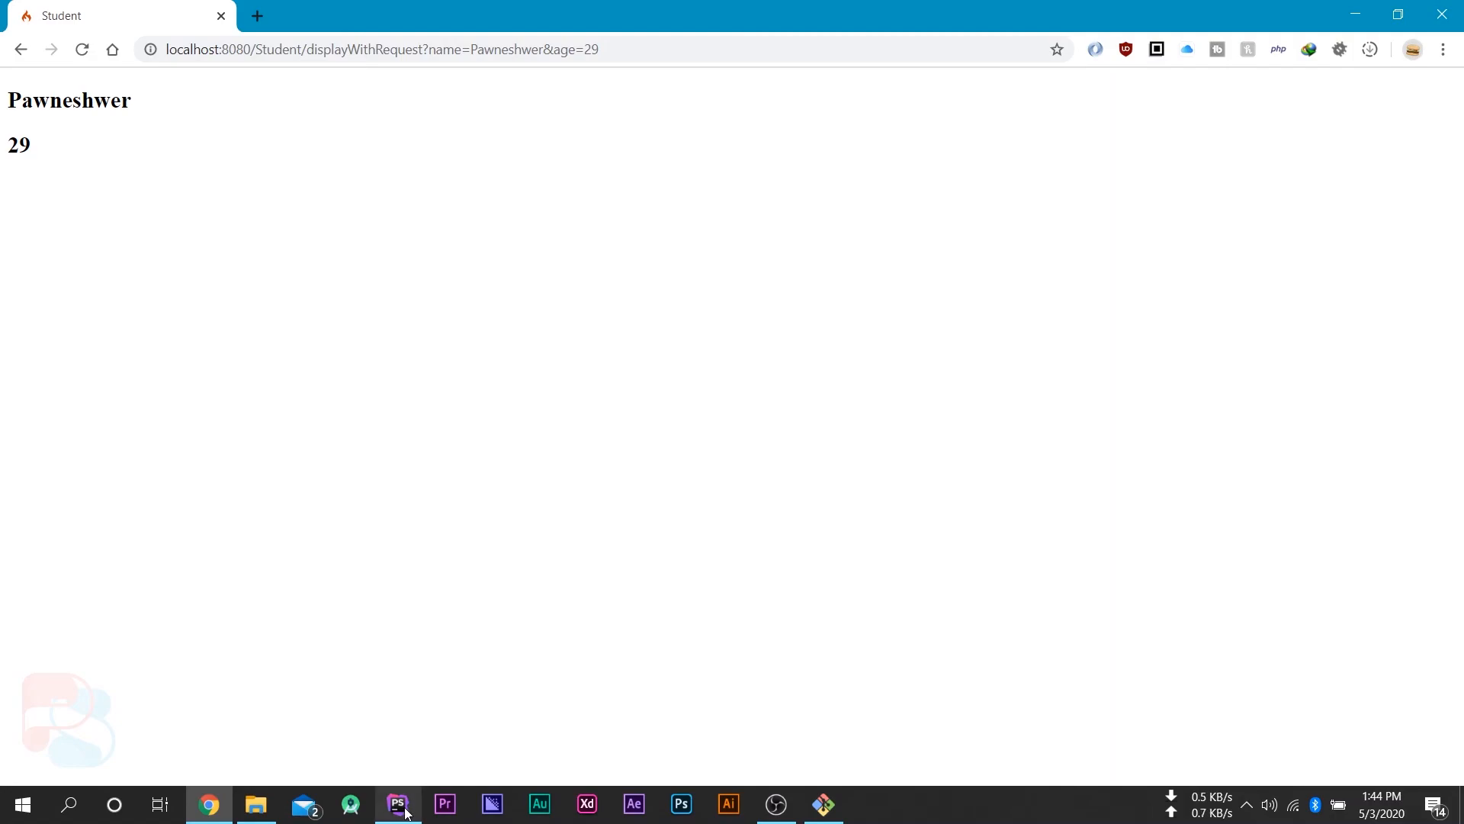
- Return to PhpStorm after Chrome shows Pawneshwer and 29
{"action": "left_click", "coordinate": [399, 804]}
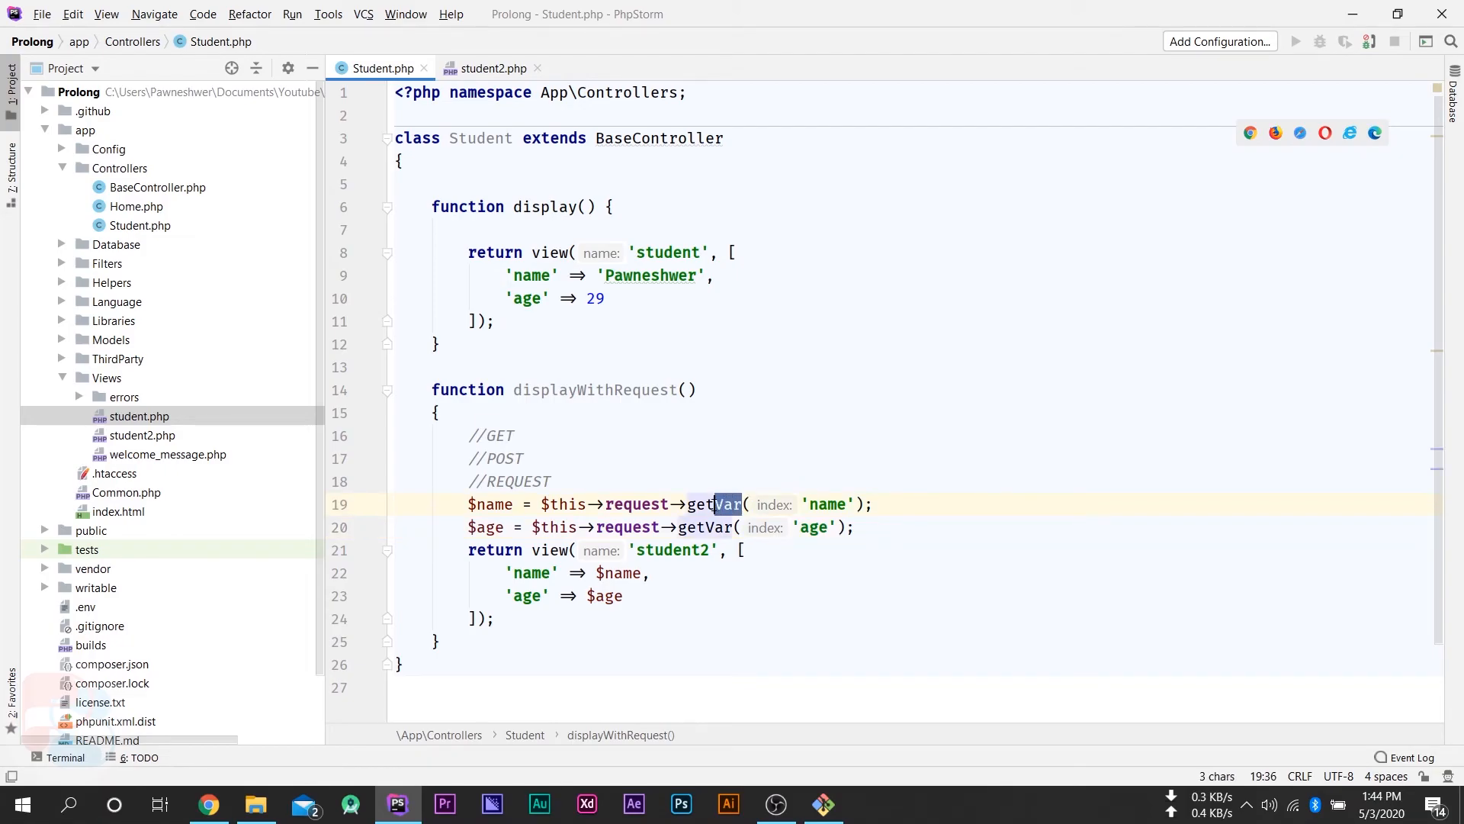
- Replace getVar with getGet on the name line of Student.php
{"action": "type", "text": "Get"}
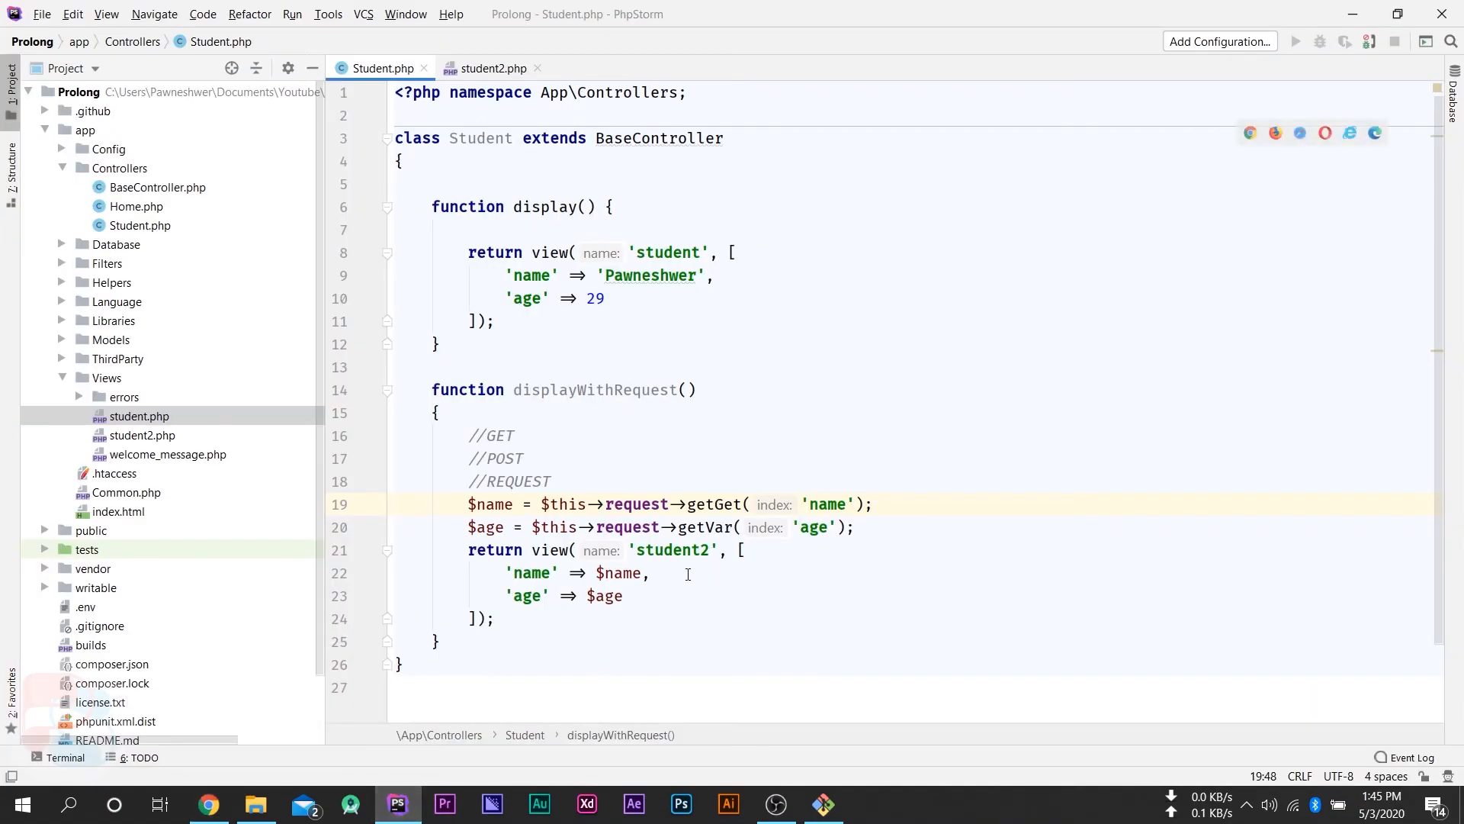
{"action": "mouse_move", "coordinate": [703, 527]}
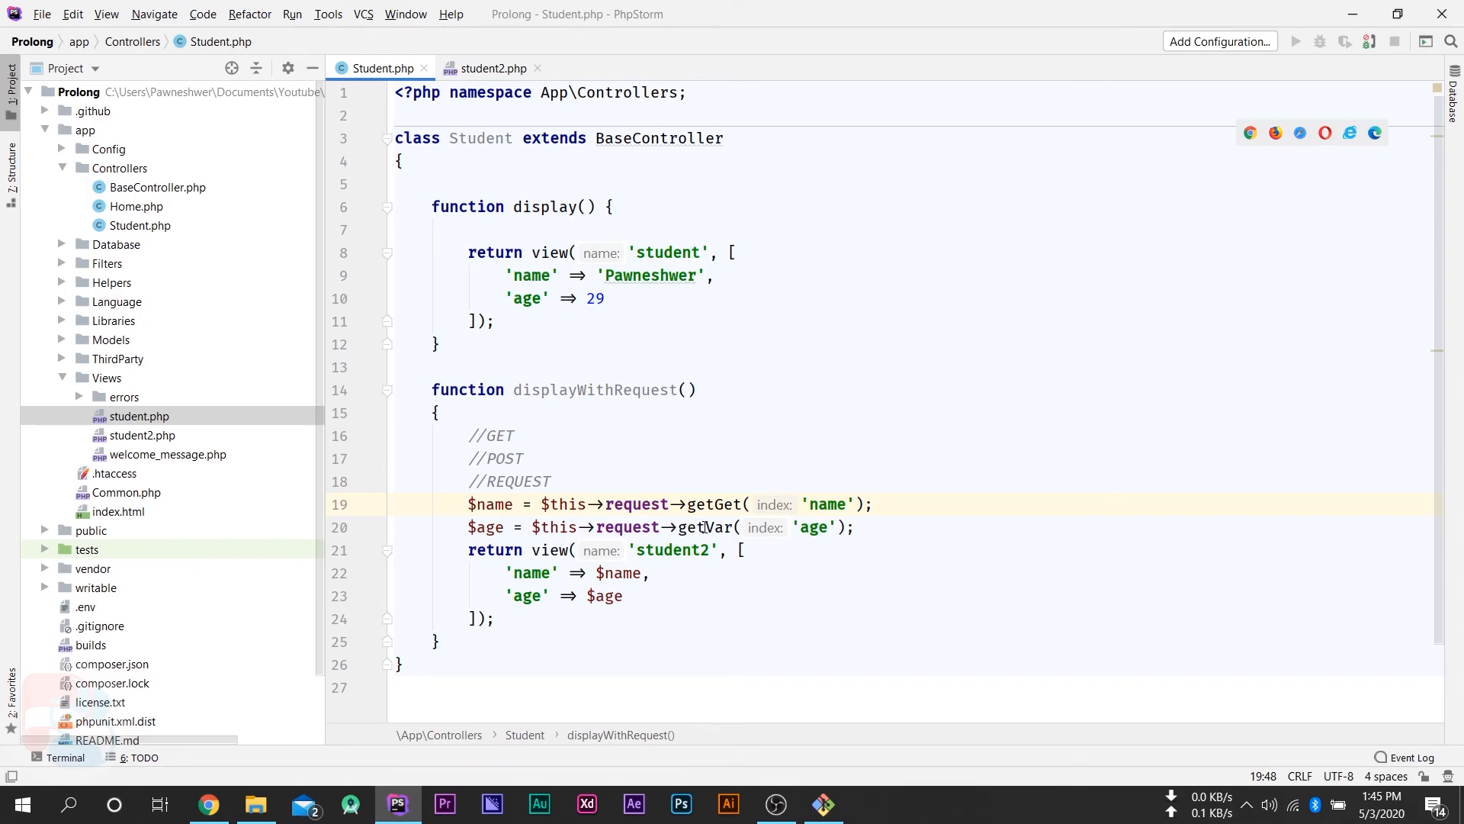